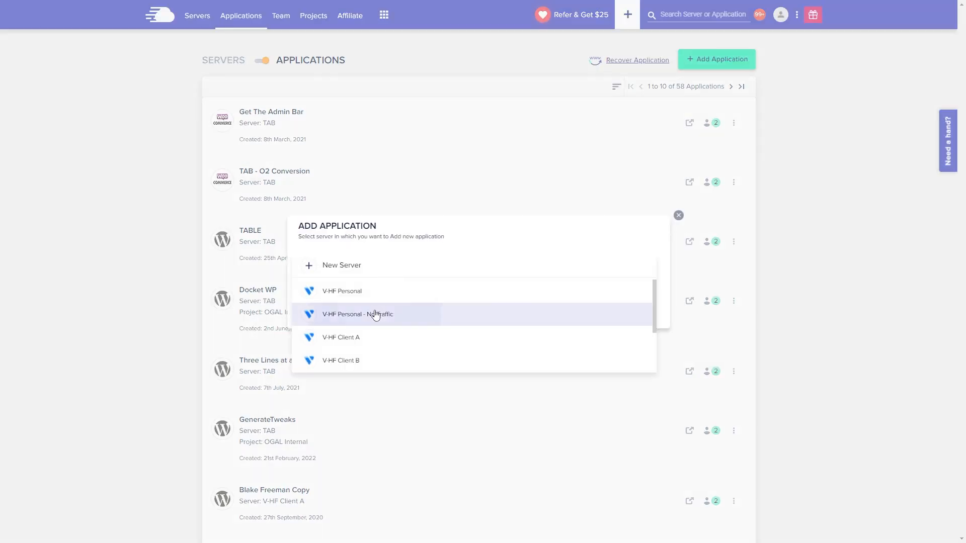
# - Create a WordPress 5.9 app named Starter Theme on the No Traffic server and open its settings
pyautogui.click(358, 314)
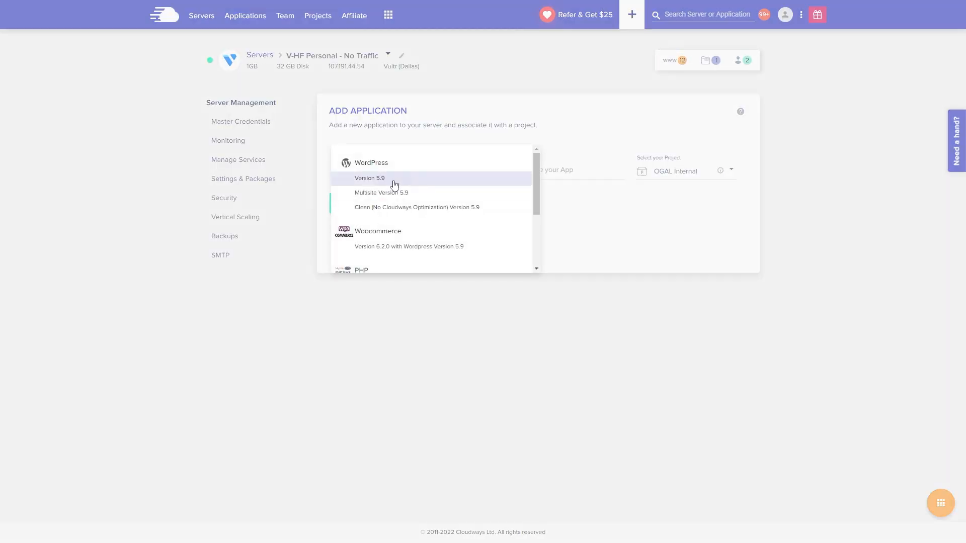
pyautogui.click(369, 178)
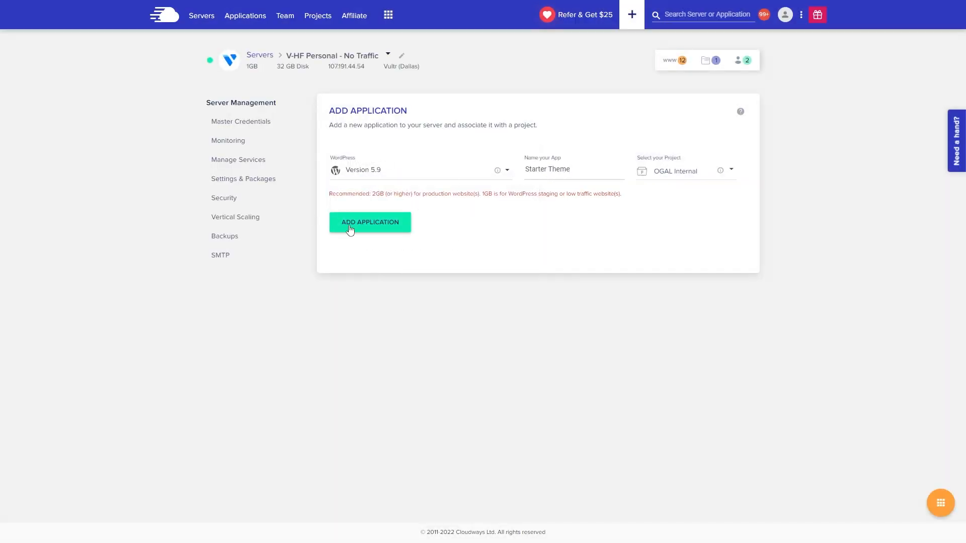
pyautogui.click(369, 222)
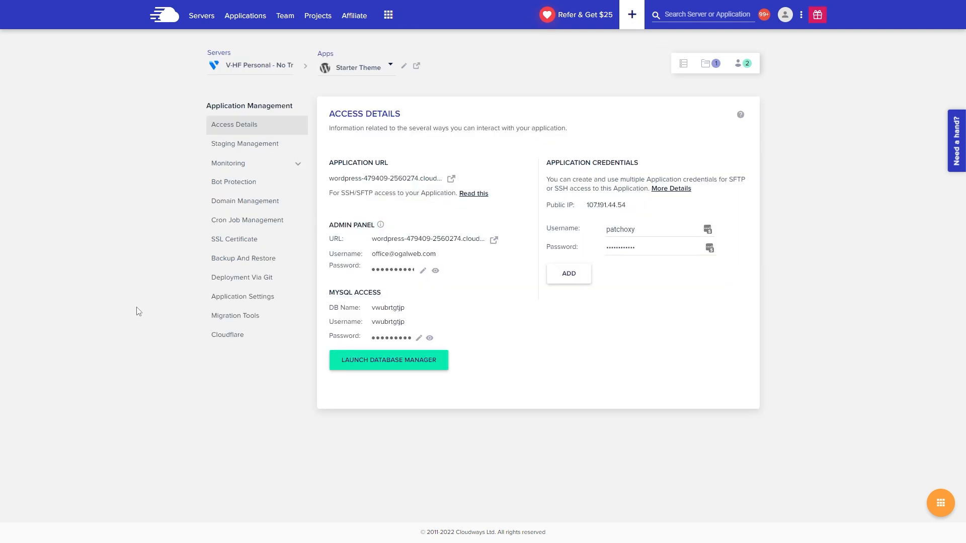
pyautogui.click(242, 296)
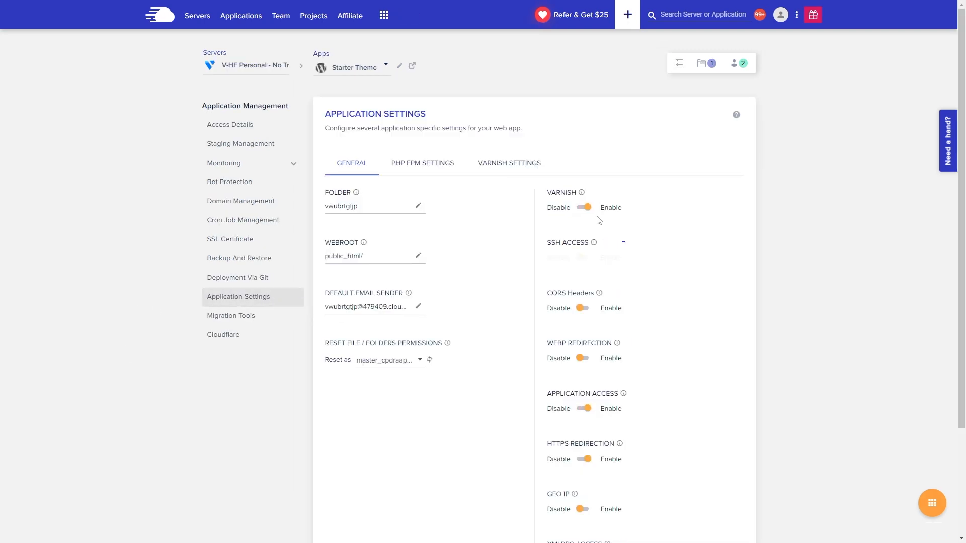
pyautogui.click(584, 208)
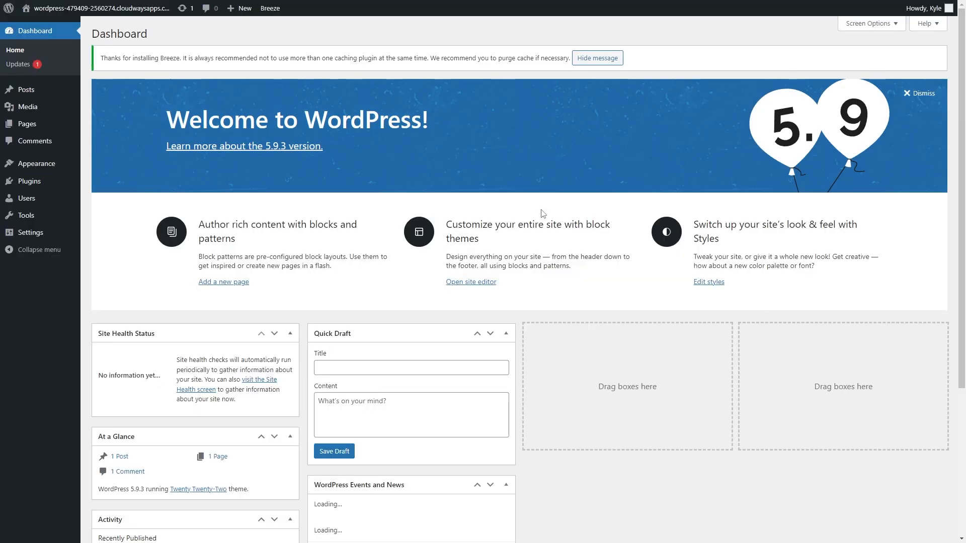
# - Dismiss the welcome panel and hide all dashboard boxes via Screen Options
pyautogui.click(921, 93)
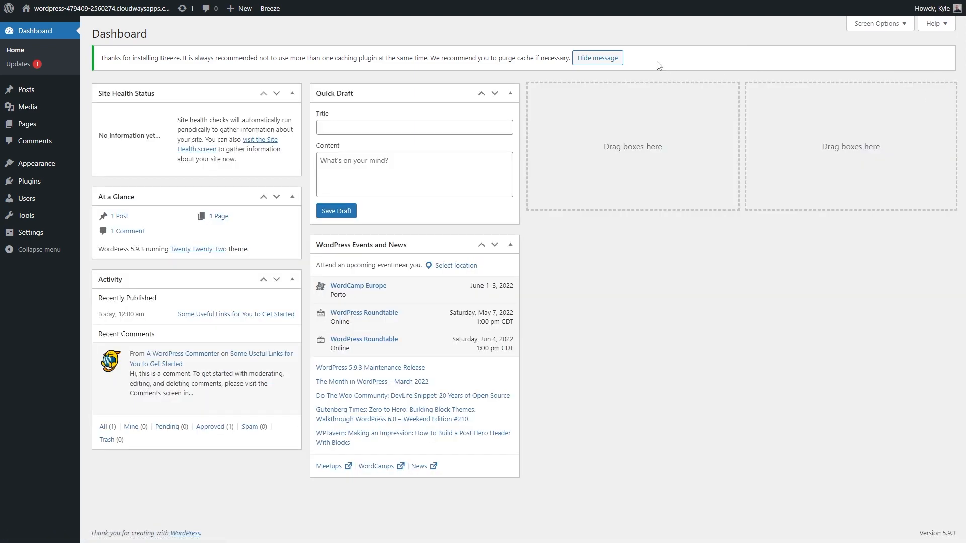
pyautogui.click(877, 24)
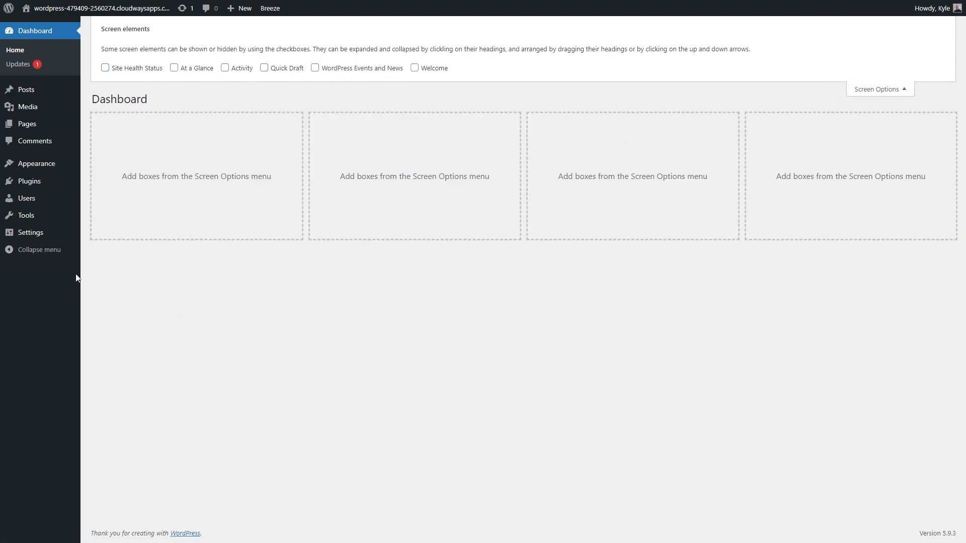
pyautogui.click(105, 305)
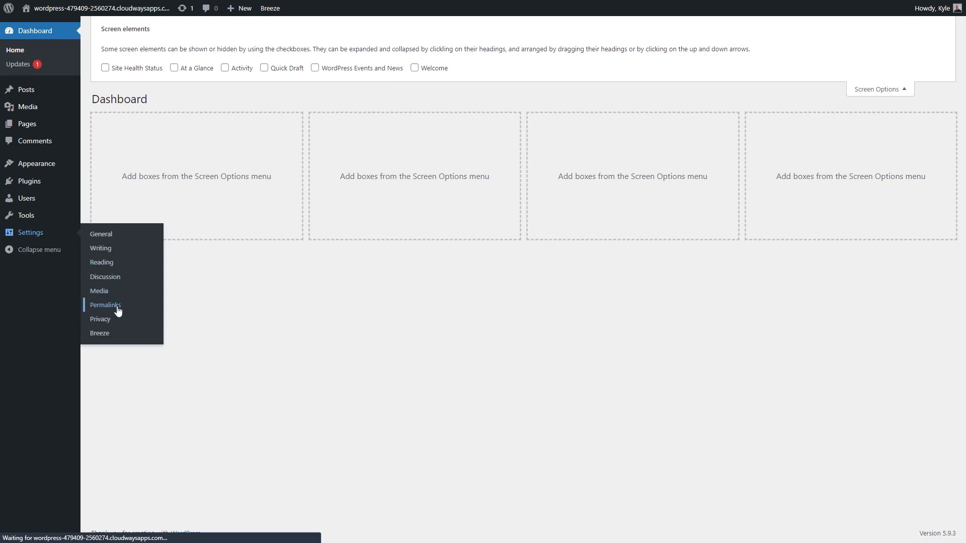
pyautogui.click(105, 305)
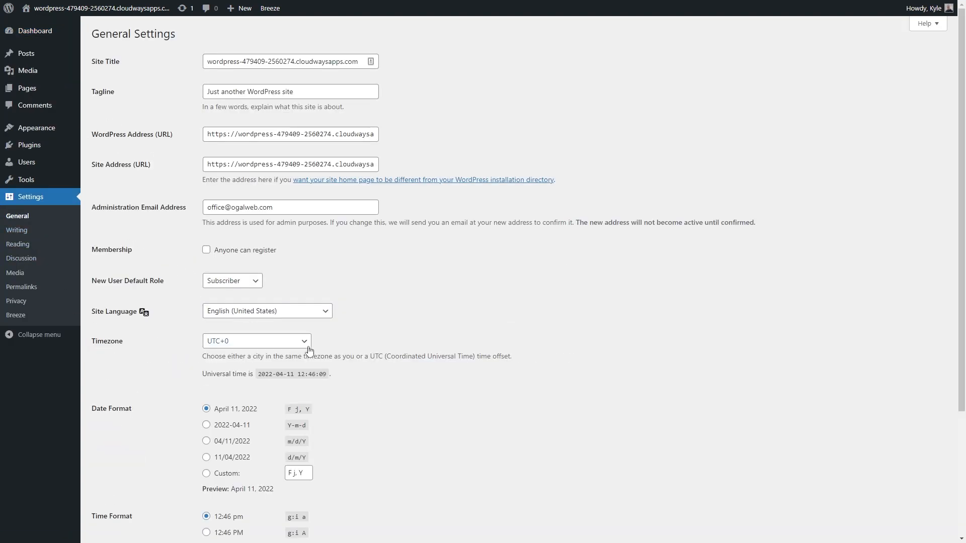
# - Save the site timezone as Chicago and move the default posts to the trash
pyautogui.click(255, 341)
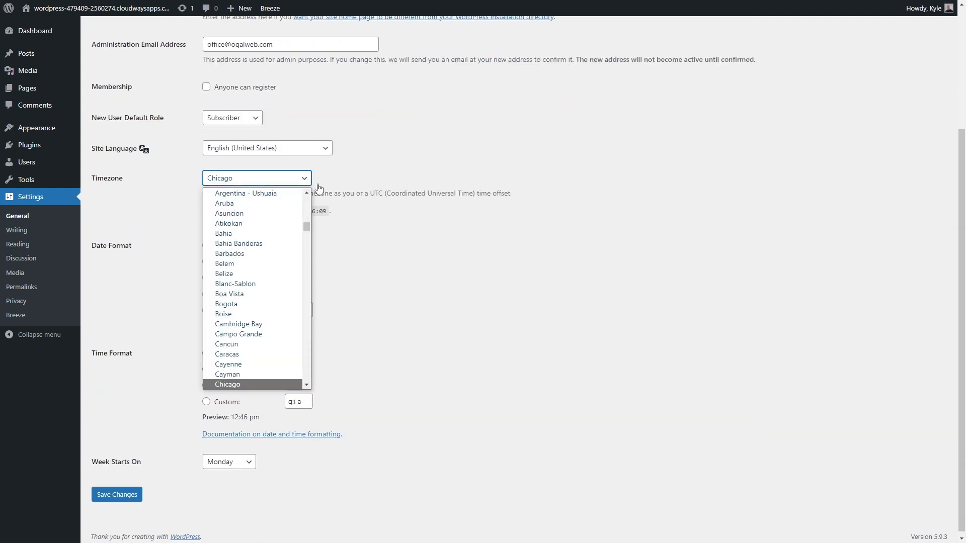
pyautogui.click(117, 494)
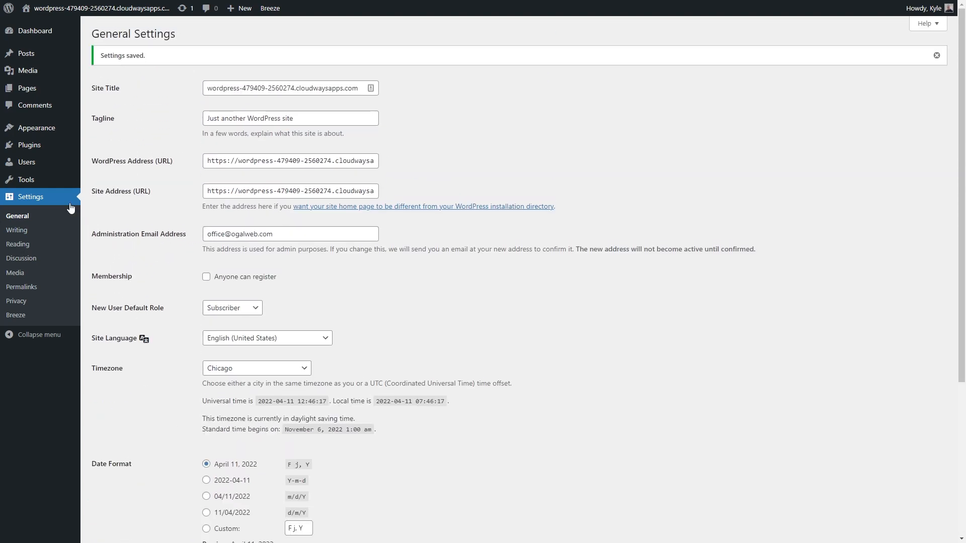
pyautogui.click(18, 245)
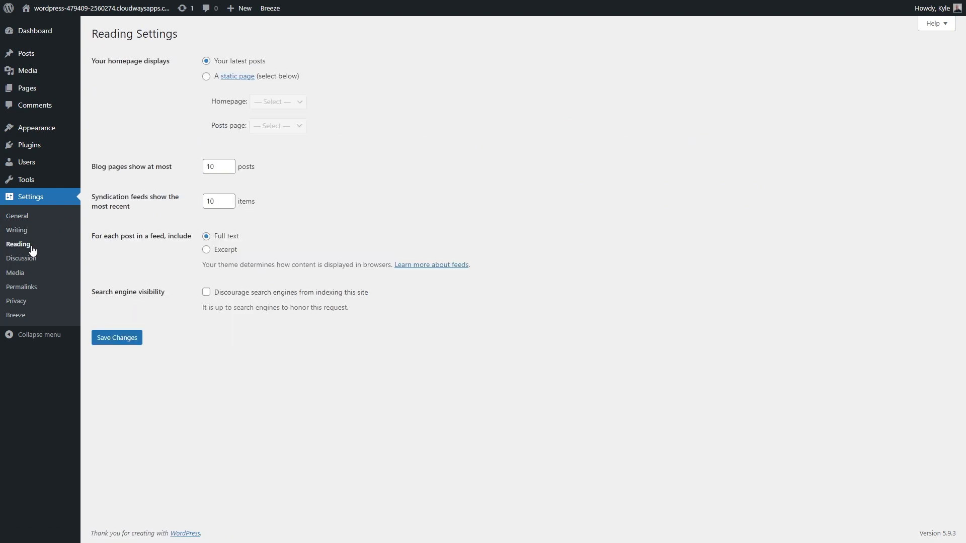
pyautogui.click(26, 53)
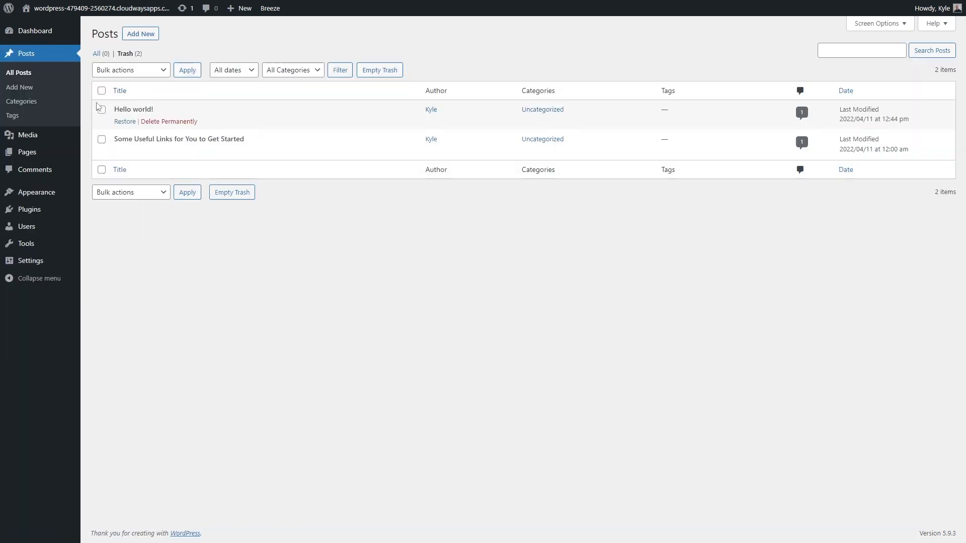
# - Permanently delete the trashed posts and send both default pages to the trash
pyautogui.click(380, 70)
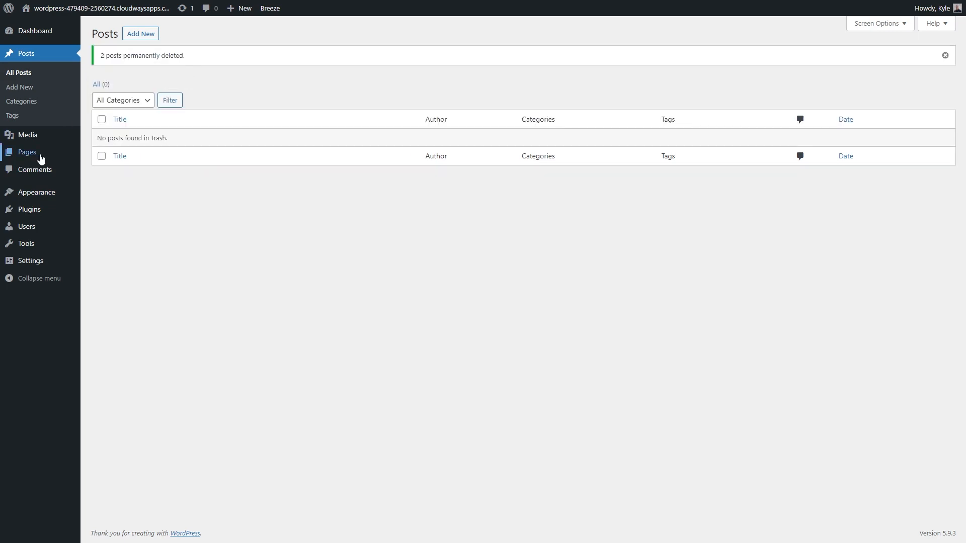
pyautogui.click(27, 152)
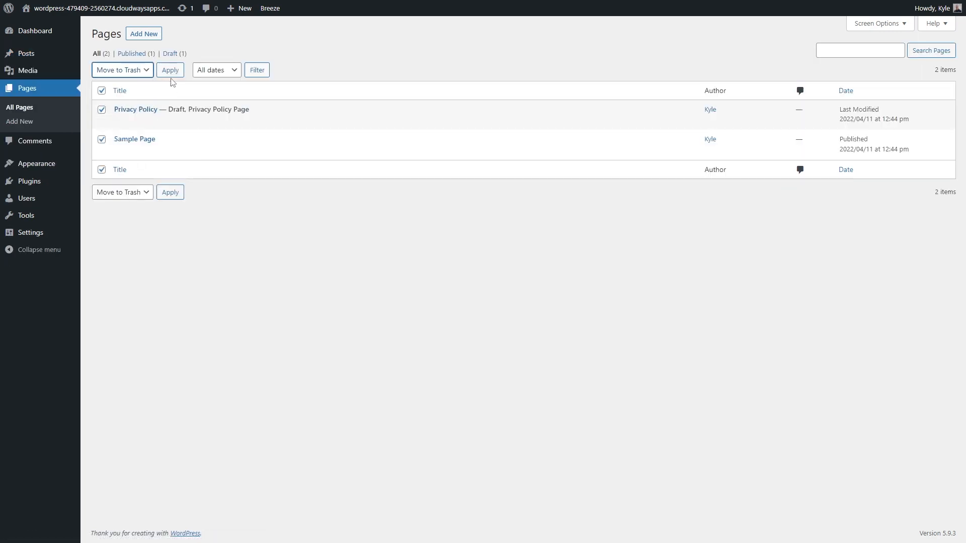
pyautogui.click(170, 69)
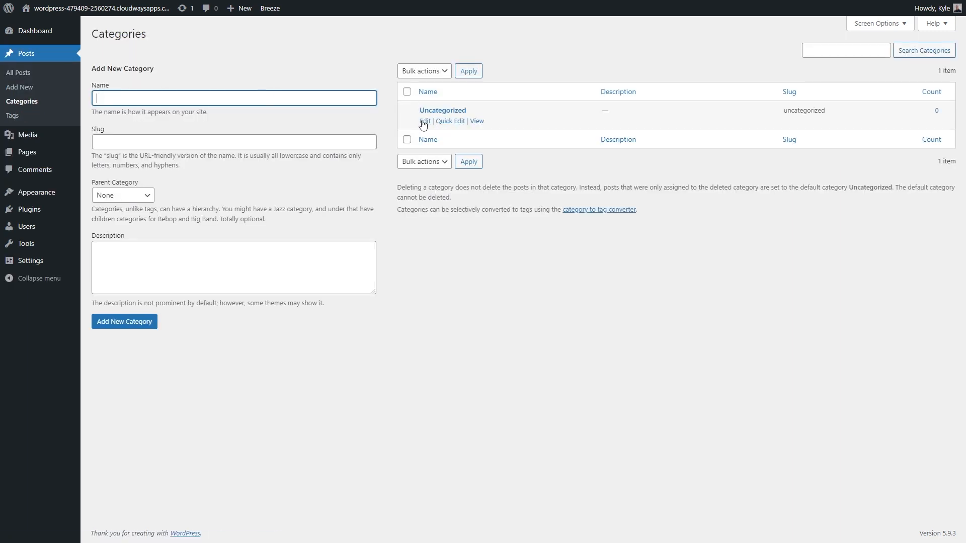
# - Rename the Uncategorized category to General with slug general
pyautogui.click(423, 121)
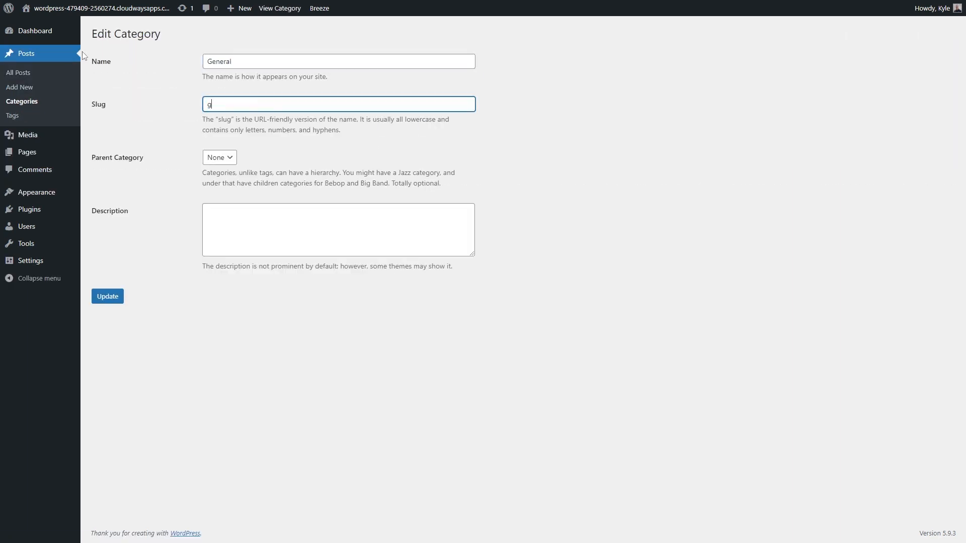
pyautogui.click(107, 296)
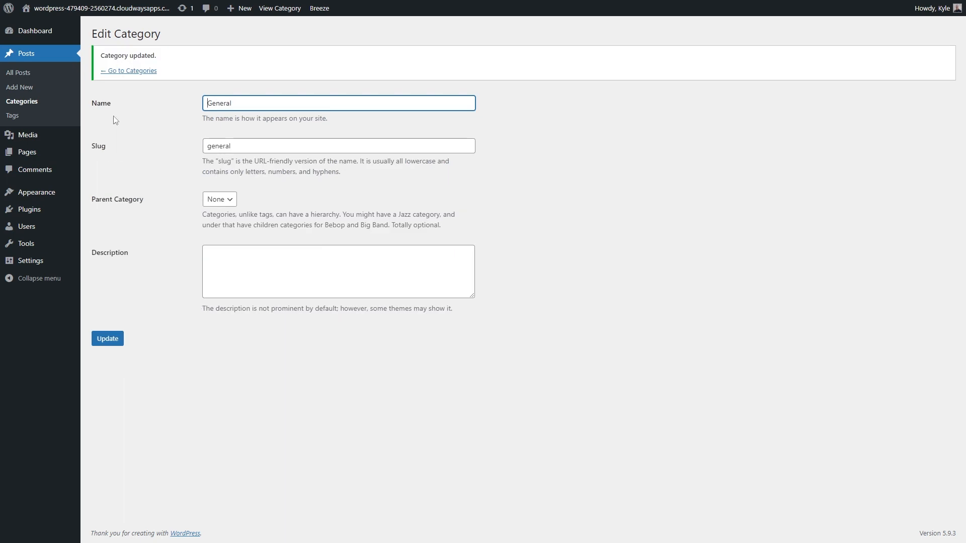
pyautogui.click(132, 71)
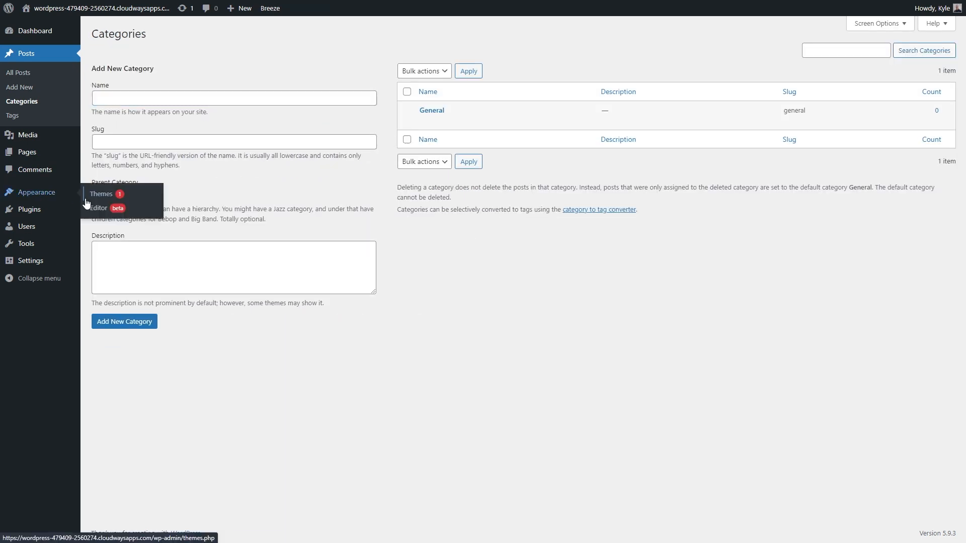
# - Install and activate the GeneratePress theme from Add New, then view its theme details
pyautogui.click(102, 193)
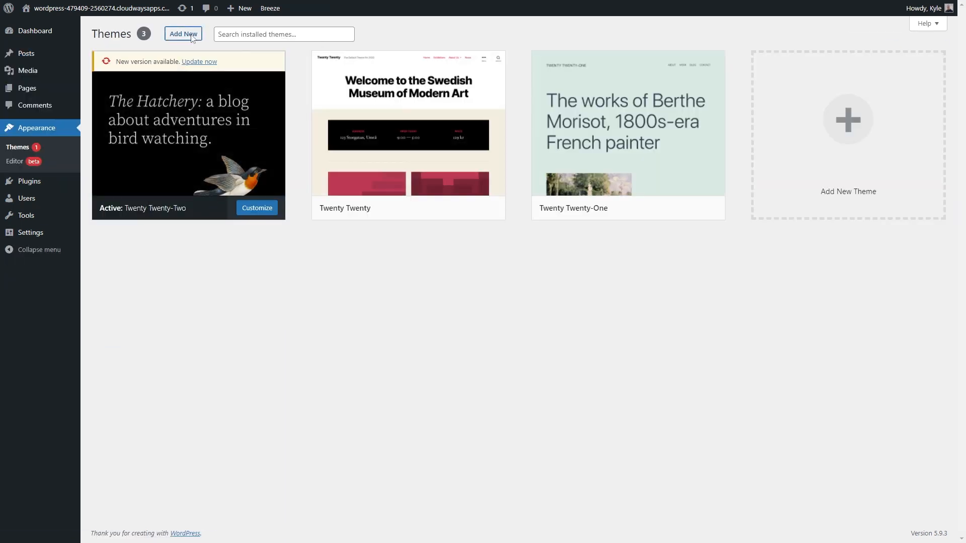
pyautogui.click(183, 34)
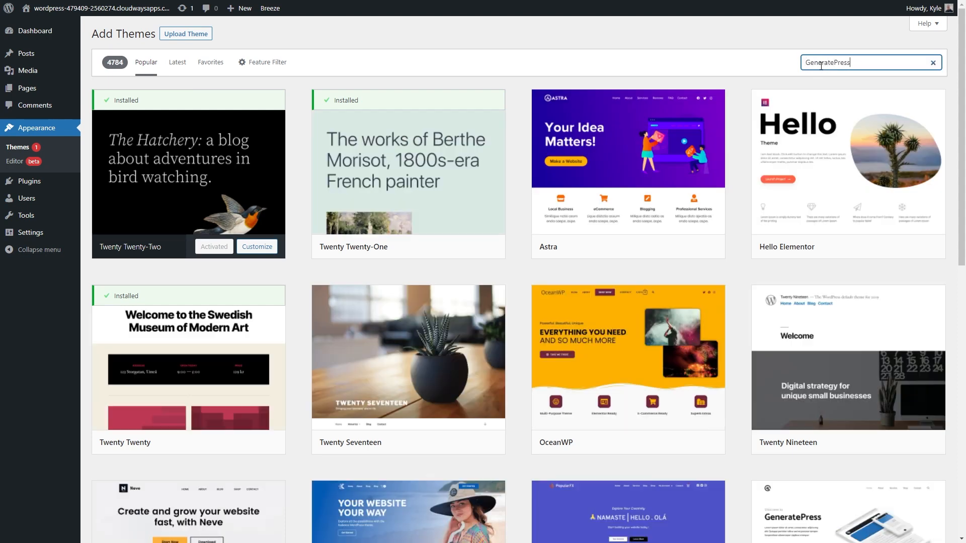
pyautogui.click(214, 247)
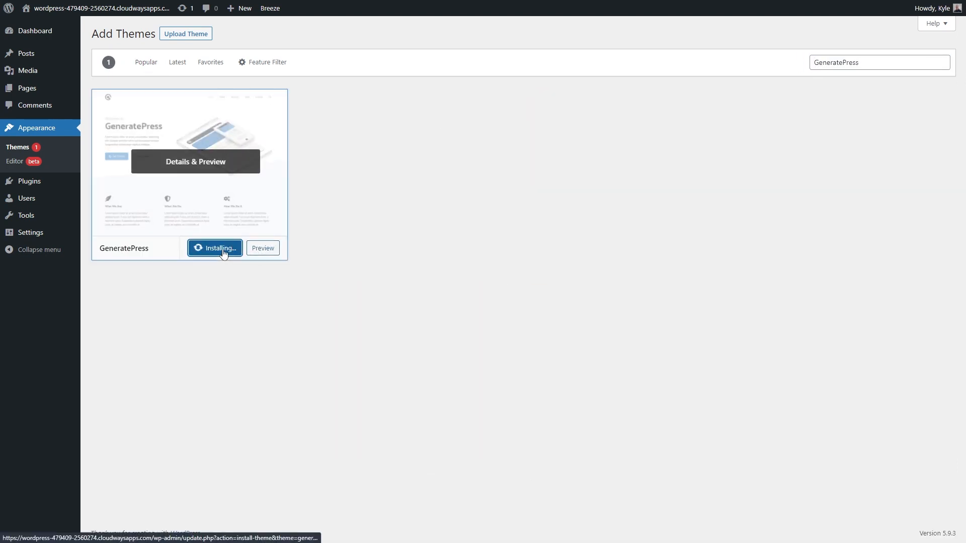
pyautogui.click(215, 249)
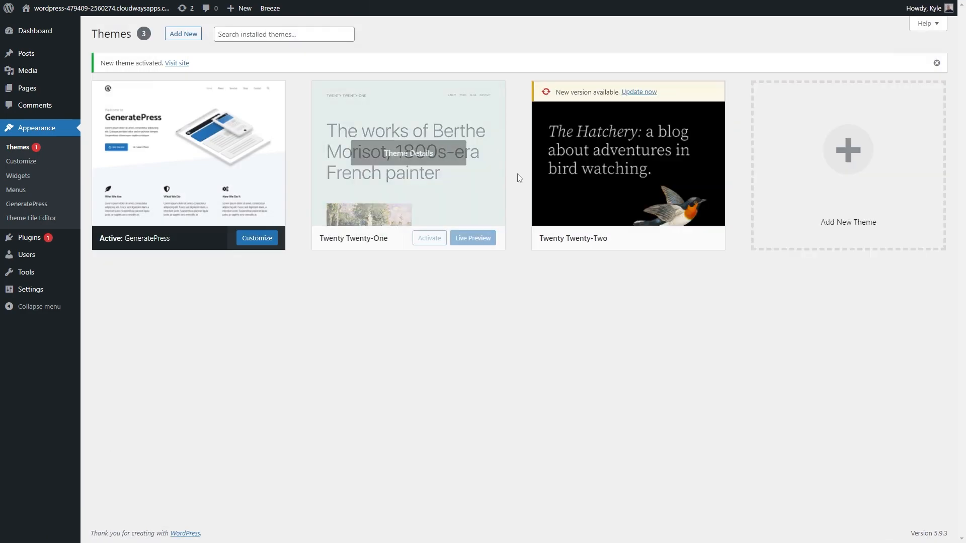
pyautogui.click(628, 162)
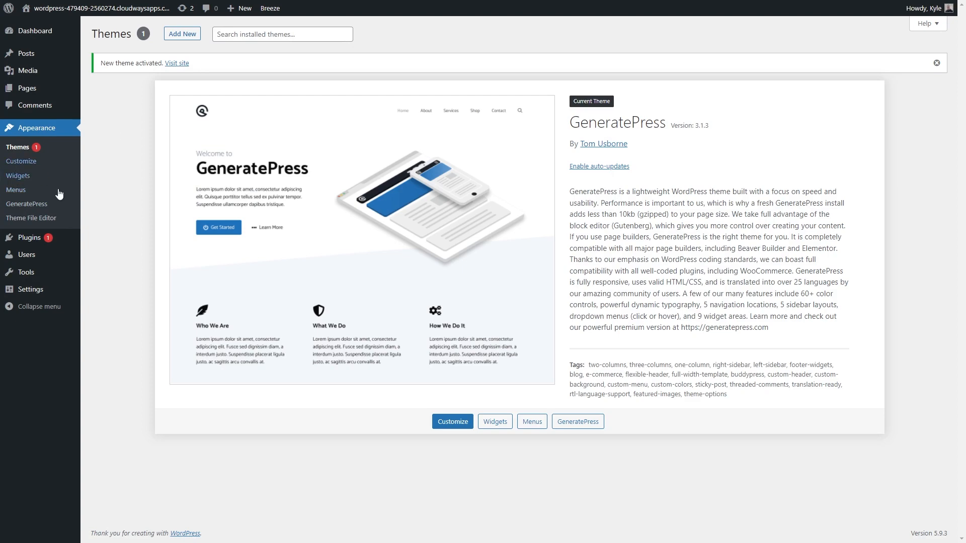
# - Delete the Akismet and Hello Dolly plugins and update the Bot Protection plugin
pyautogui.click(28, 145)
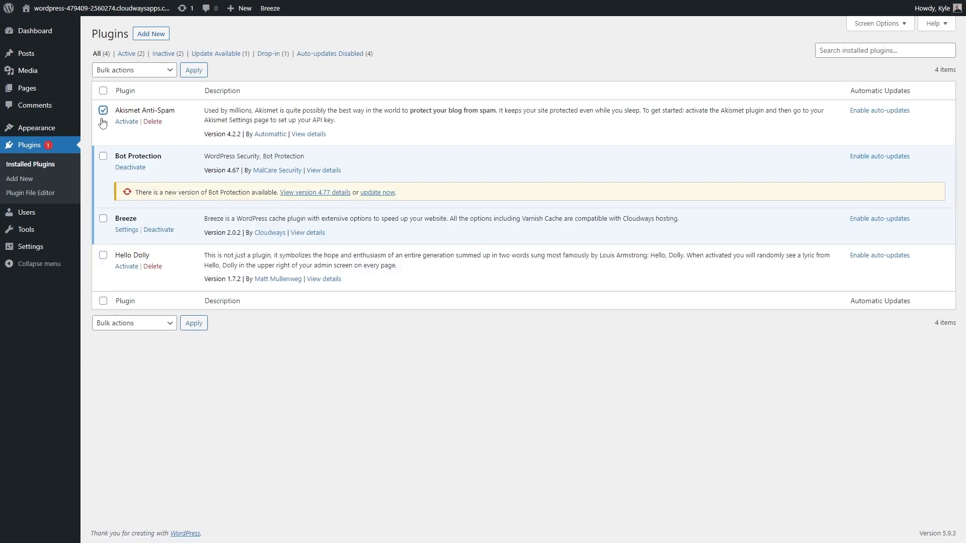
pyautogui.click(194, 70)
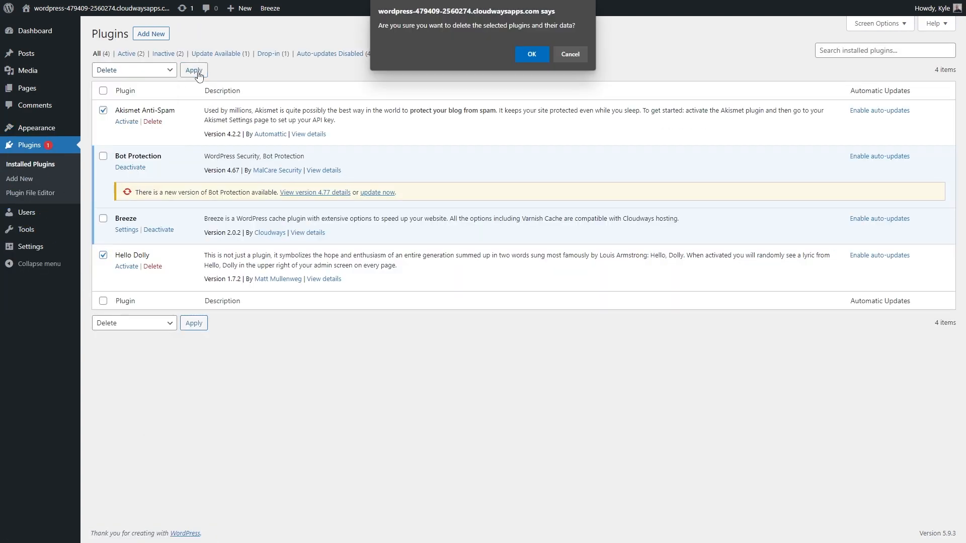
pyautogui.click(530, 54)
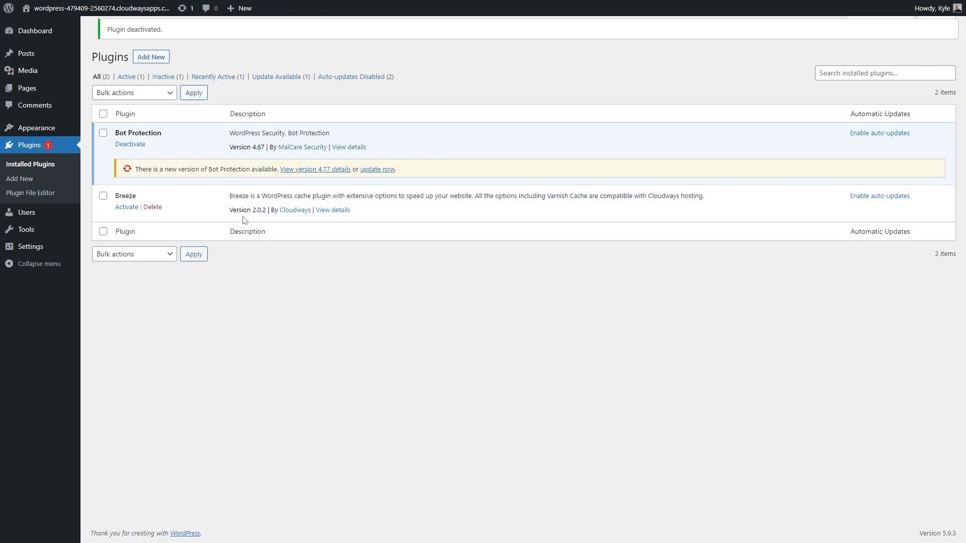
pyautogui.click(376, 169)
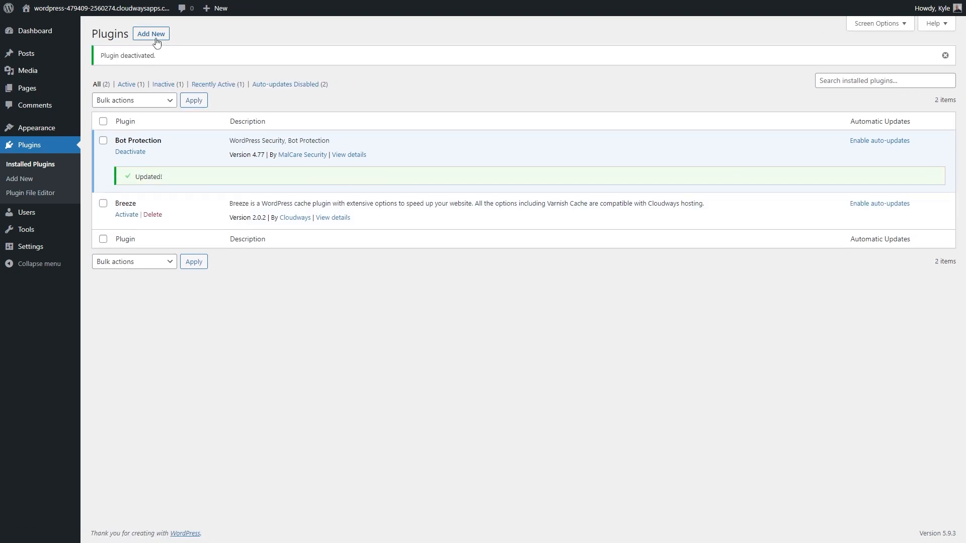
# - Install and activate Fluent Forms and Code Snippets, then search for Slim SEO
pyautogui.click(150, 33)
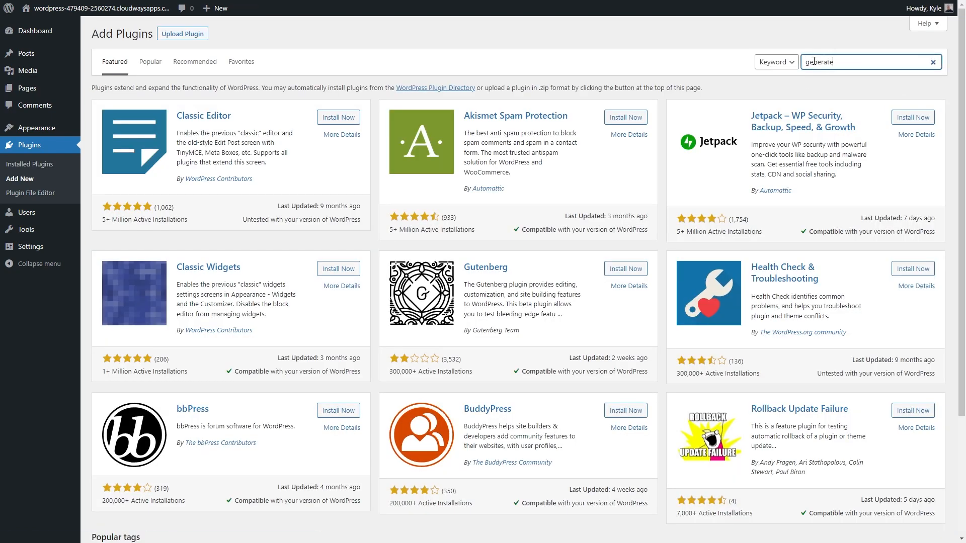
pyautogui.click(336, 118)
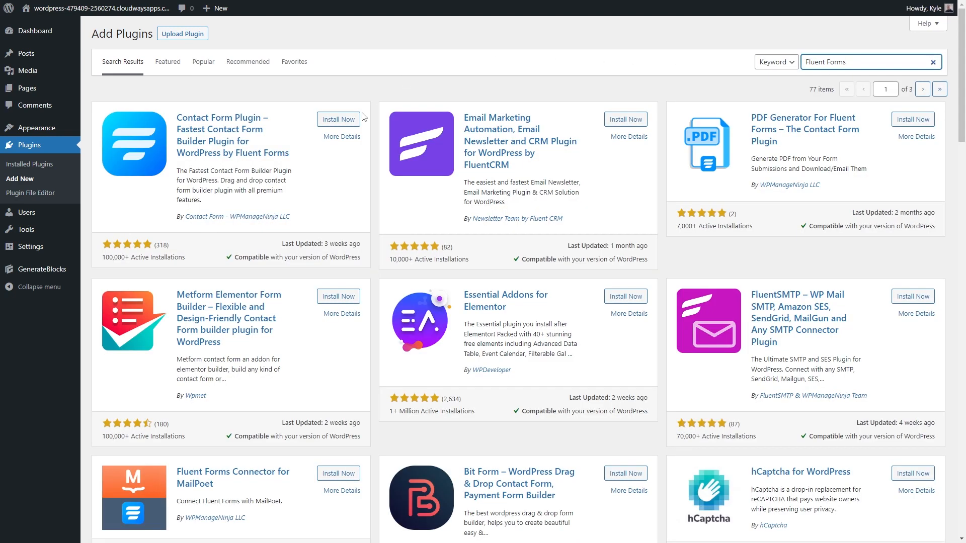
pyautogui.click(337, 119)
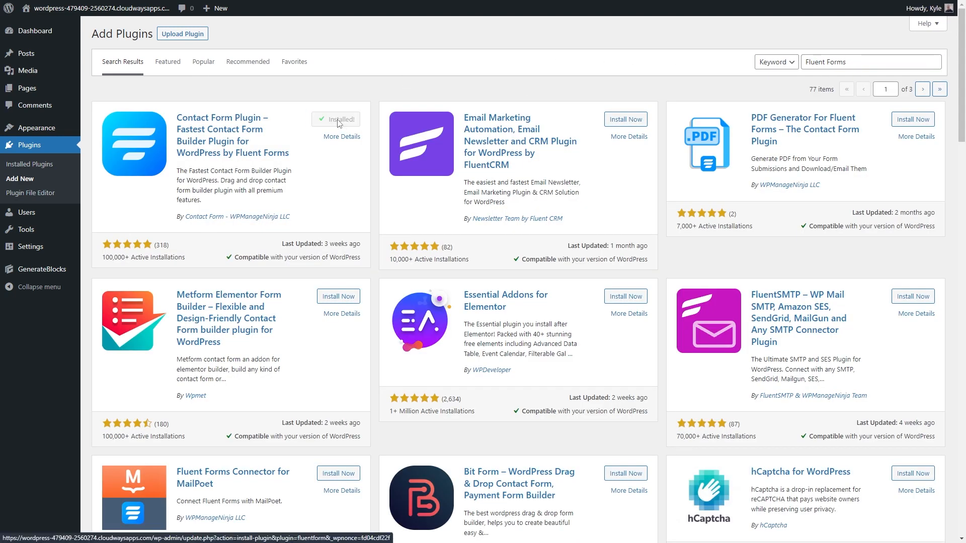
pyautogui.click(336, 120)
pyautogui.write('Code Snippets')
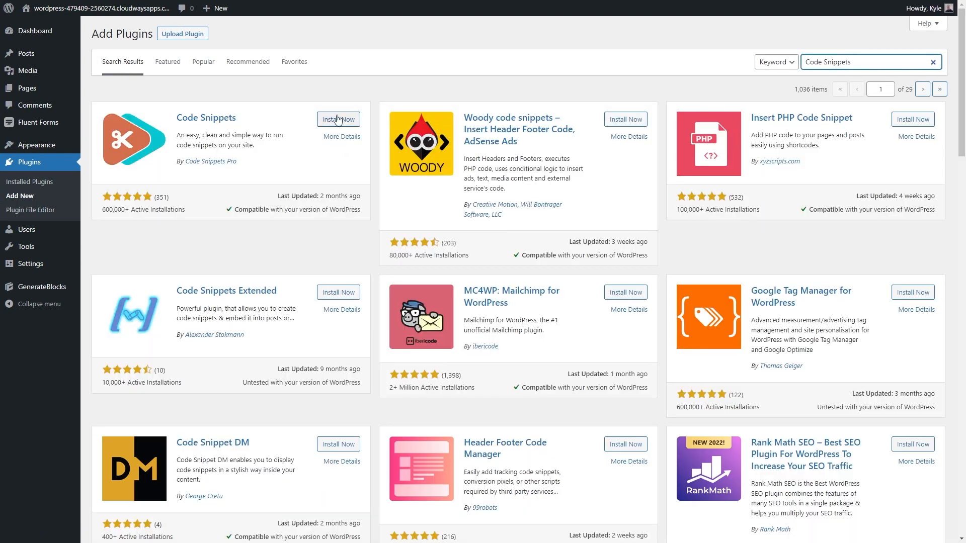
pyautogui.click(338, 119)
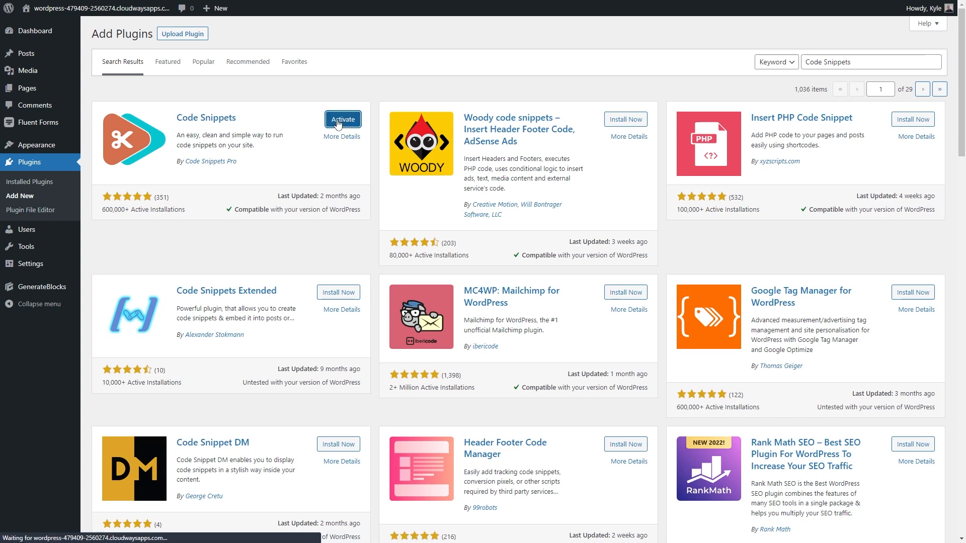
pyautogui.click(343, 120)
pyautogui.write('shortpixel')
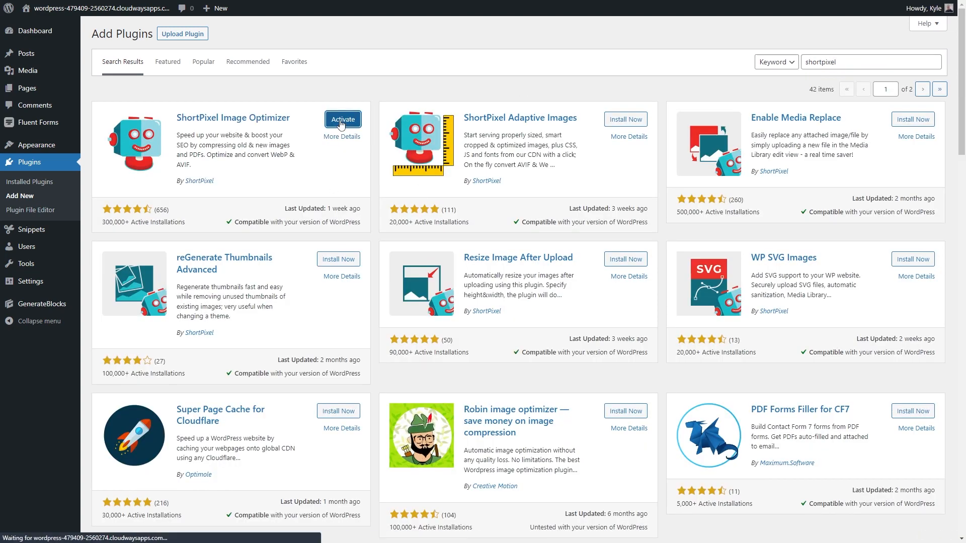
pyautogui.write('slim seo')
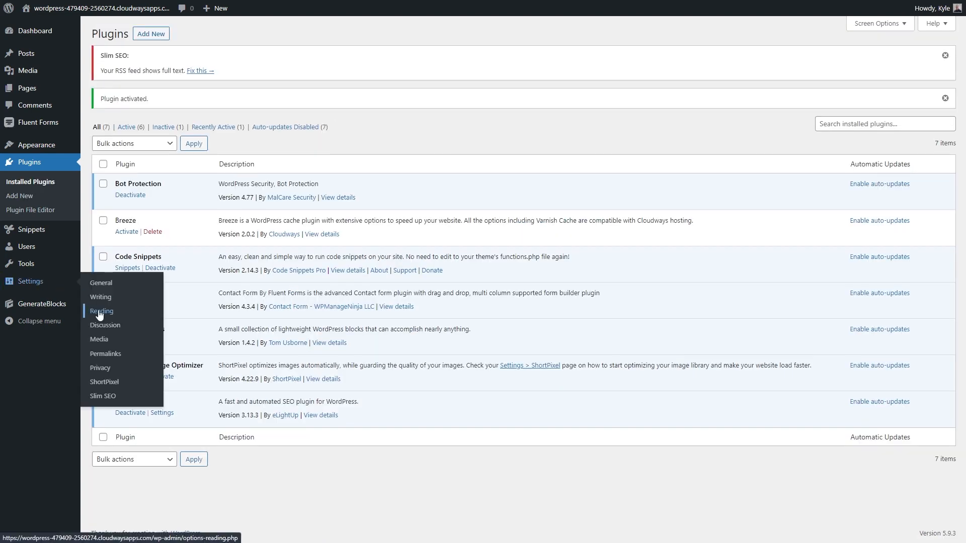
# - Upload and activate the Fluent Forms Pro and GenerateBlocks Pro plugin zips
pyautogui.click(101, 311)
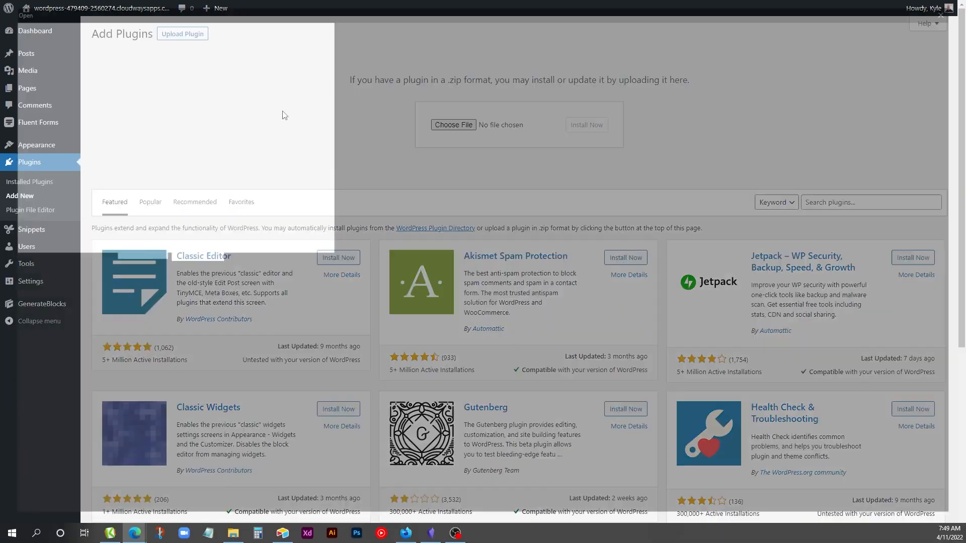
pyautogui.click(453, 125)
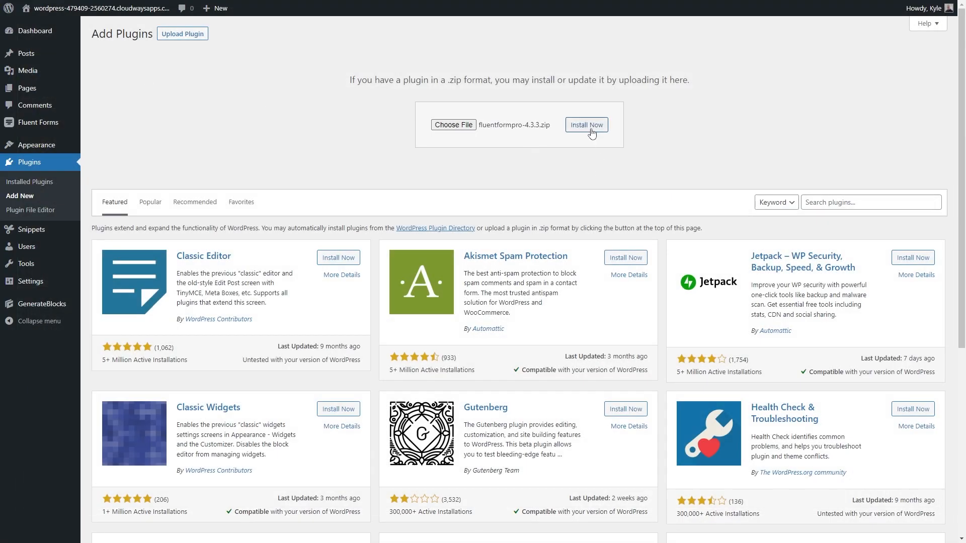
pyautogui.click(585, 124)
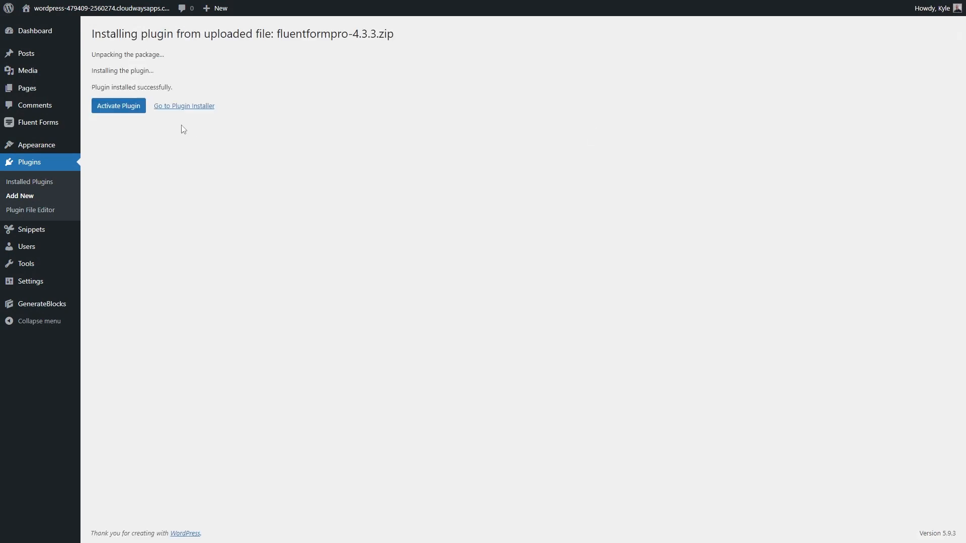
pyautogui.click(118, 105)
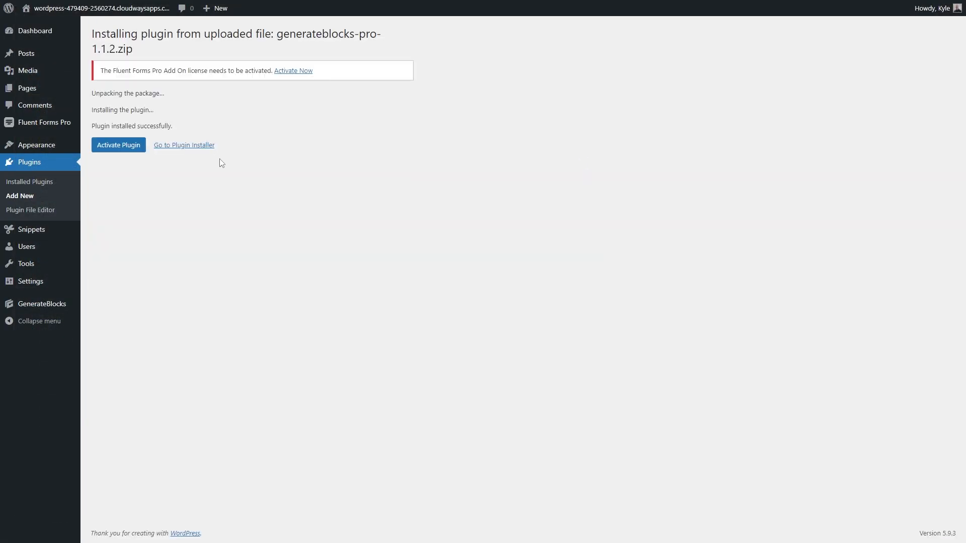
pyautogui.click(118, 145)
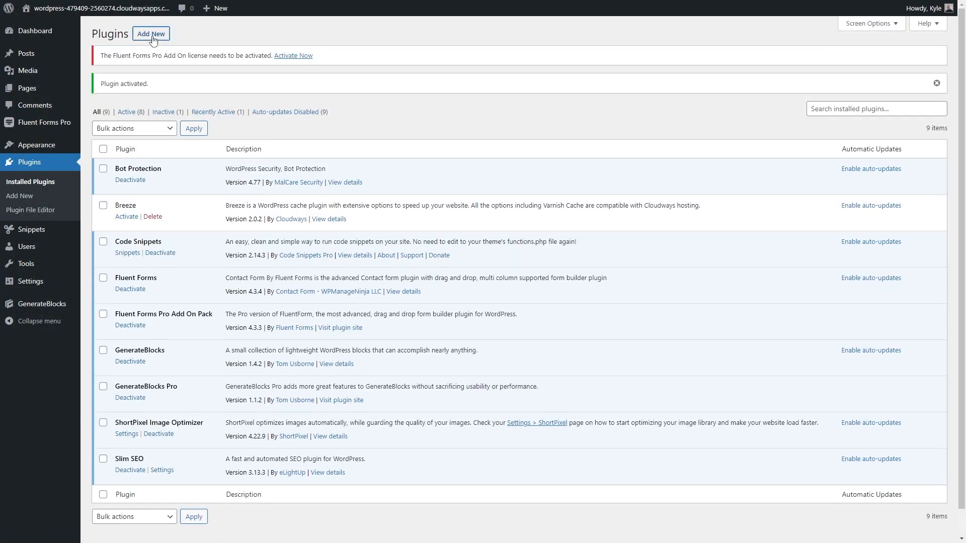
# - Upload and install the GP Premium and perfmatters zips, and activate perfmatters
pyautogui.click(150, 33)
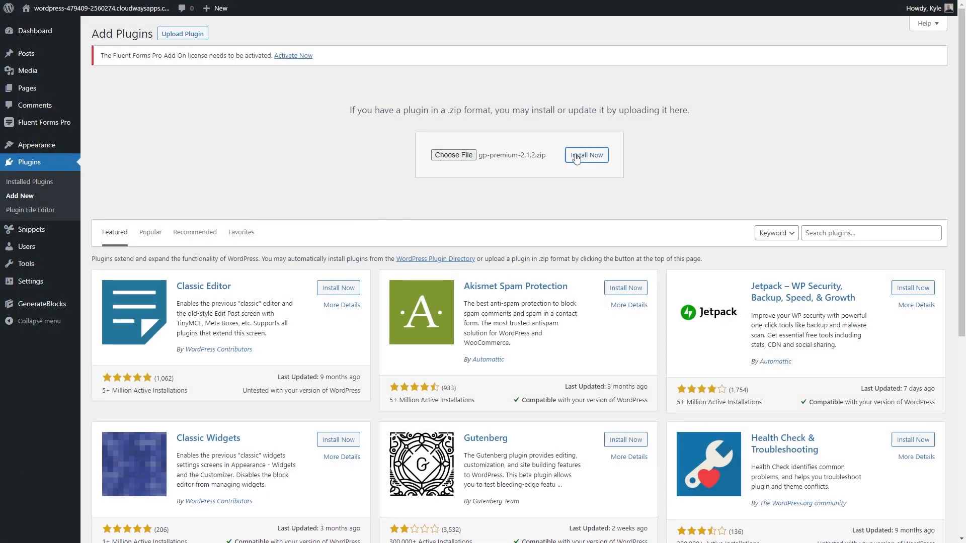
pyautogui.click(585, 155)
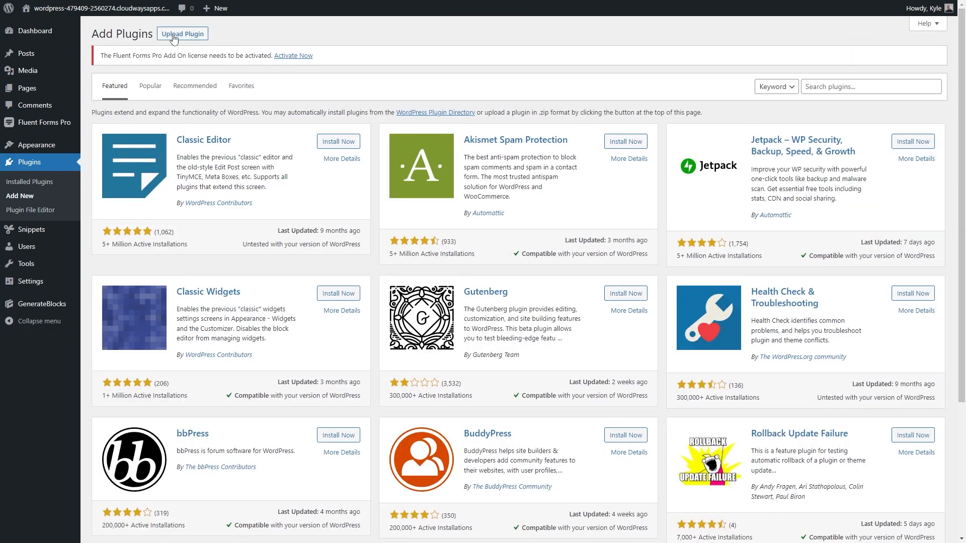
pyautogui.click(182, 34)
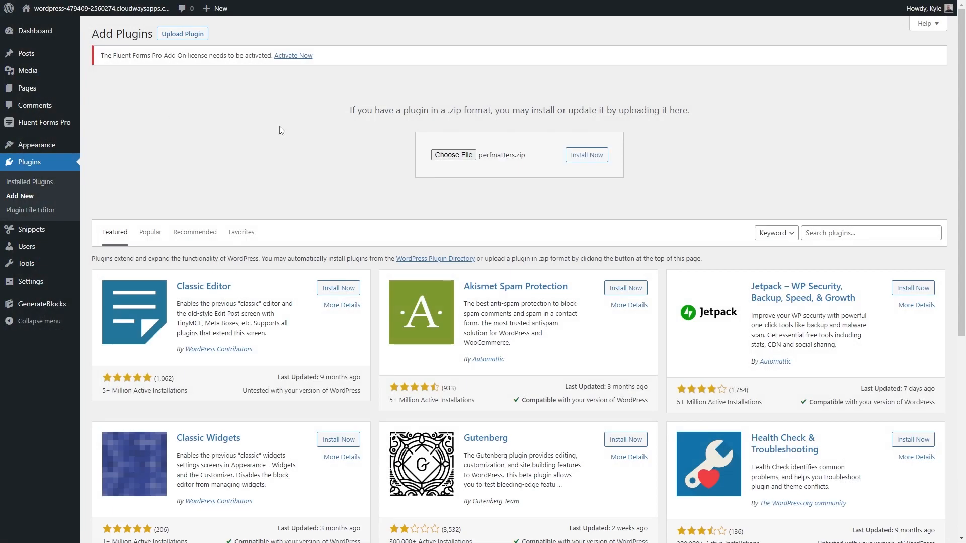
pyautogui.click(585, 155)
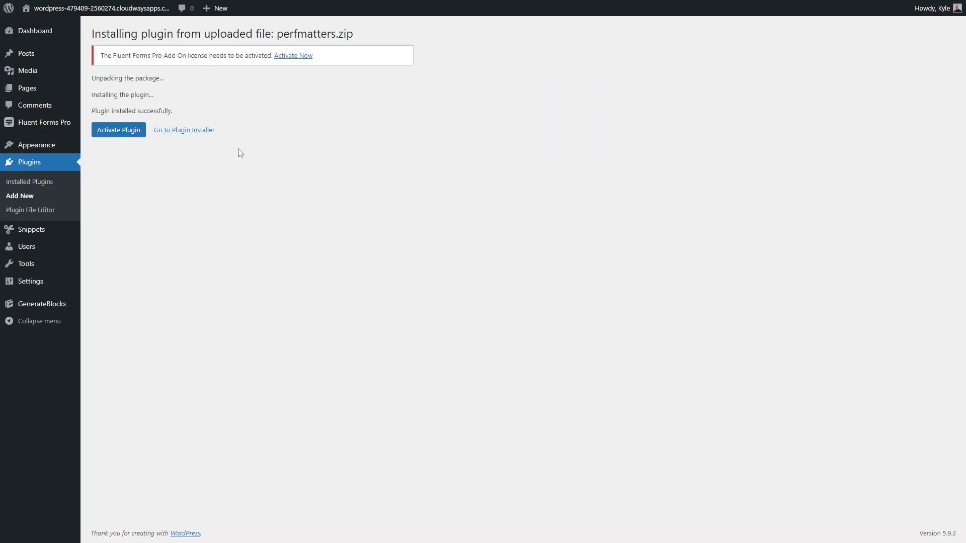
pyautogui.click(272, 8)
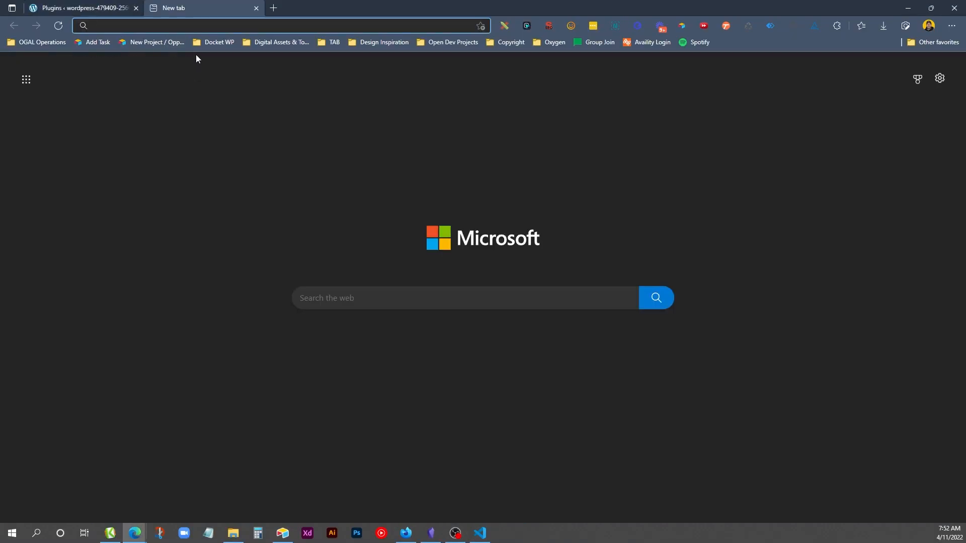
# - Search for the GeneratePress child theme docs and download the blank generatepress_child.zip
pyautogui.write('genere')
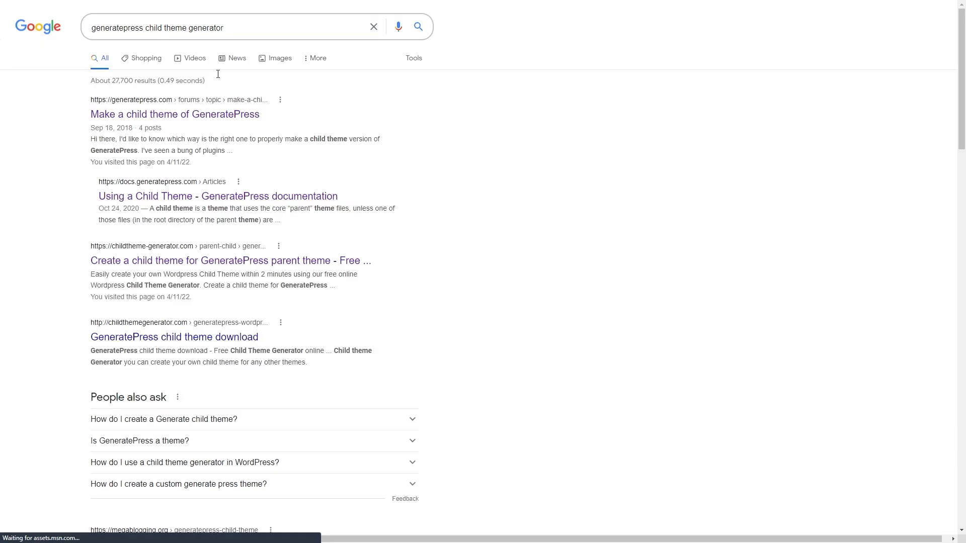
pyautogui.click(217, 196)
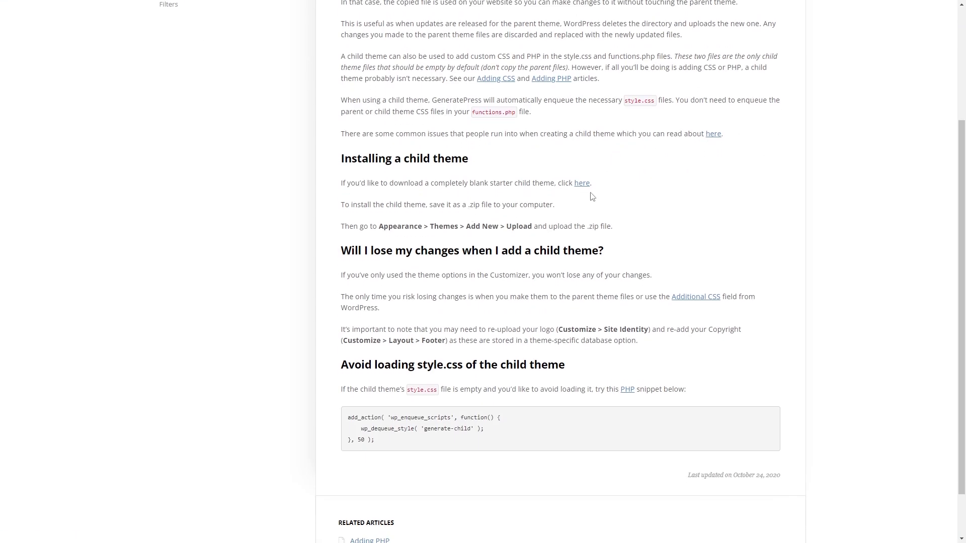
pyautogui.click(581, 183)
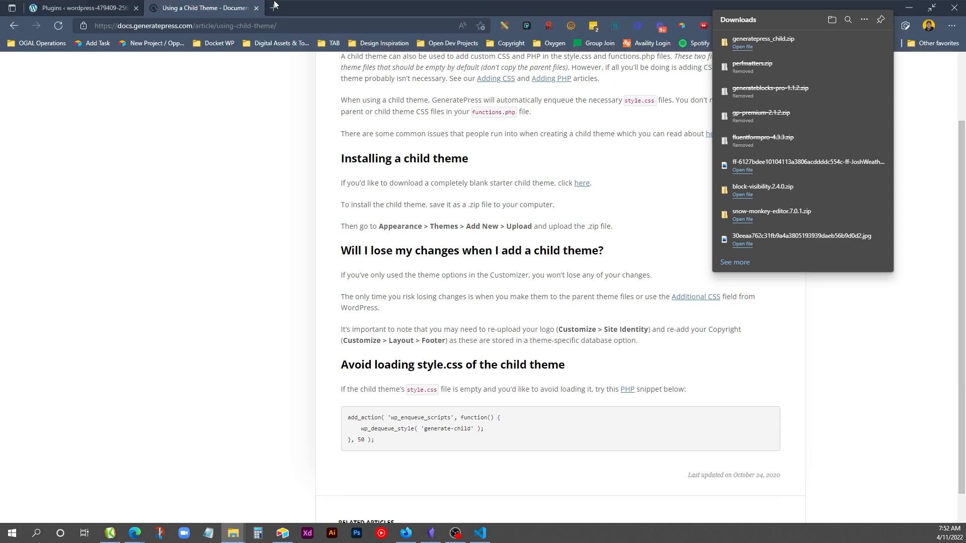
# - Extract the child theme zip, rename its folder ogal_starter_theme, and open style.css
pyautogui.rightClick(436, 240)
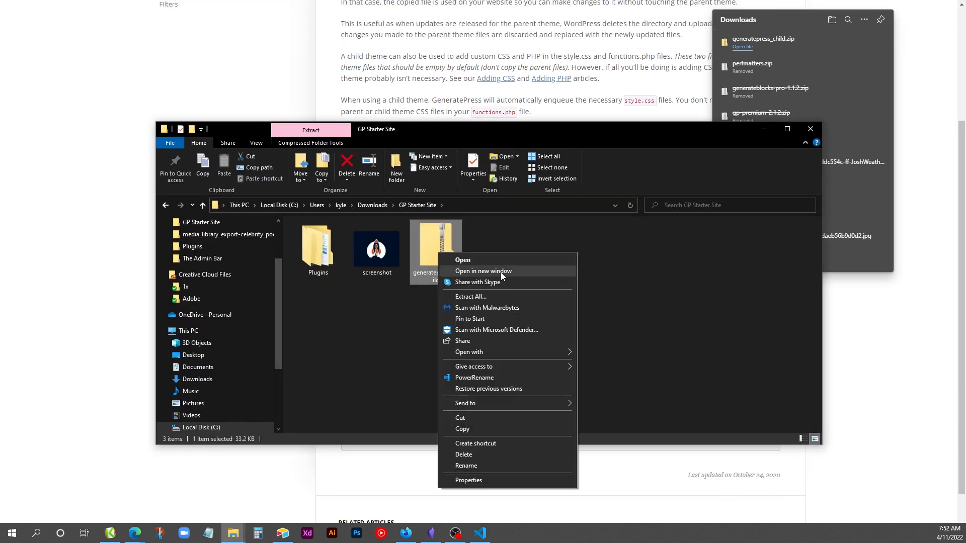
pyautogui.click(470, 297)
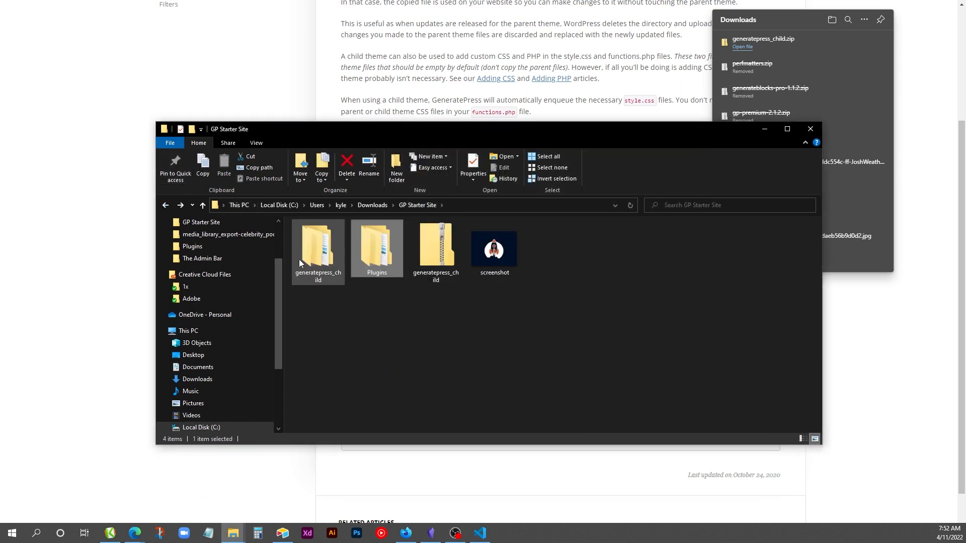
pyautogui.doubleClick(318, 247)
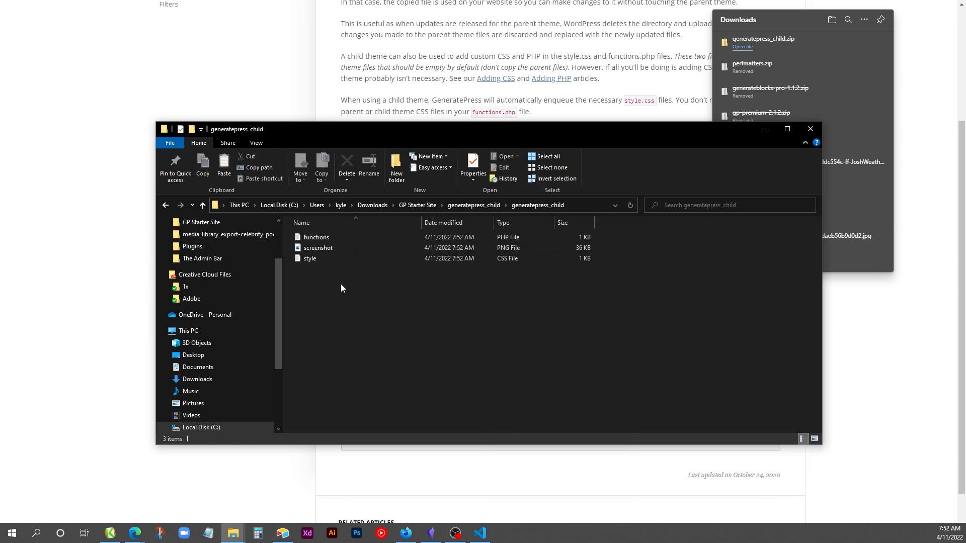
pyautogui.rightClick(342, 288)
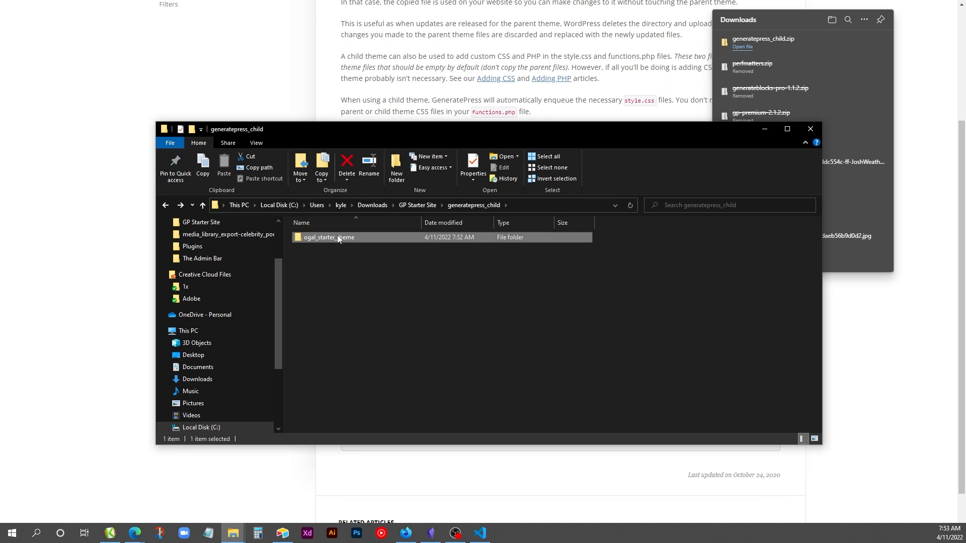
pyautogui.doubleClick(328, 237)
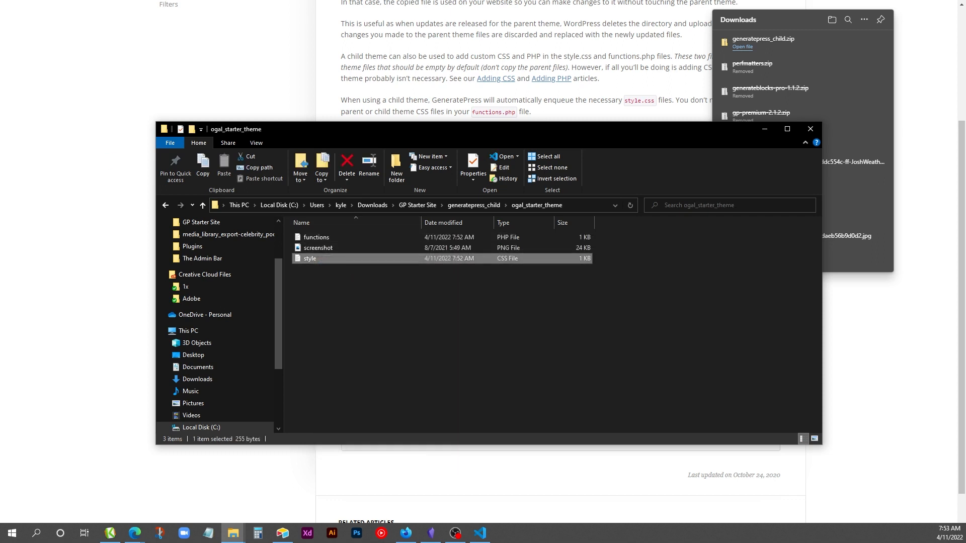
pyautogui.doubleClick(310, 258)
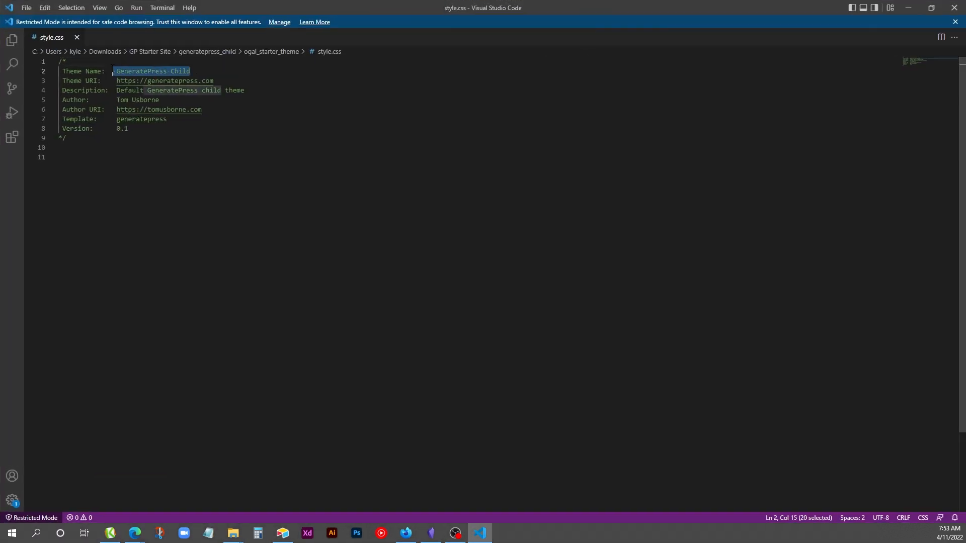
# - Fill the style.css header: OGAL Starter Theme, OGAL Web Design description, author, vandeusen.com URI
pyautogui.write('OGAL Starter Theme')
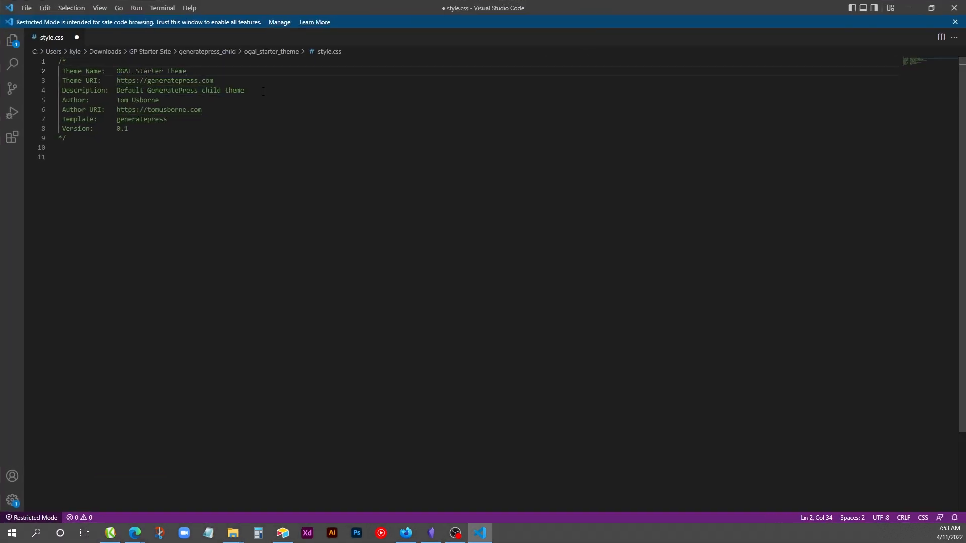
pyautogui.write('OGAL Web D')
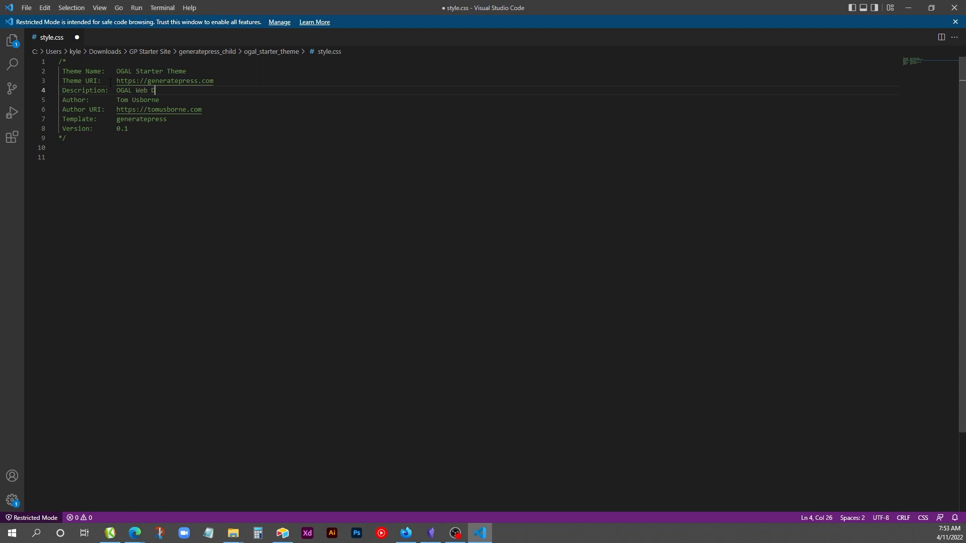
pyautogui.write('esign starter theme (A G')
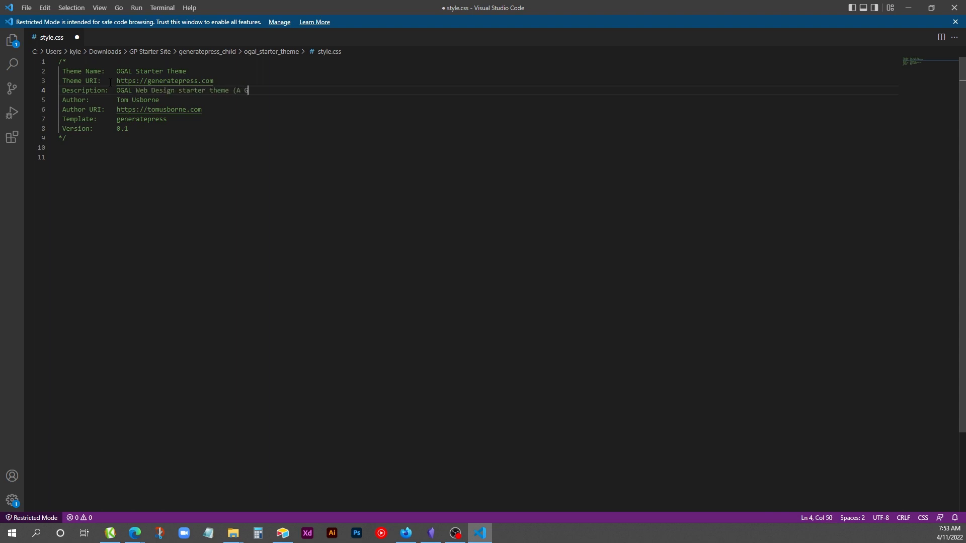
pyautogui.write('eneratePress child theme)')
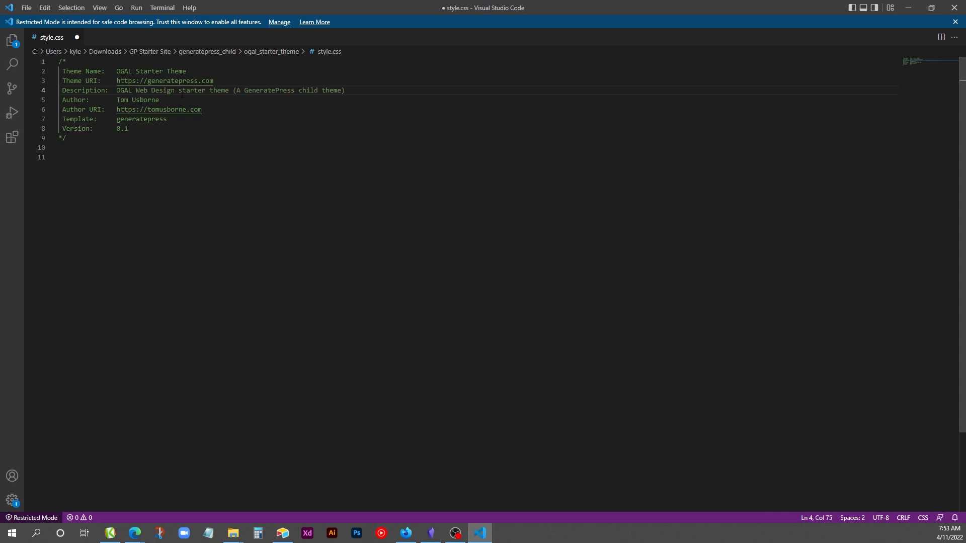
pyautogui.write('Kyle Van Do')
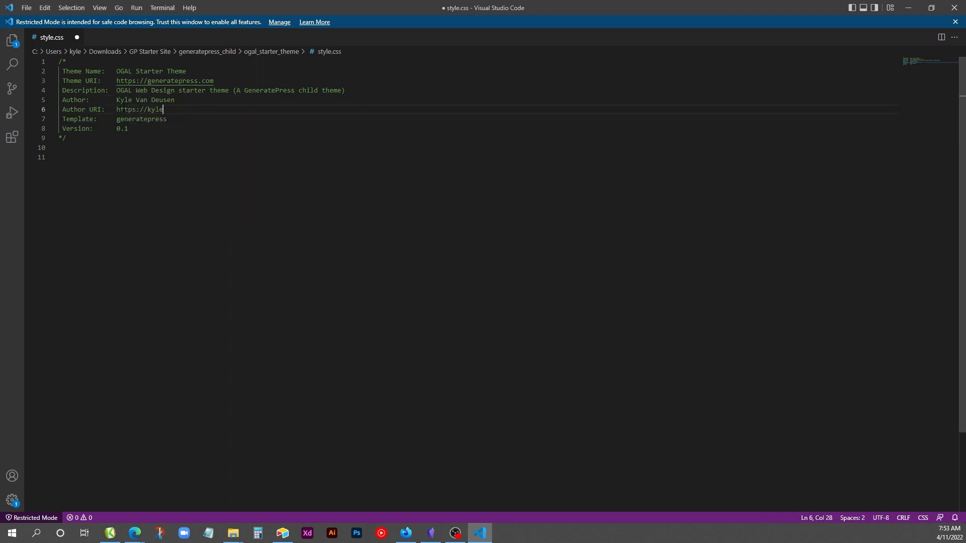
pyautogui.write('vandeusen.com')
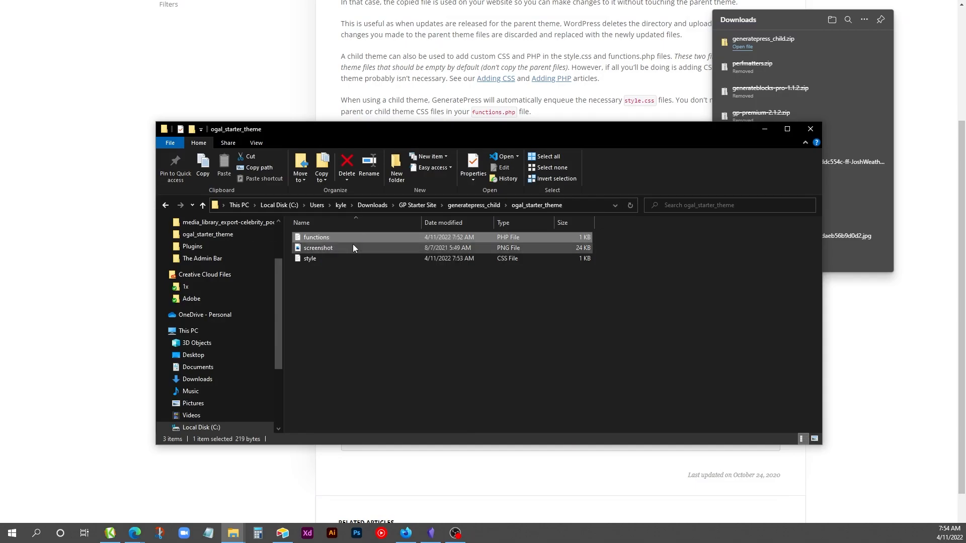
# - Paste the starter CSS into style.css and the add_categories_to_pages snippet into functions.php
pyautogui.doubleClick(316, 237)
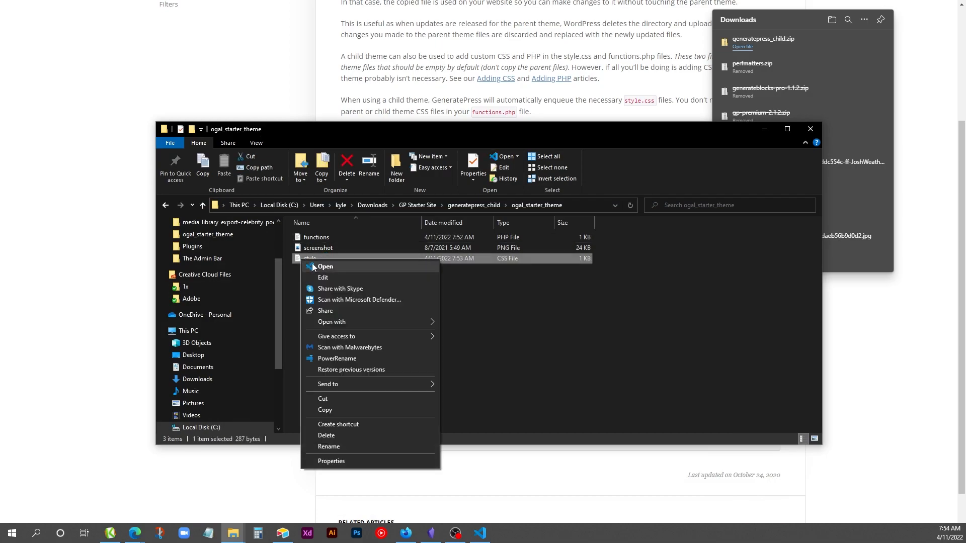
pyautogui.click(324, 267)
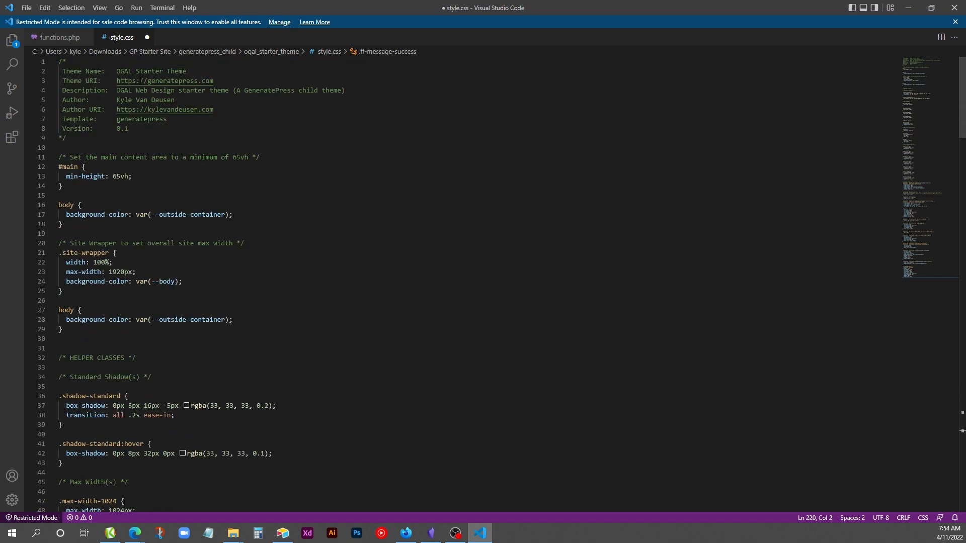
pyautogui.click(59, 37)
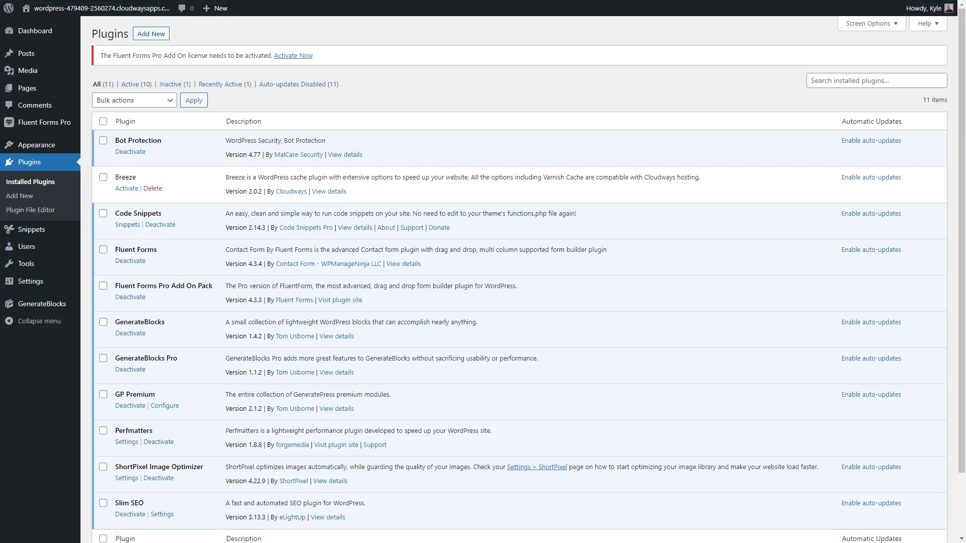
pyautogui.moveTo(166, 481)
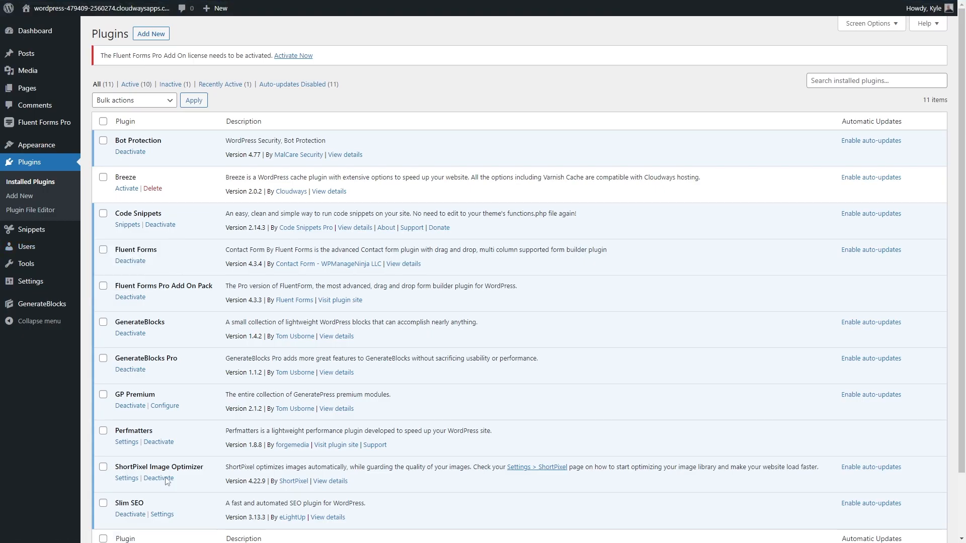
pyautogui.click(479, 533)
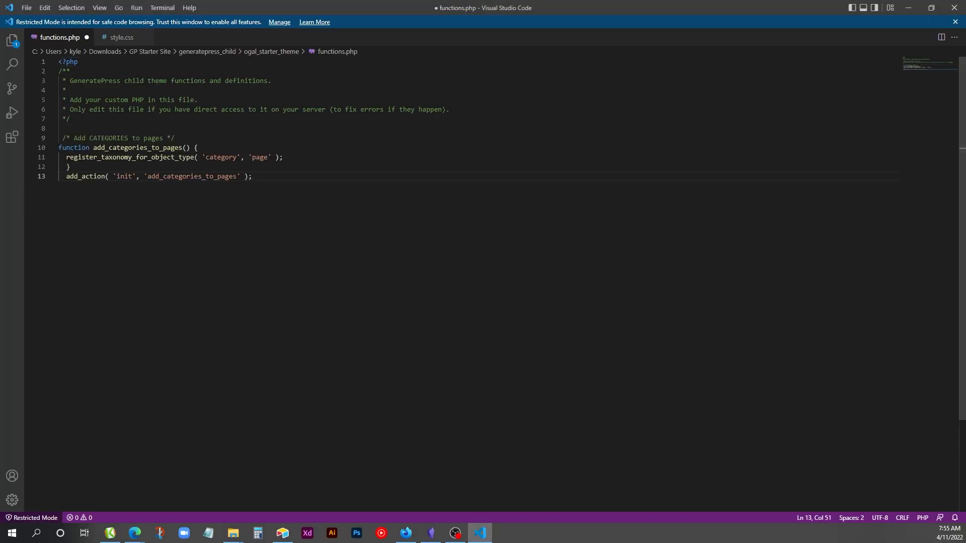
pyautogui.click(121, 36)
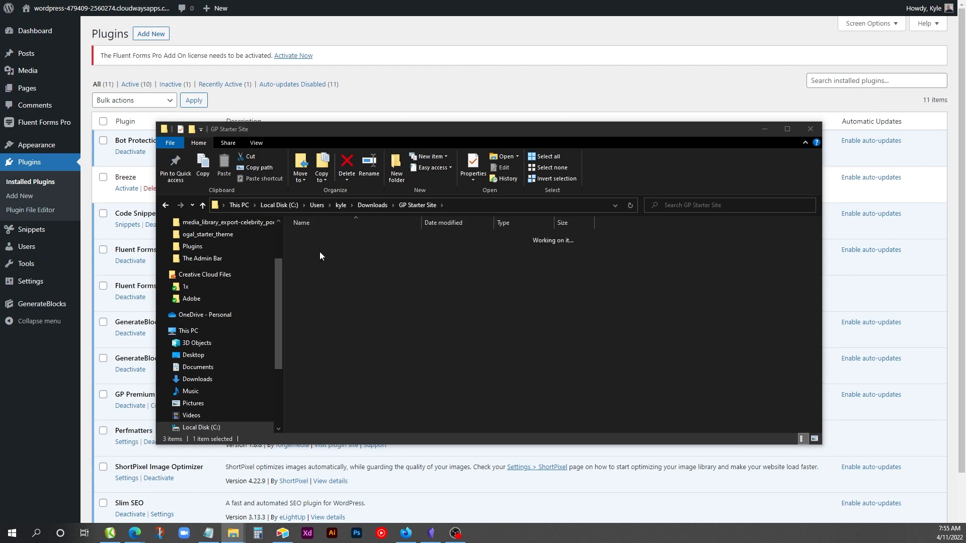
# - Zip the OGAL Starter Theme folder, then upload and install it as a new theme
pyautogui.rightClick(314, 237)
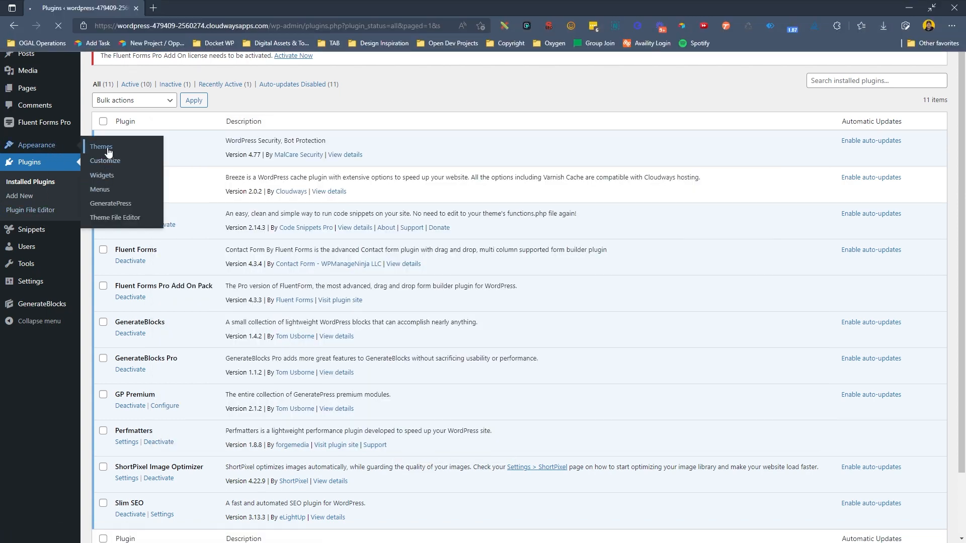
pyautogui.click(101, 147)
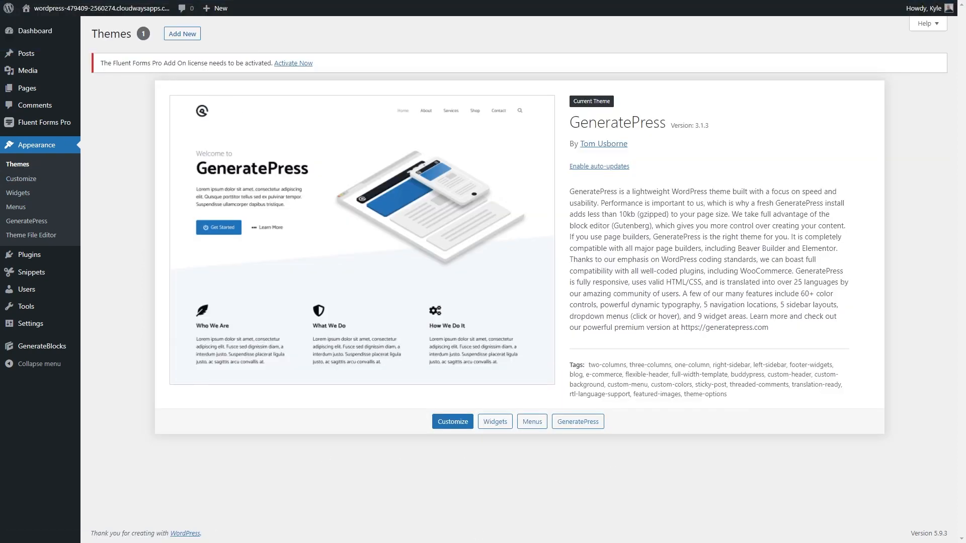
pyautogui.click(182, 34)
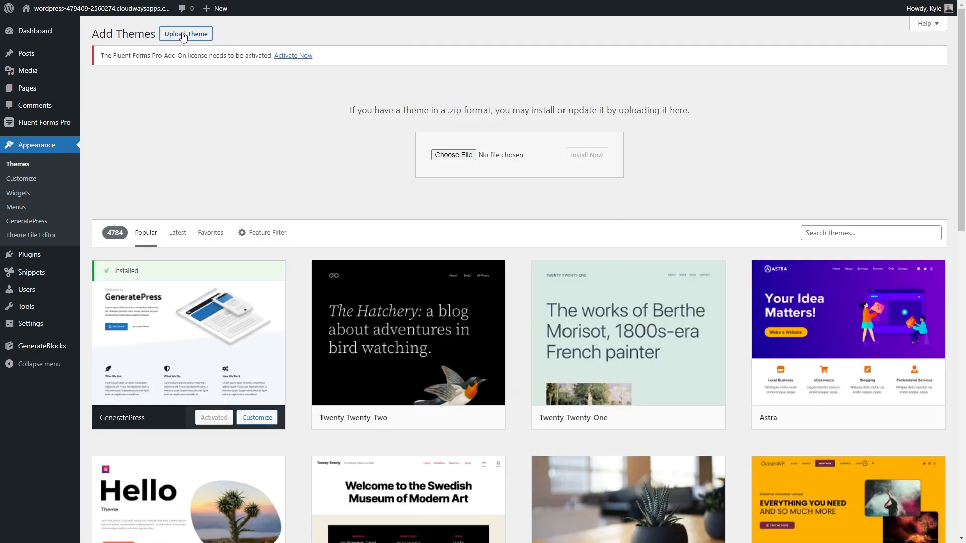
pyautogui.click(453, 154)
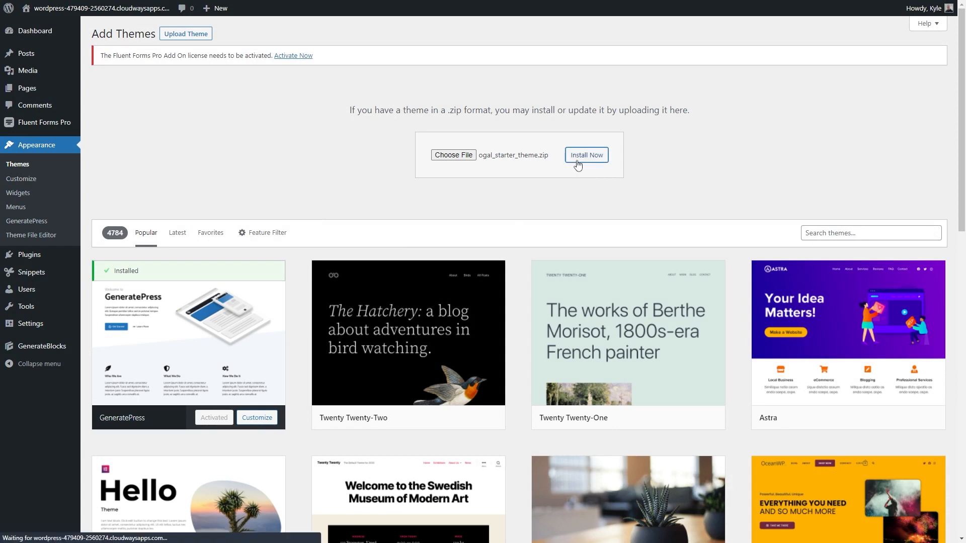
pyautogui.click(585, 155)
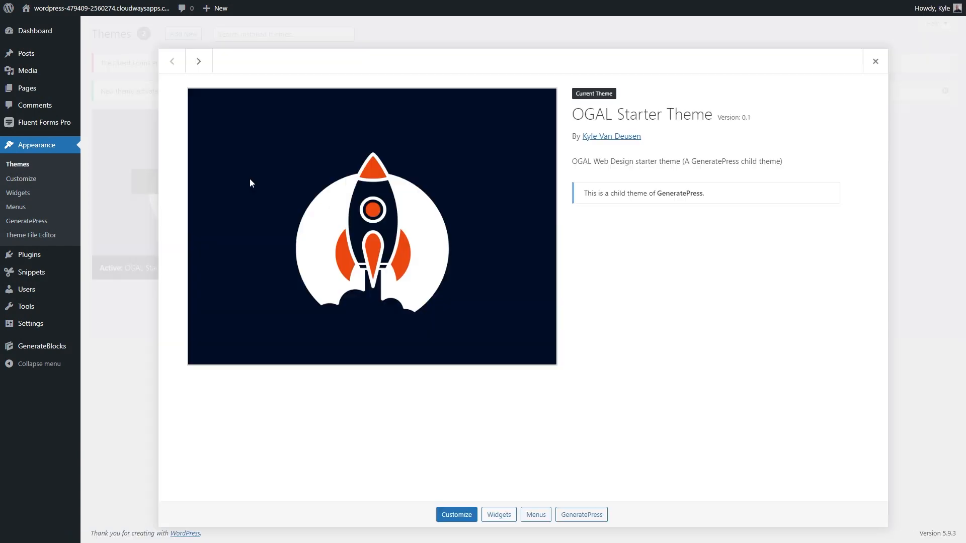
# - Activate the GeneratePress Menu Plus and Spacing modules from the GeneratePress dashboard
pyautogui.click(875, 61)
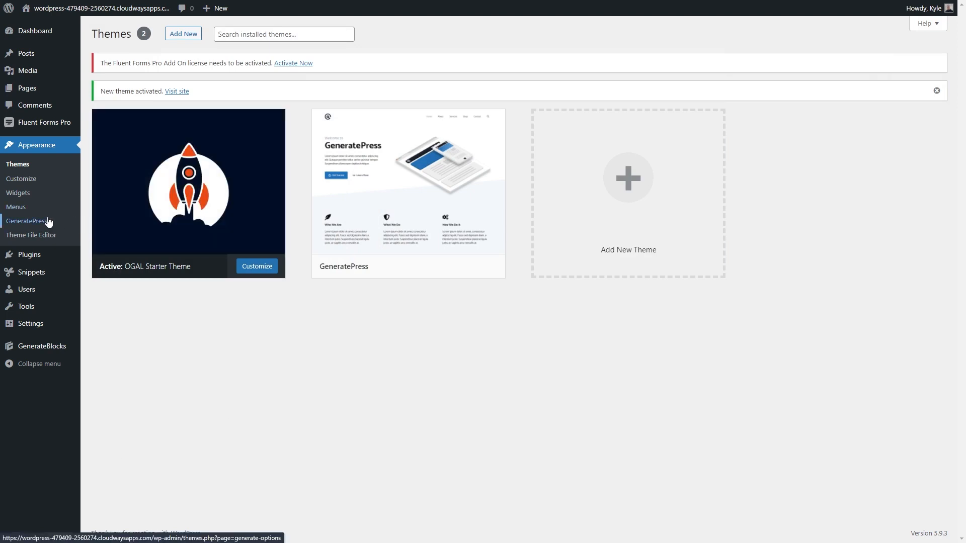
pyautogui.click(27, 221)
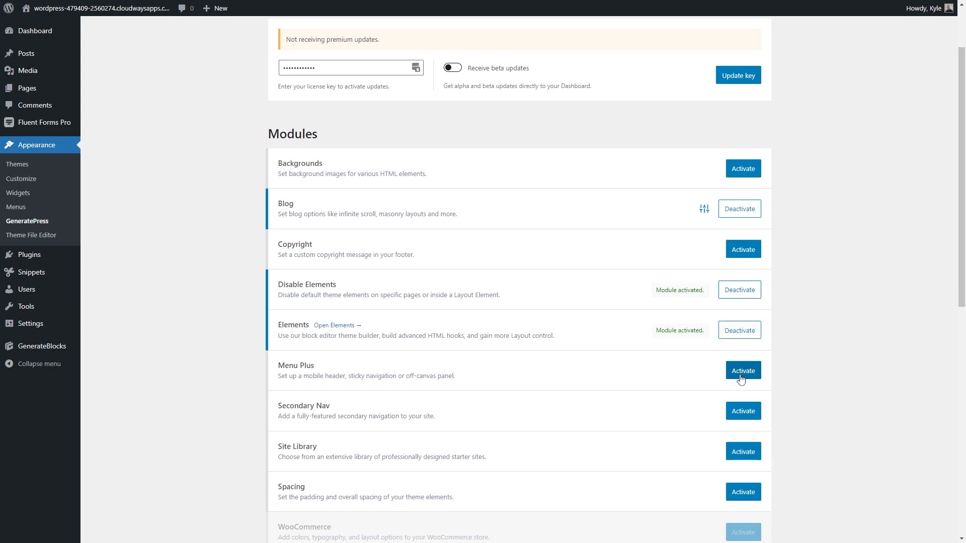
pyautogui.click(742, 371)
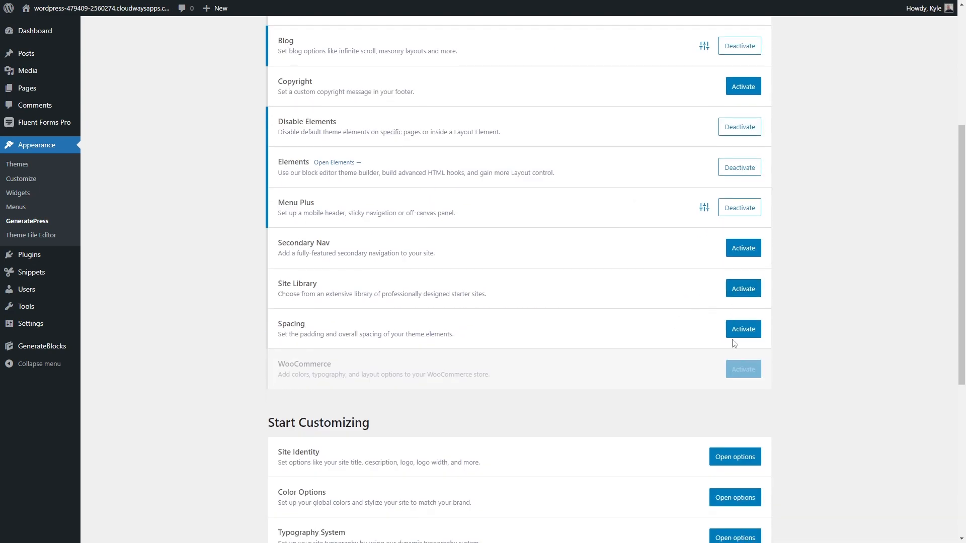
pyautogui.click(743, 329)
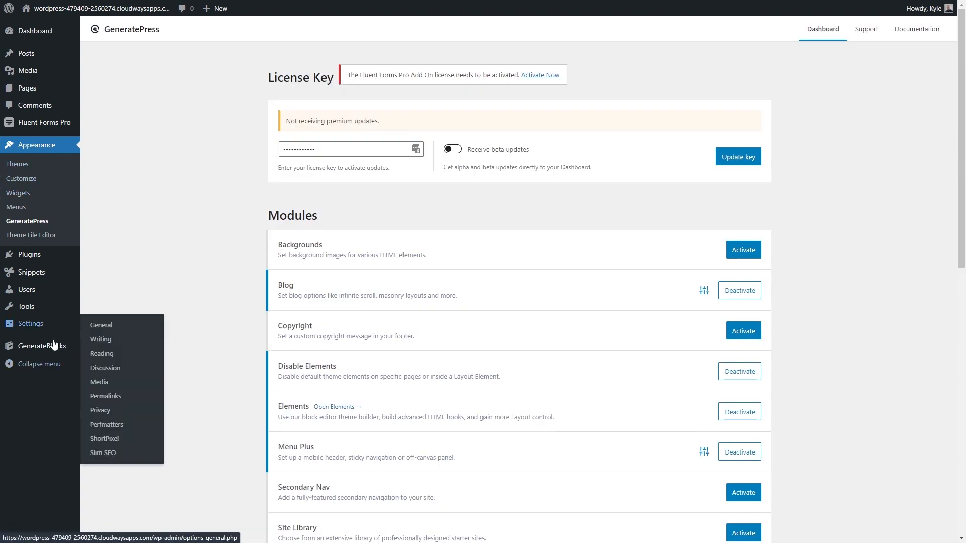
# - Go from the GenerateBlocks settings to Perfmatters' general options and scroll through them
pyautogui.click(41, 345)
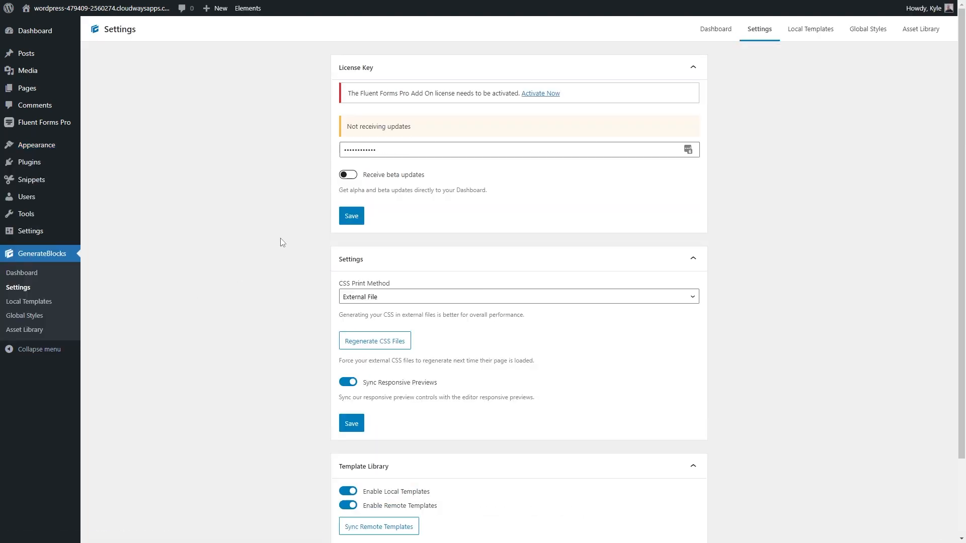
pyautogui.scroll(-3)
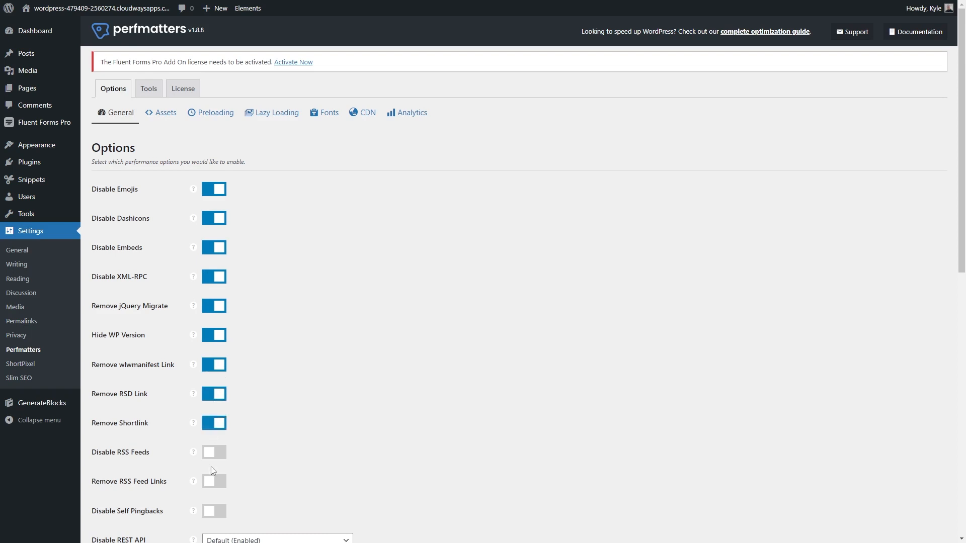
# - Set Perfmatters' custom login URL to 'enter' and save the changes
pyautogui.scroll(-3)
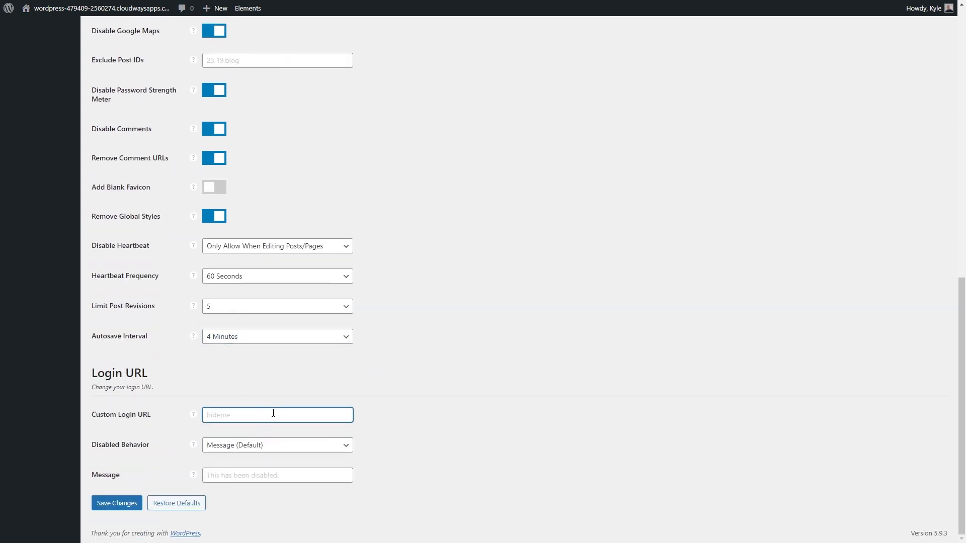
pyautogui.write('enter')
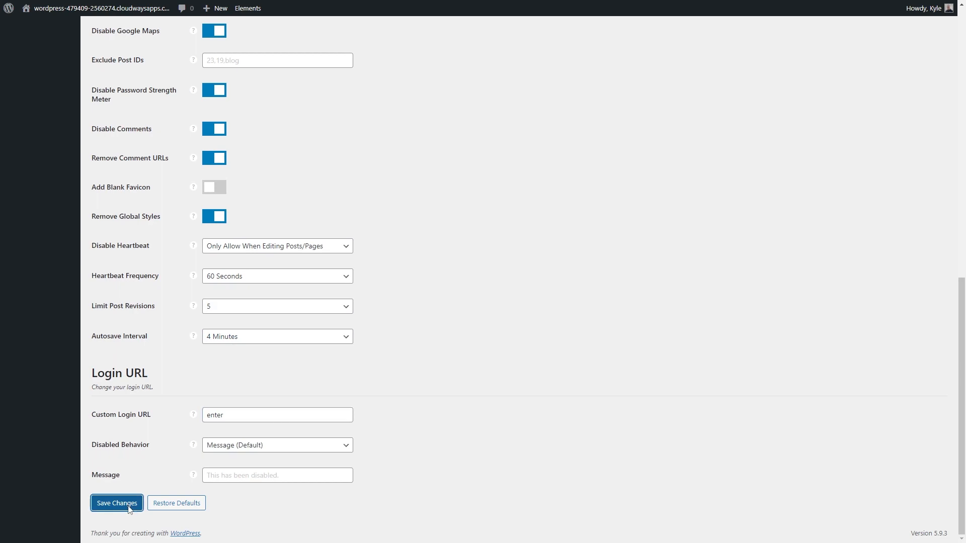
pyautogui.click(116, 503)
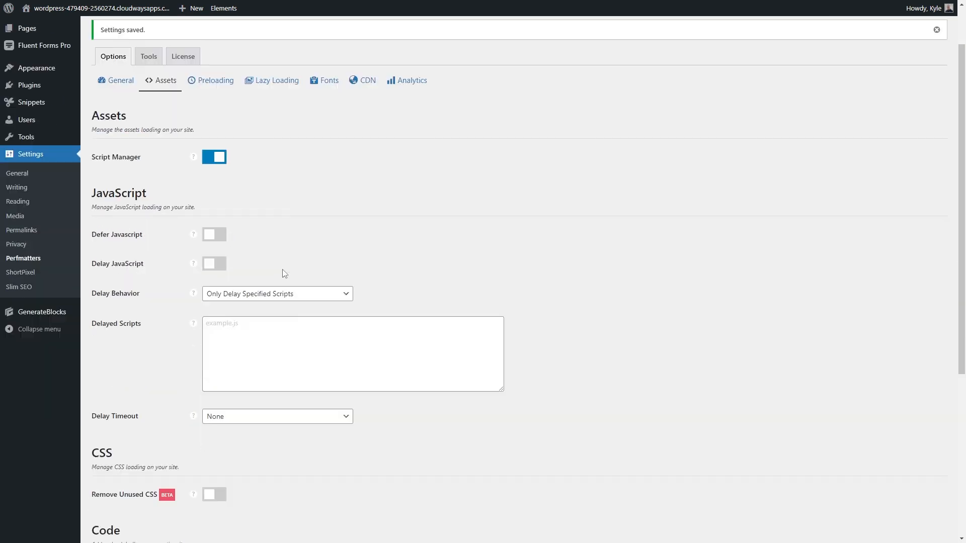
# - Enable JavaScript deferral, image lazy loading and local Google Fonts in Perfmatters
pyautogui.scroll(-3)
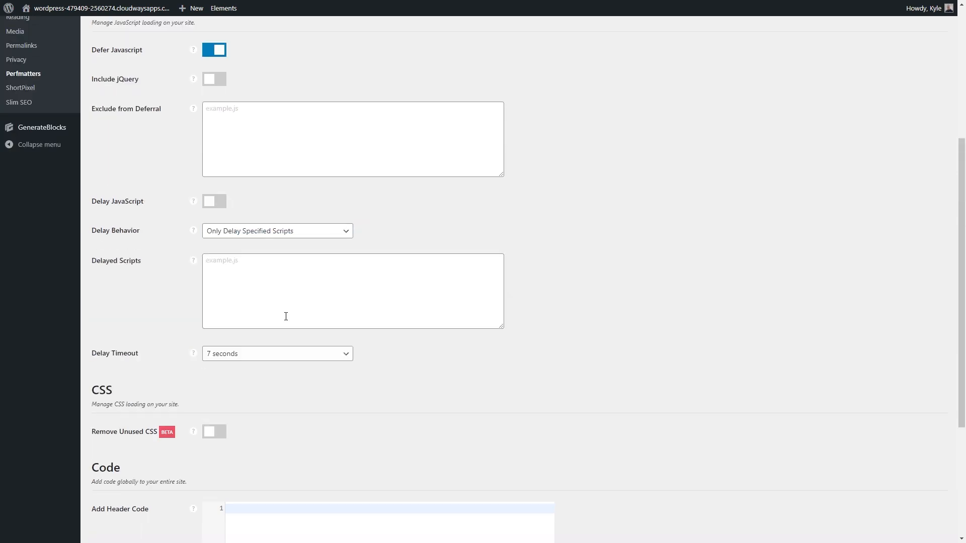
pyautogui.click(215, 140)
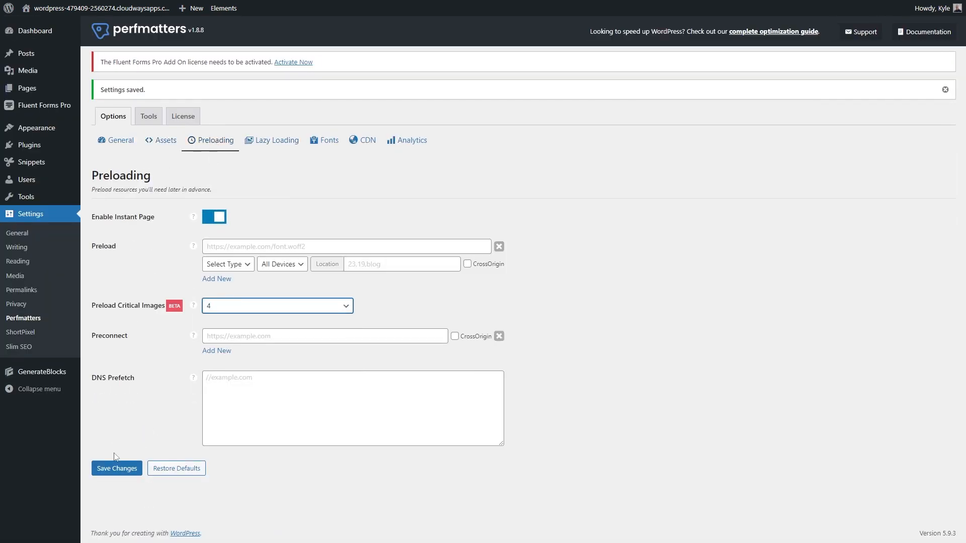
pyautogui.click(275, 140)
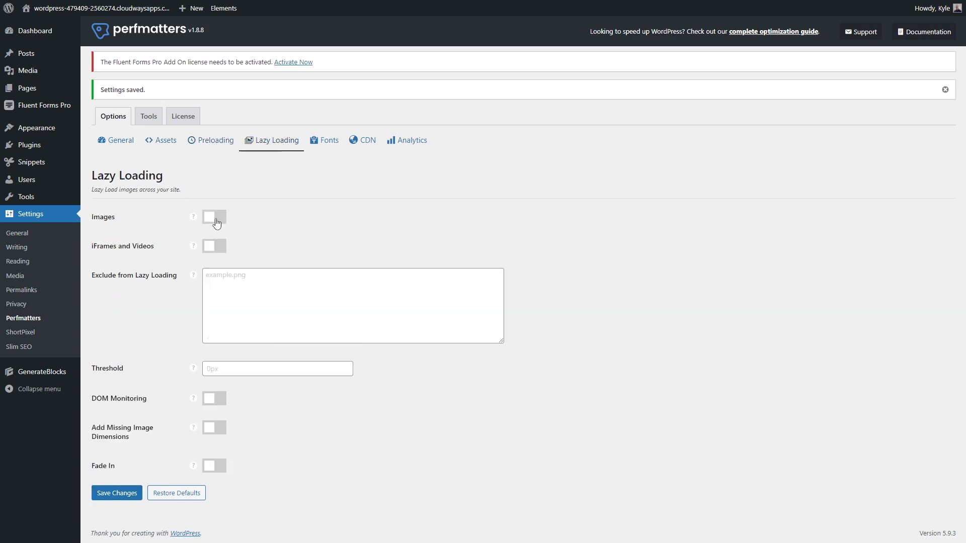
pyautogui.click(214, 217)
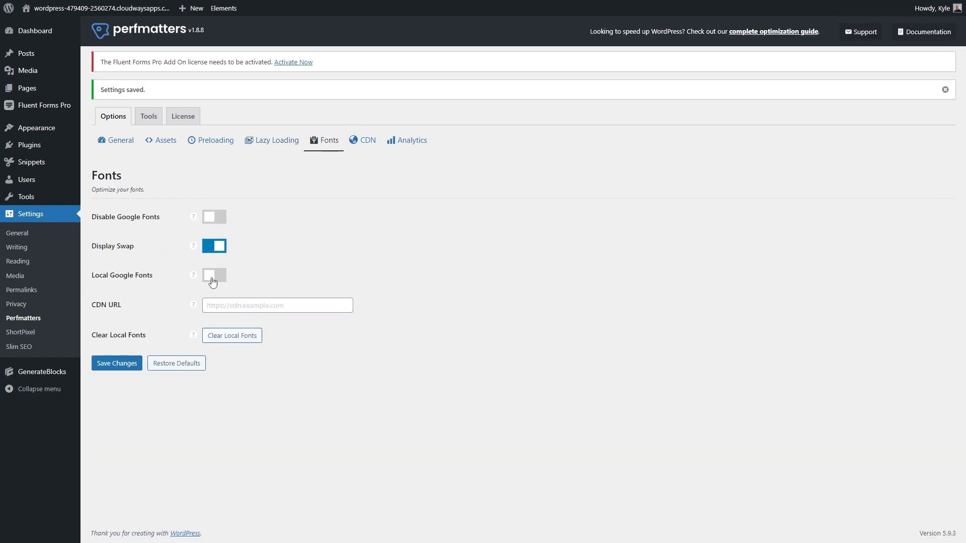
pyautogui.click(214, 275)
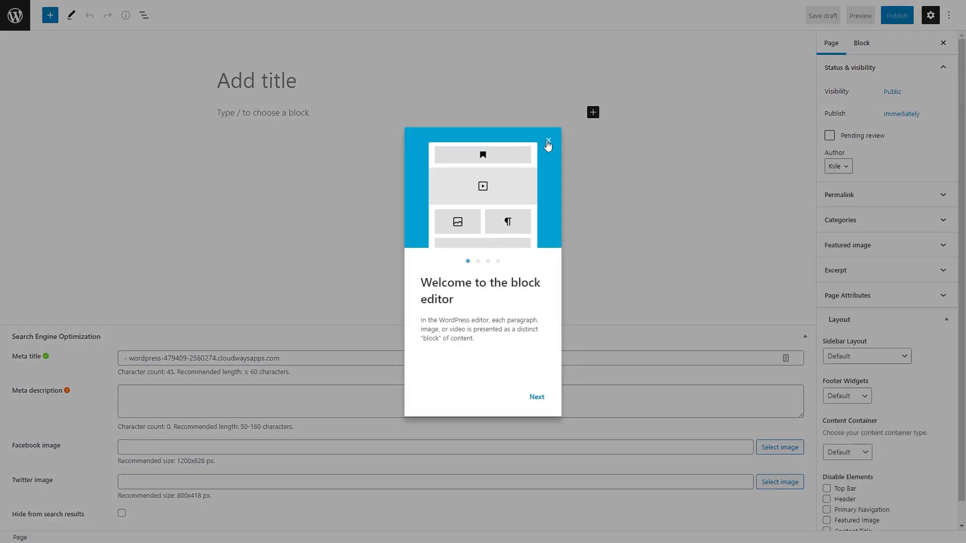
# - Add body text, 'This is a blockquote' quote and the Contact Form Demo form, then publish
pyautogui.click(547, 142)
pyautogui.write('This is t')
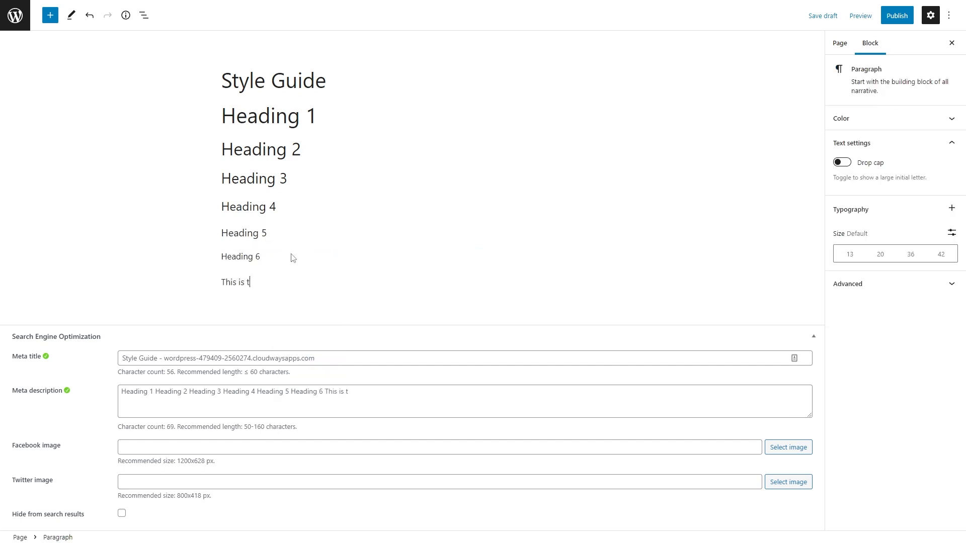
pyautogui.write('he body text. Here is a link.')
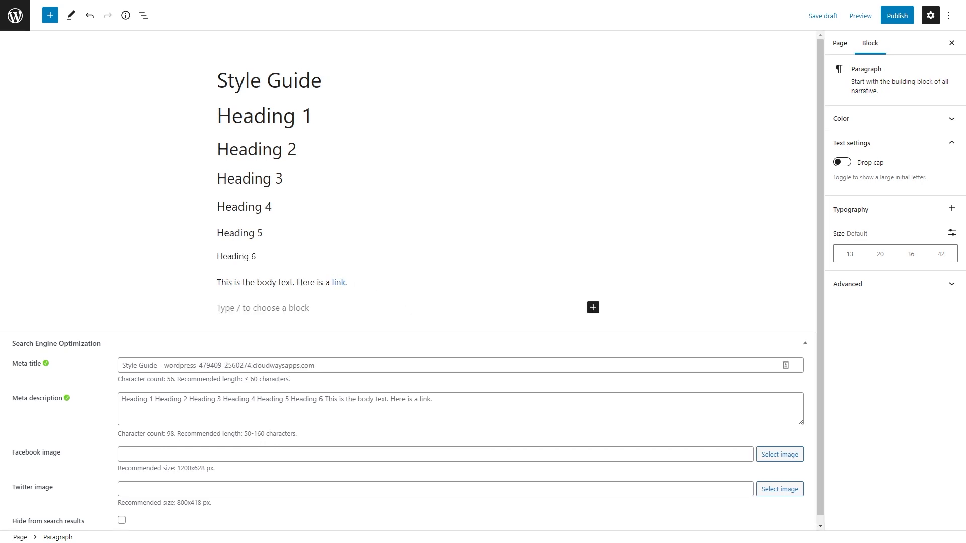
pyautogui.write('This is a blockquote')
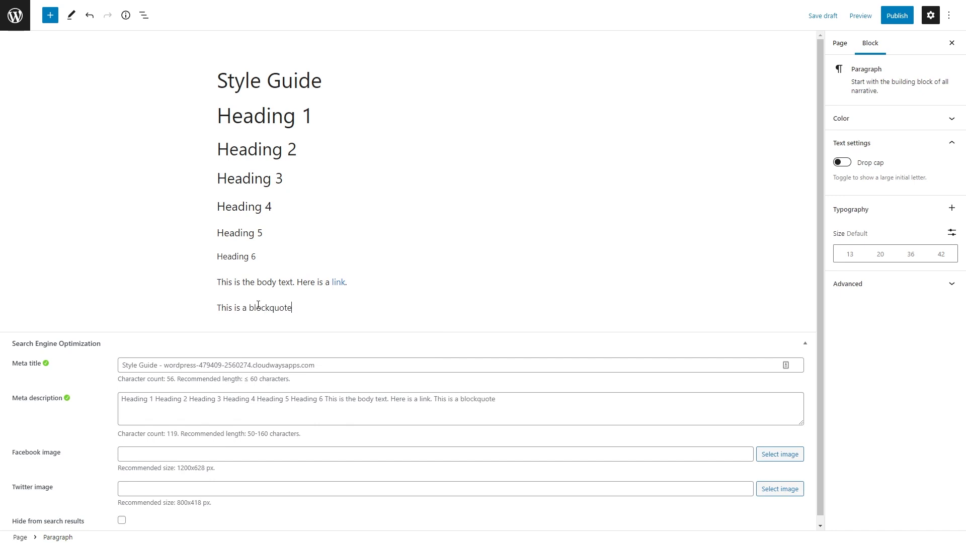
pyautogui.click(267, 307)
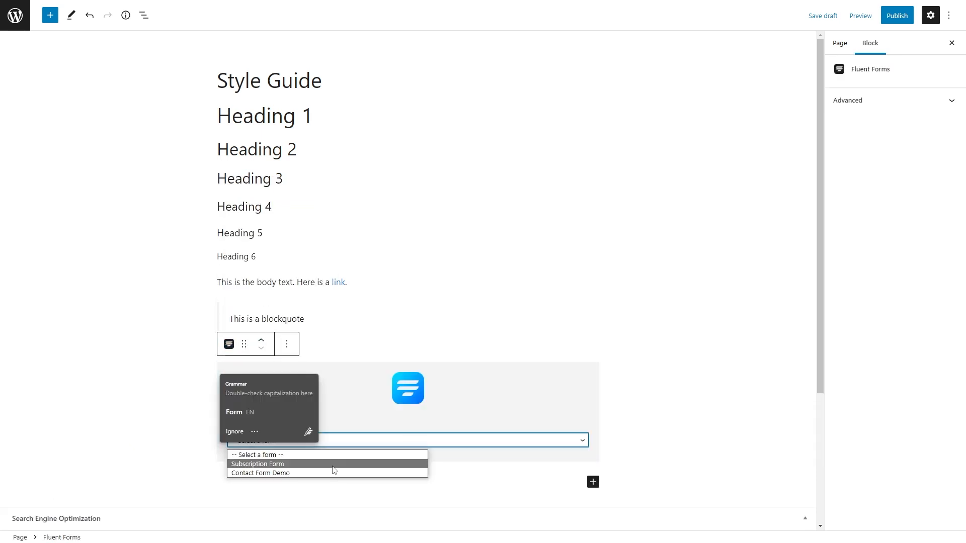
pyautogui.click(261, 473)
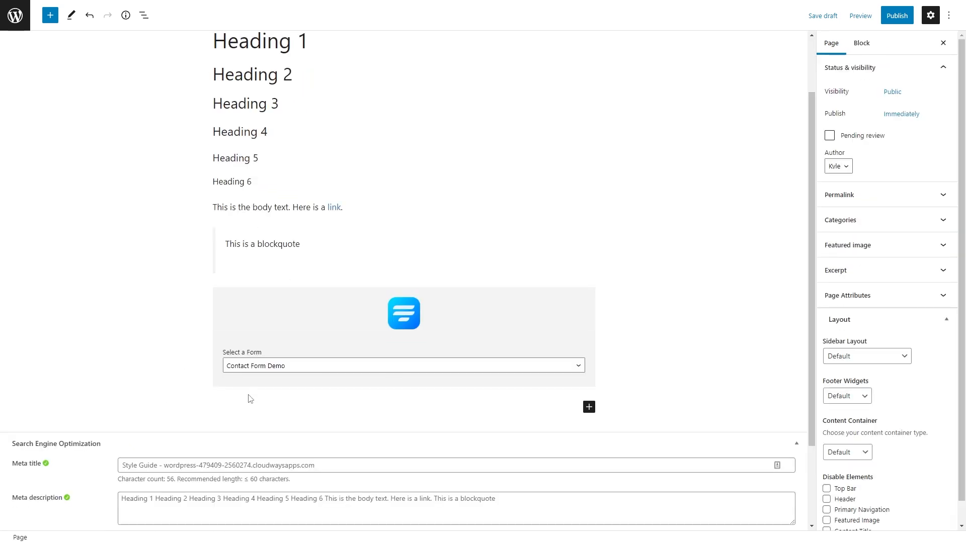
pyautogui.click(896, 15)
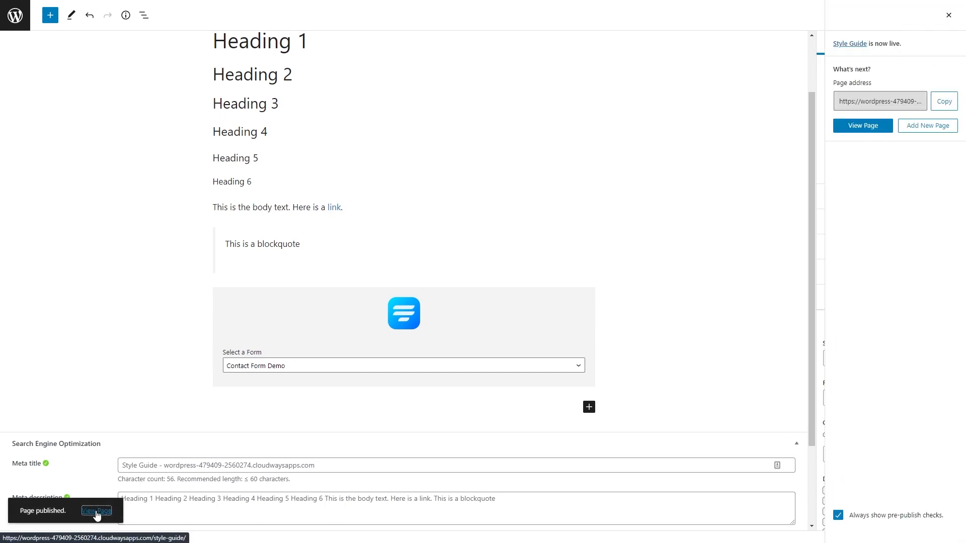
pyautogui.click(97, 512)
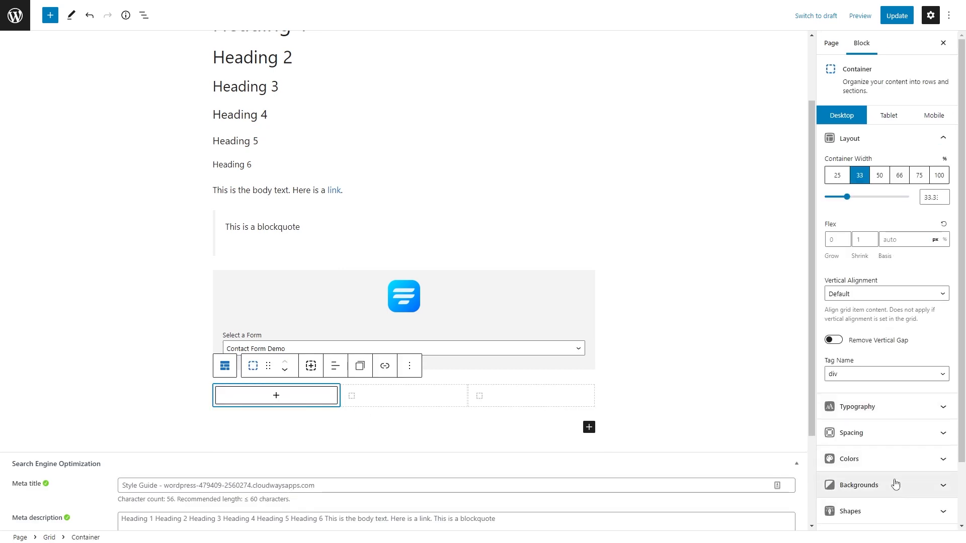
# - Build a two-row grid of coloured swatches including Base-2, set 16px gaps, and update
pyautogui.click(276, 395)
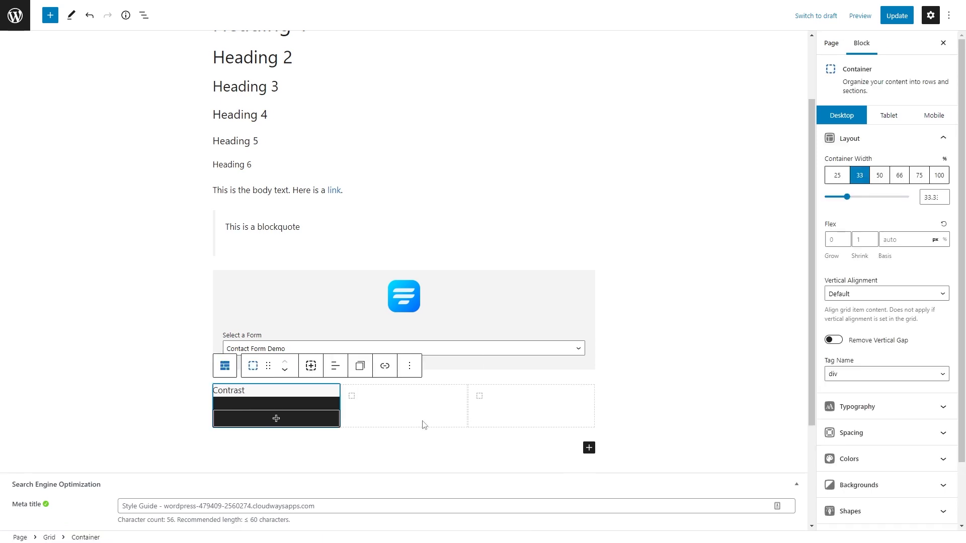
pyautogui.click(824, 475)
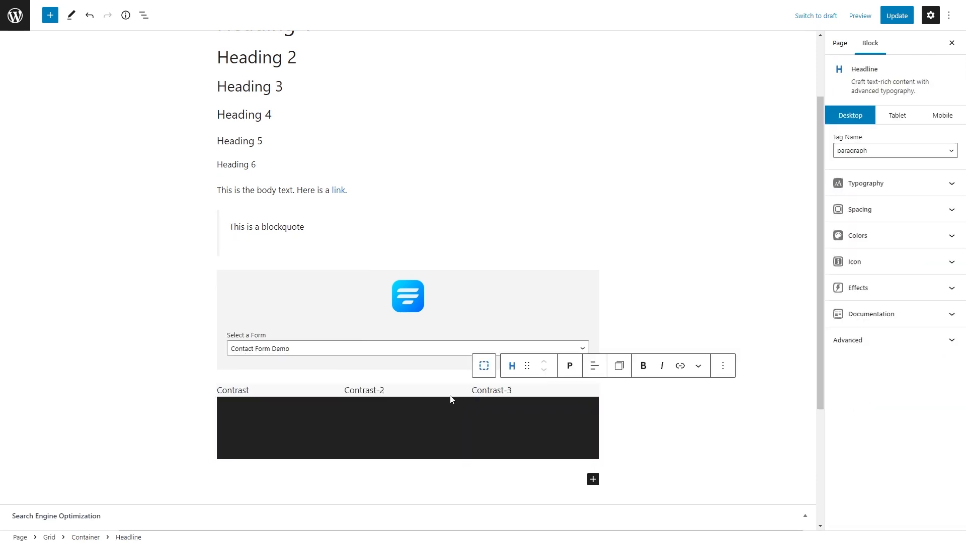
pyautogui.click(530, 427)
pyautogui.write('Base2')
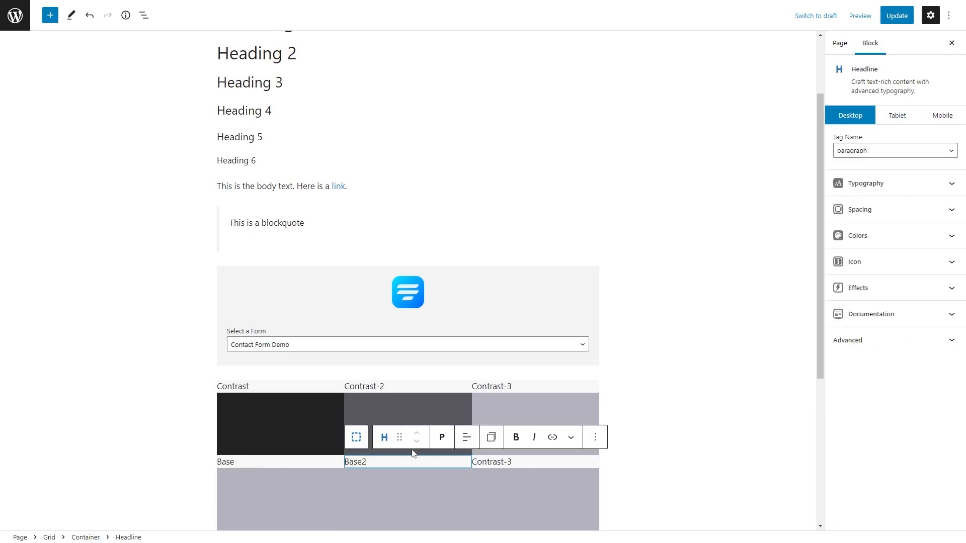
pyautogui.click(356, 438)
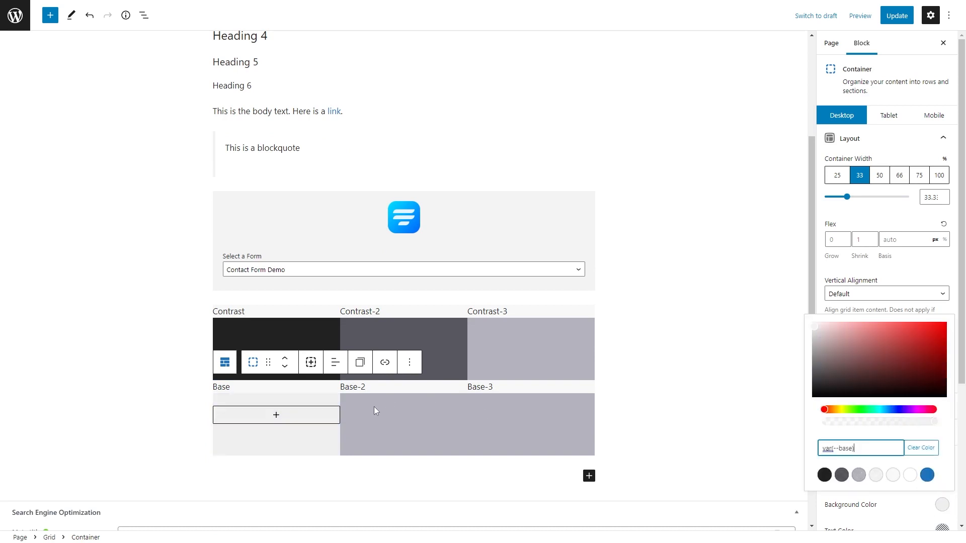
pyautogui.click(892, 475)
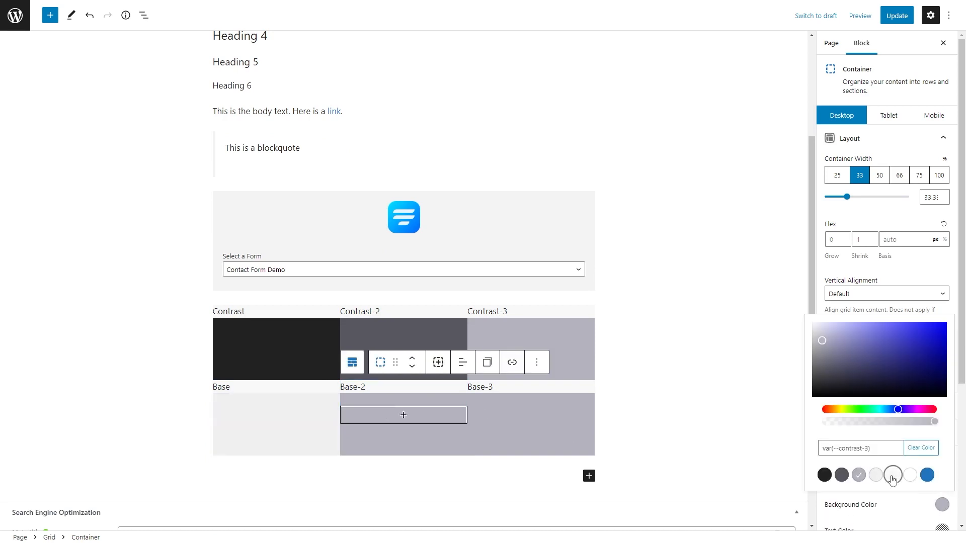
pyautogui.click(892, 475)
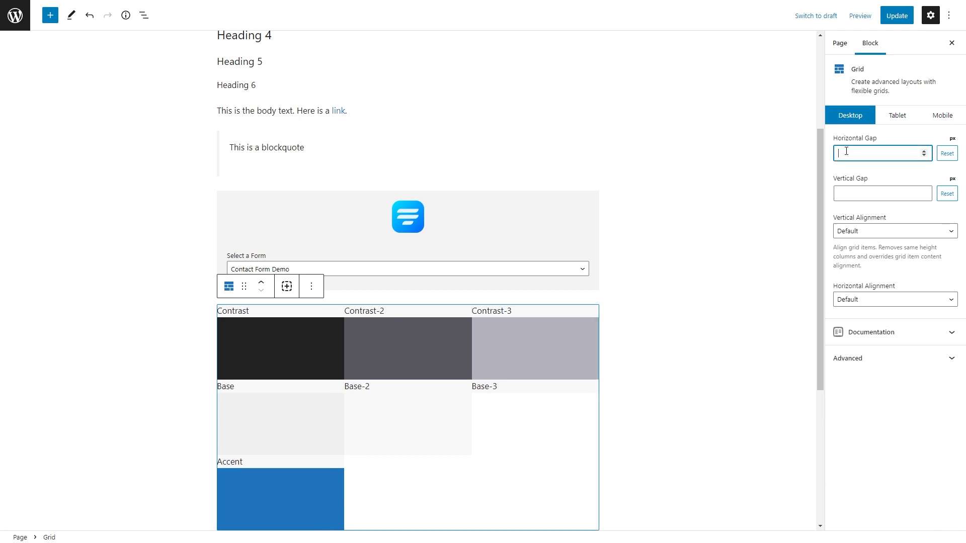
pyautogui.write('16')
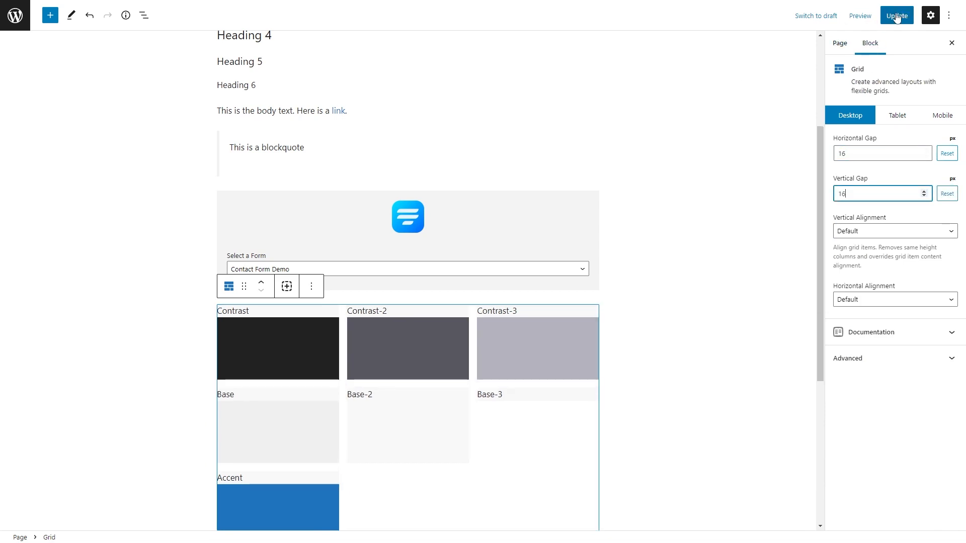
pyautogui.click(897, 15)
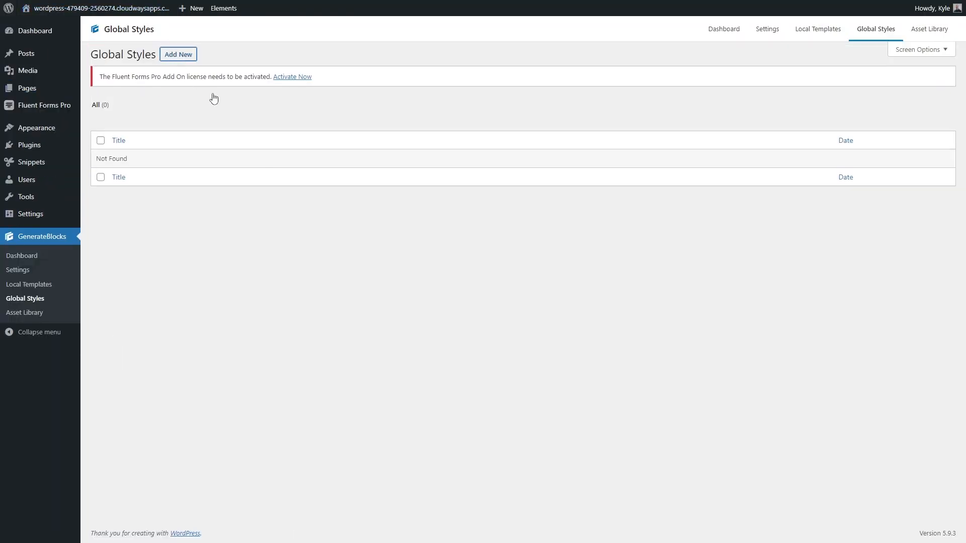
# - Create a new primary button global style with its colour settings and publish it
pyautogui.click(178, 54)
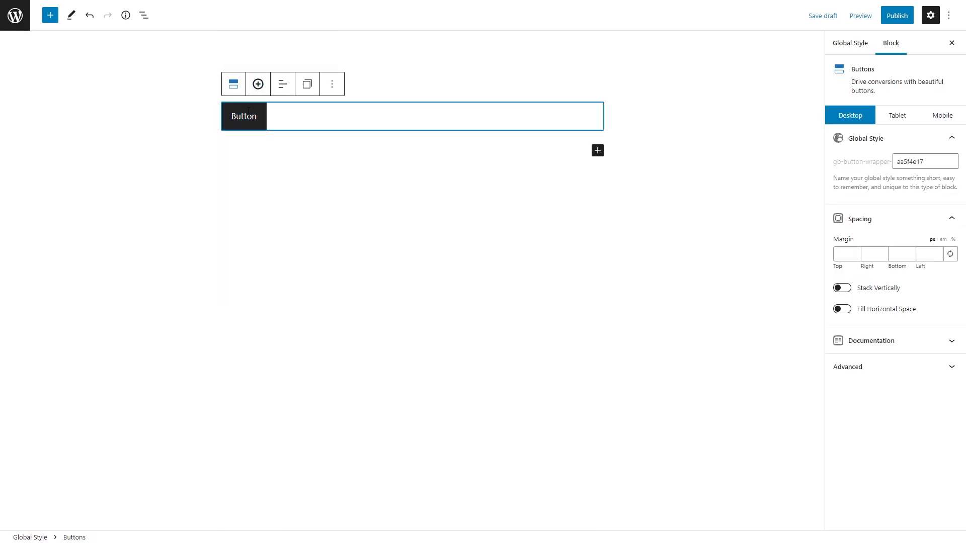
pyautogui.click(244, 116)
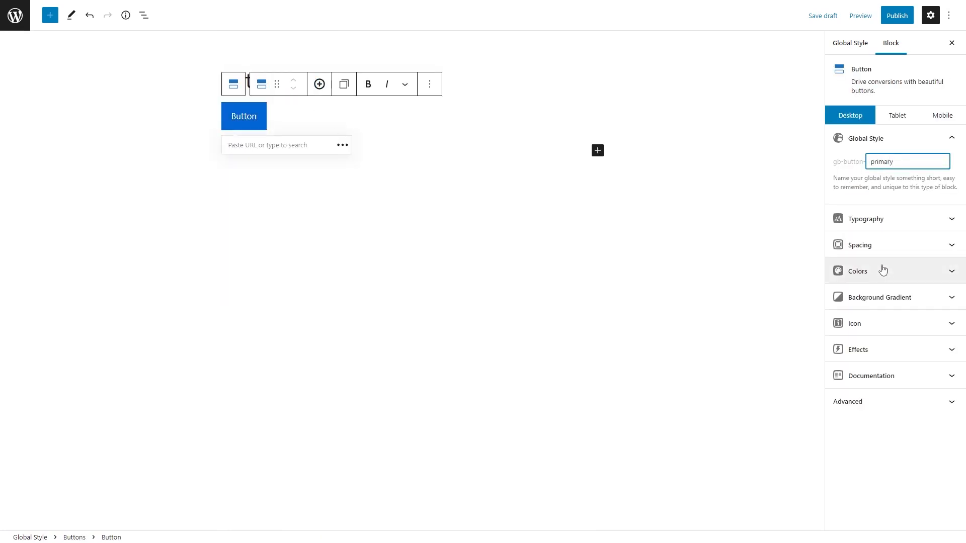
pyautogui.click(857, 271)
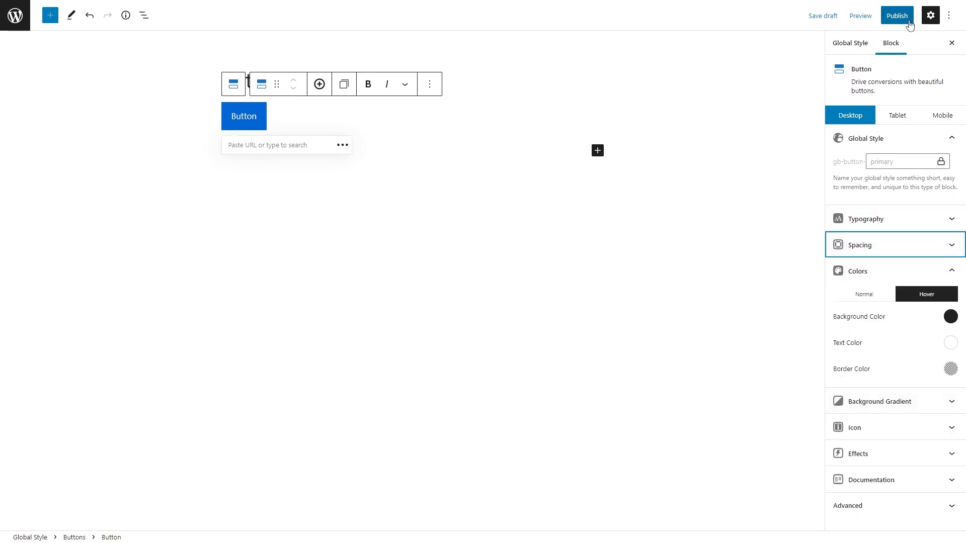
pyautogui.click(895, 15)
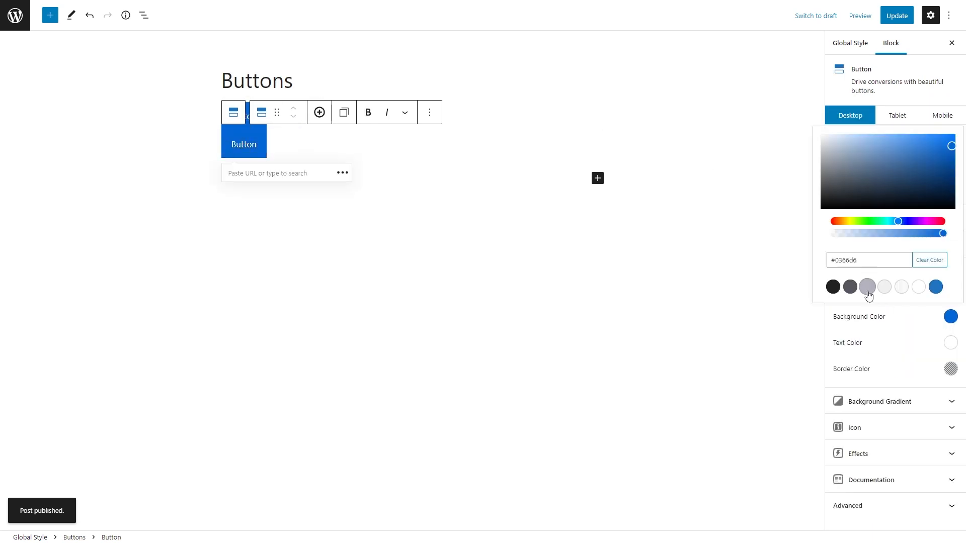
# - Give the secondary button style a palette colour and hover background, then save
pyautogui.click(831, 286)
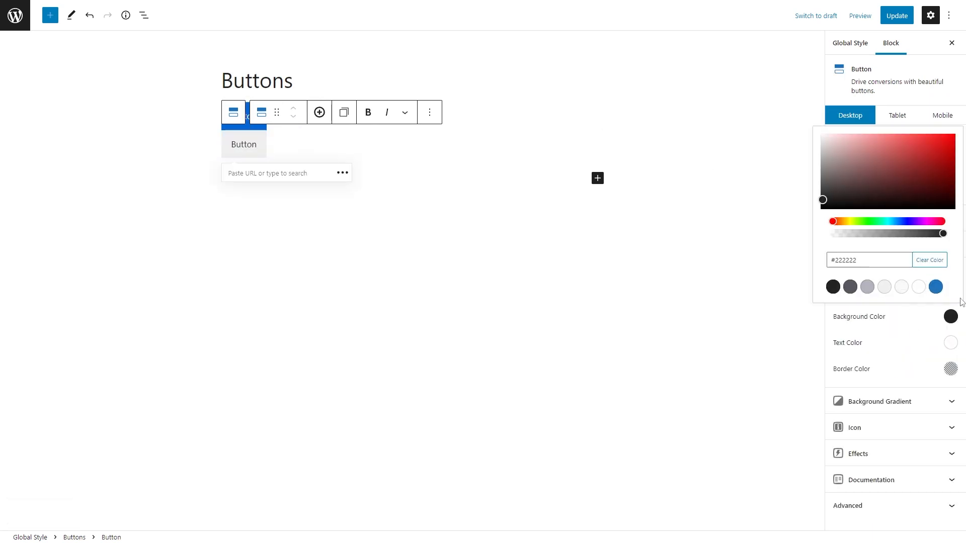
pyautogui.click(925, 294)
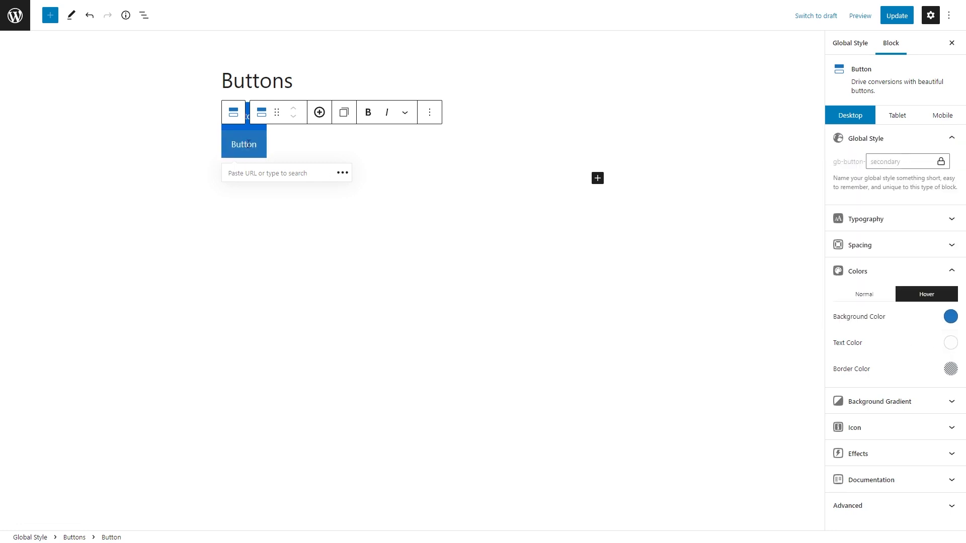
pyautogui.click(896, 15)
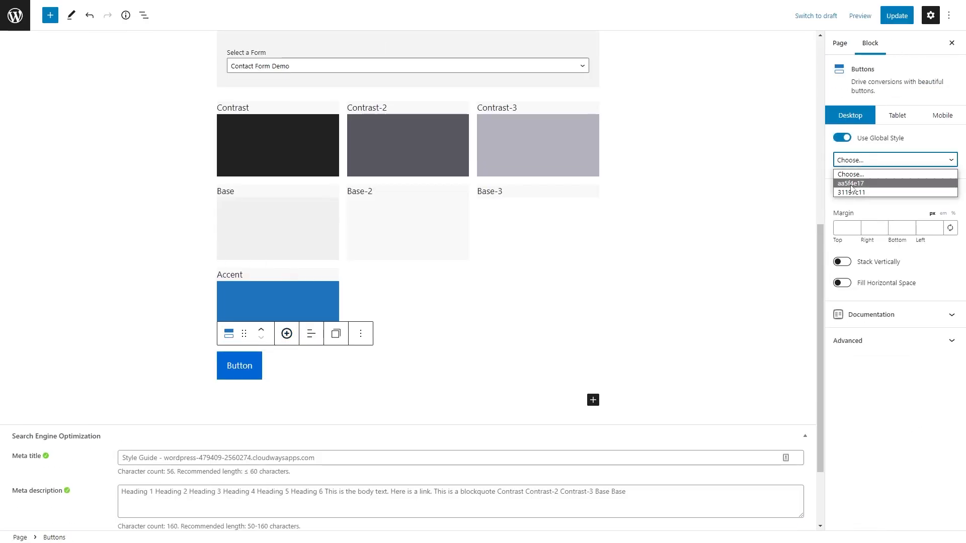
# - Open the Buttons global style, then add a second button with 16 padding to the Style Guide
pyautogui.click(850, 184)
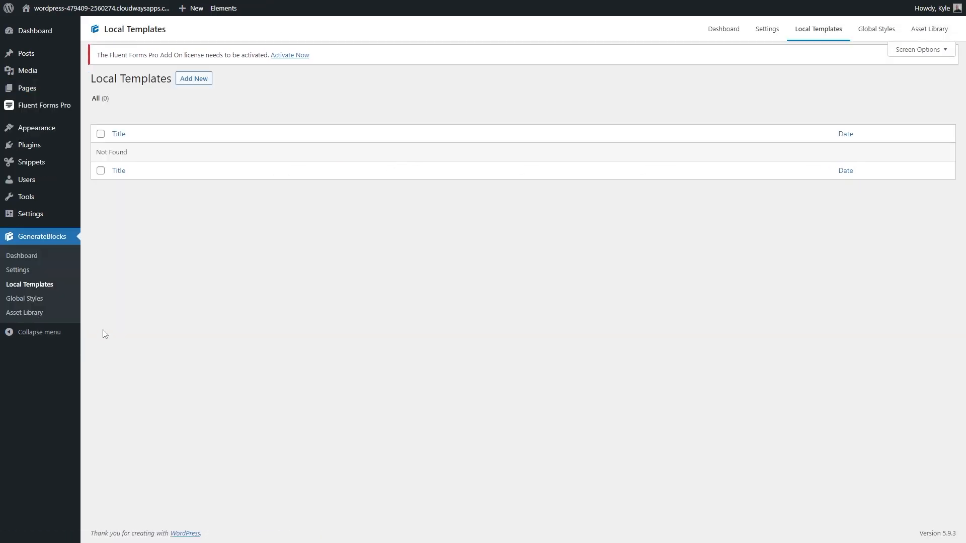
pyautogui.click(193, 78)
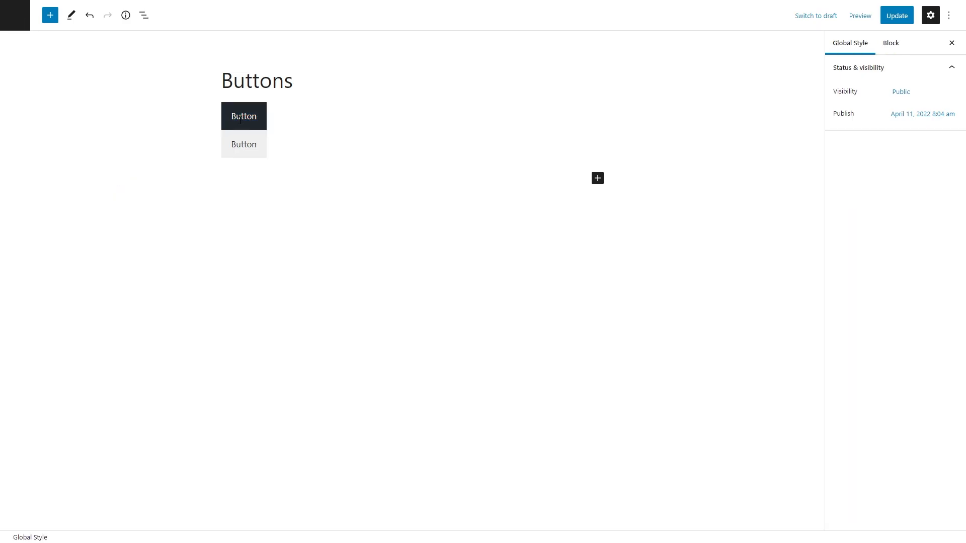
pyautogui.click(244, 116)
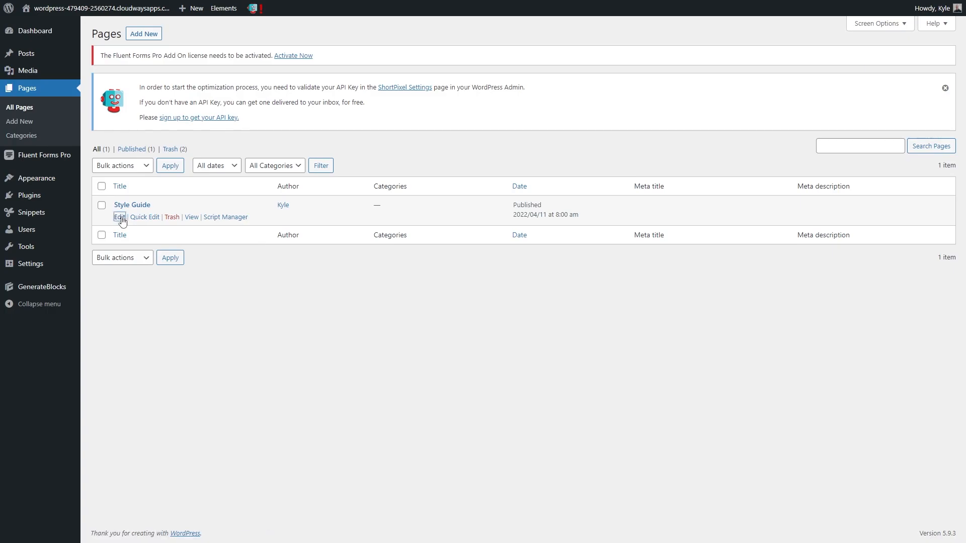
pyautogui.click(119, 217)
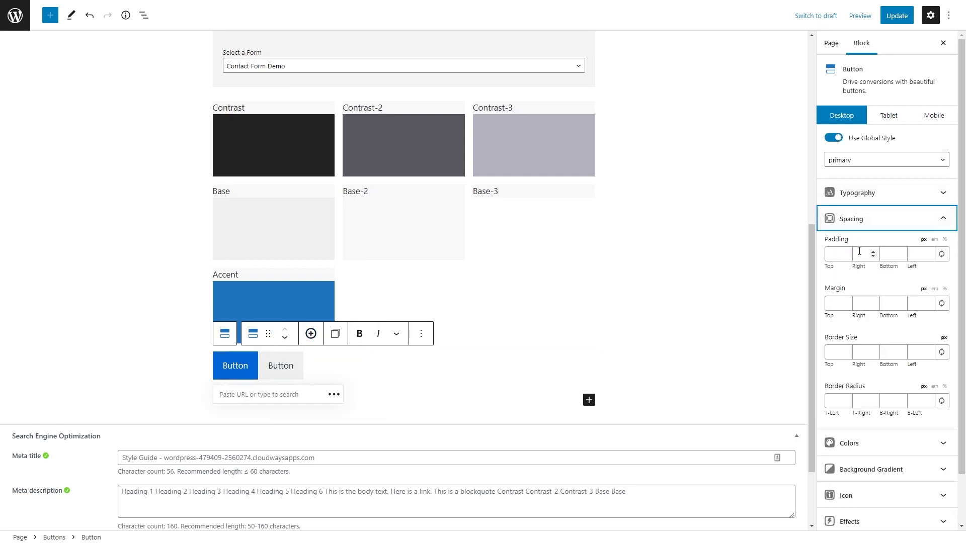
pyautogui.write('16')
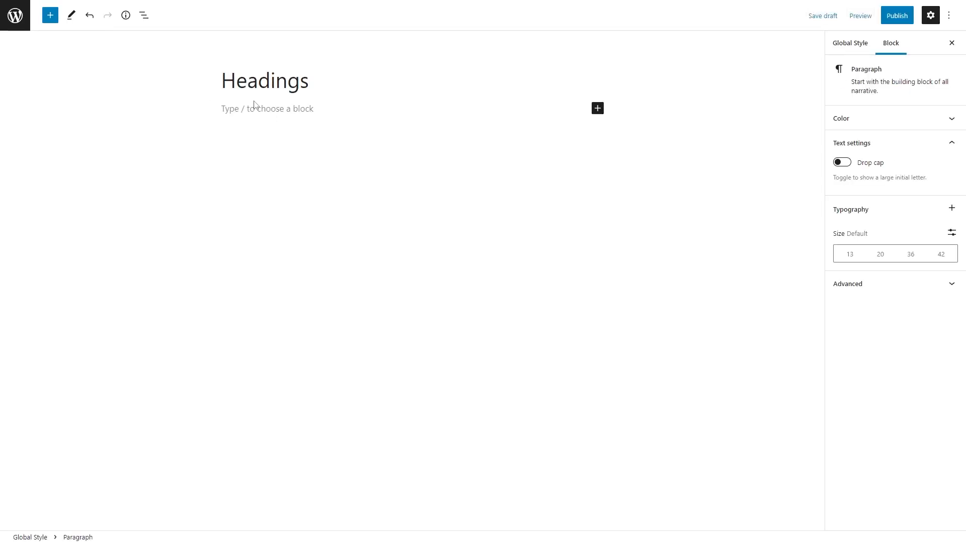
# - Define Pre-Headline typography and a Pill style with 50px rounded corners, then publish
pyautogui.write('Pre-Headline')
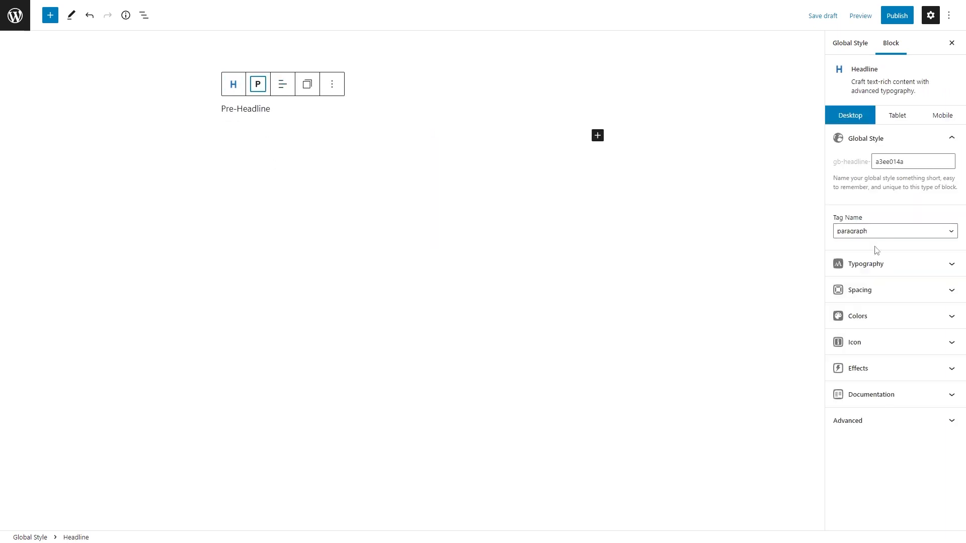
pyautogui.click(887, 263)
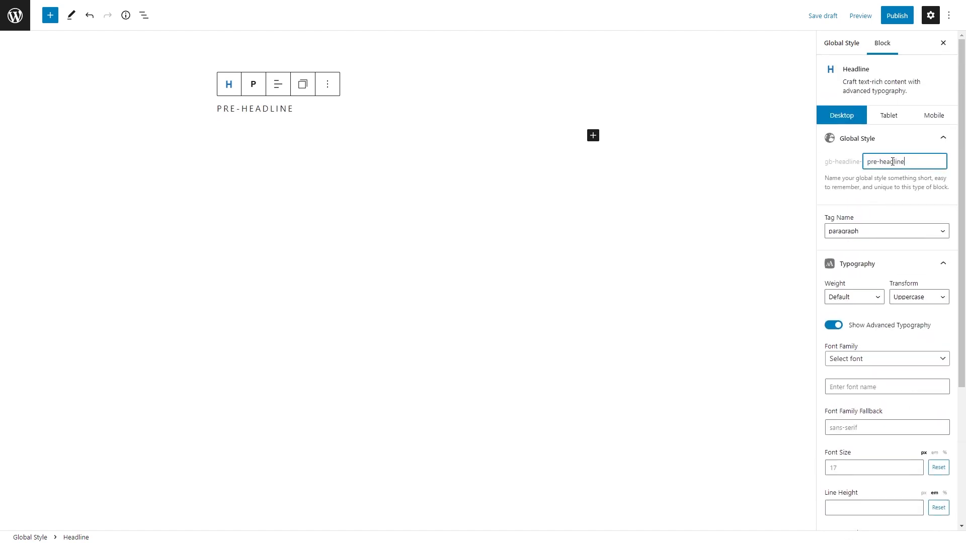
pyautogui.write('/head')
pyautogui.write('p')
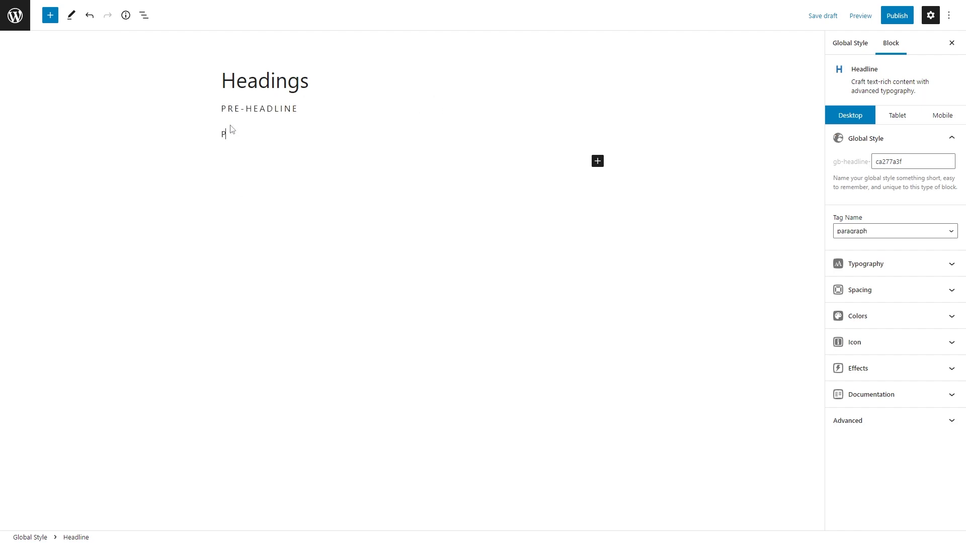
pyautogui.write('ill')
pyautogui.write('16')
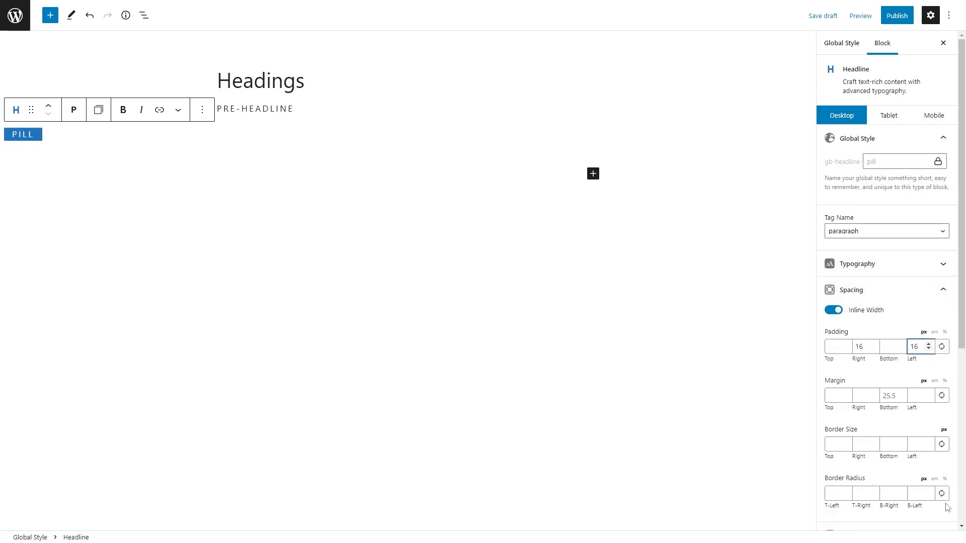
pyautogui.write('50')
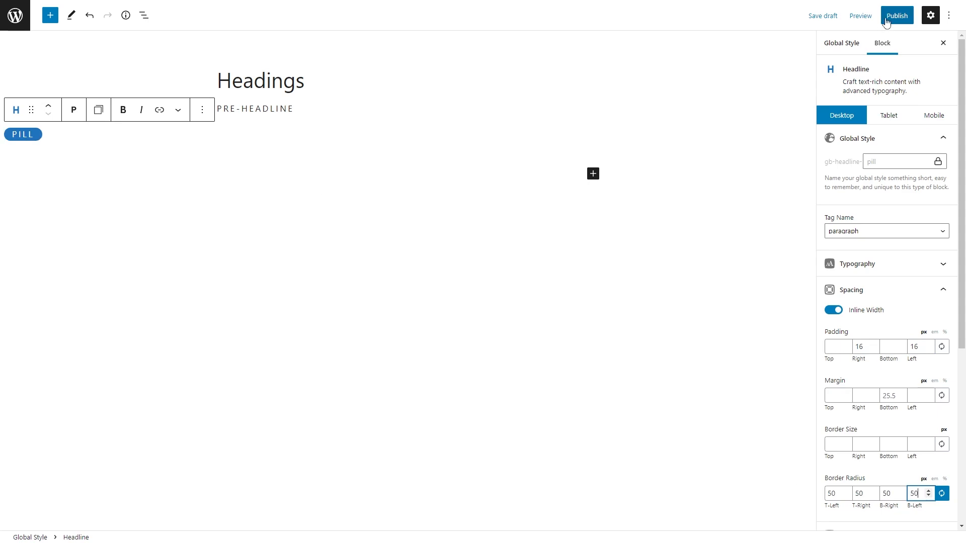
pyautogui.click(896, 16)
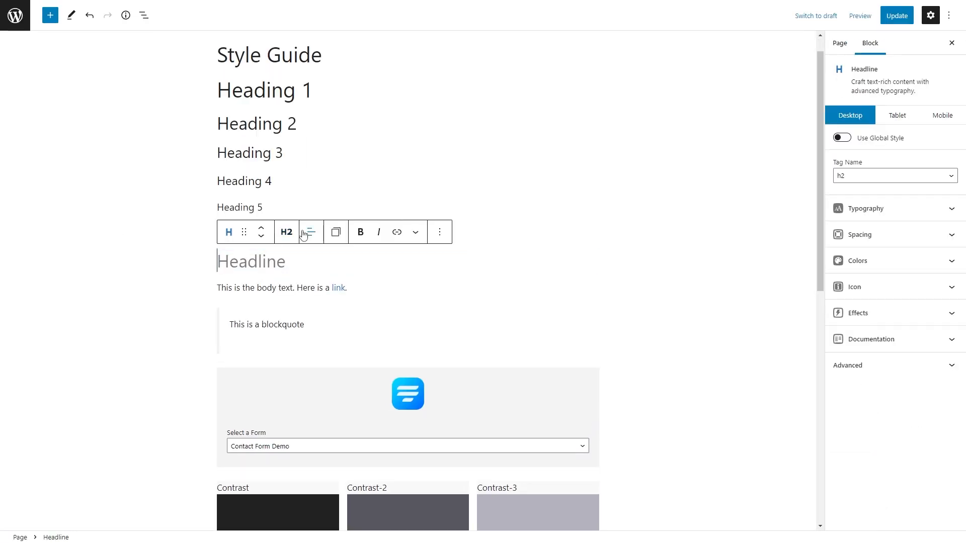
# - Add 'Pre-headline' and 'Pill' headline blocks using the Paragraph tag
pyautogui.write('Pre-hea')
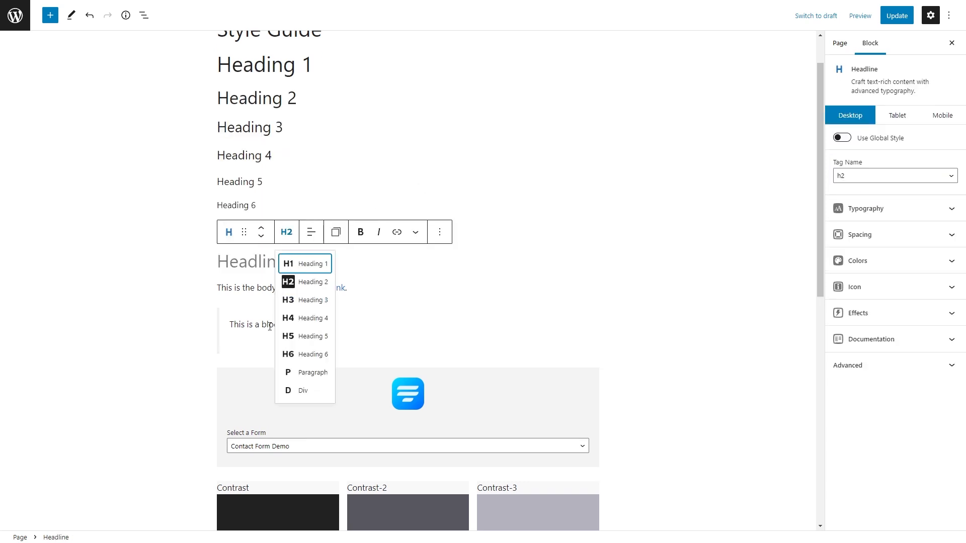
pyautogui.click(313, 372)
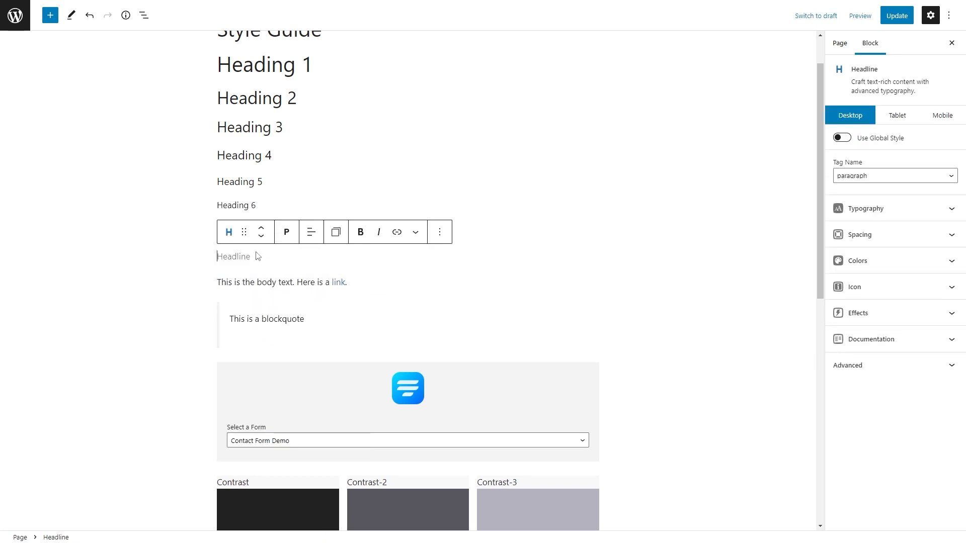
pyautogui.write('Pill')
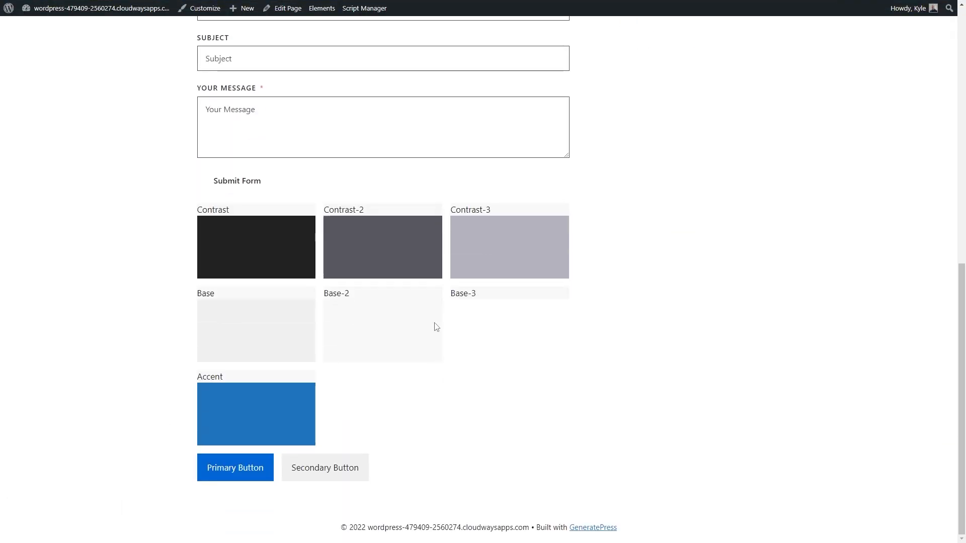
# - Go to the dashboard and open the GenerateBlocks Global Styles list
pyautogui.click(324, 468)
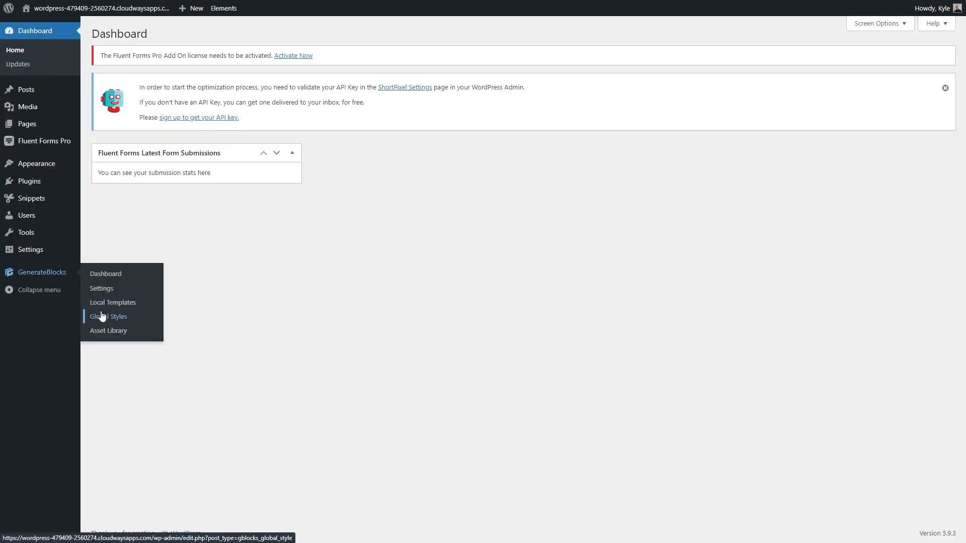
pyautogui.click(109, 317)
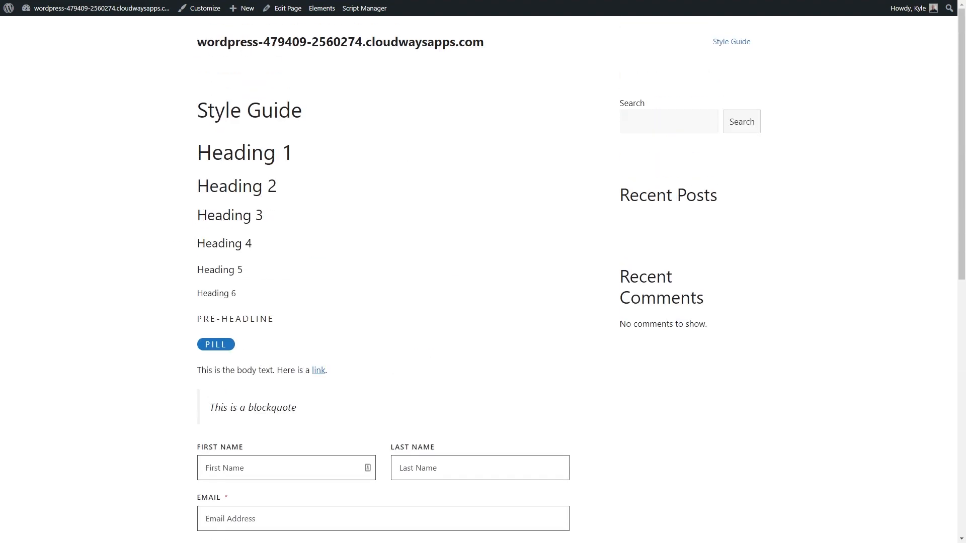
# - Add a Customizer typography rule enlarging Heading 1 to 72px, then start a Layout element
pyautogui.click(204, 8)
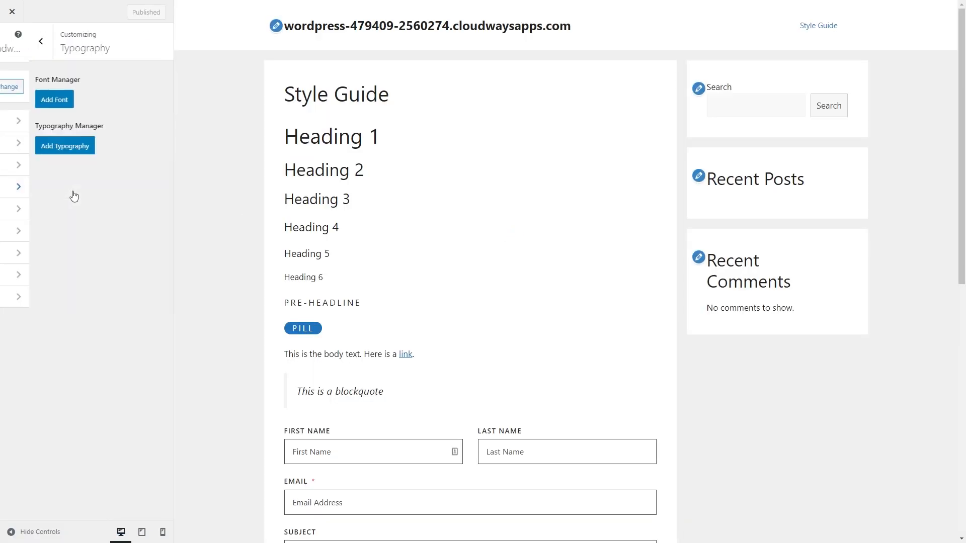
pyautogui.click(65, 145)
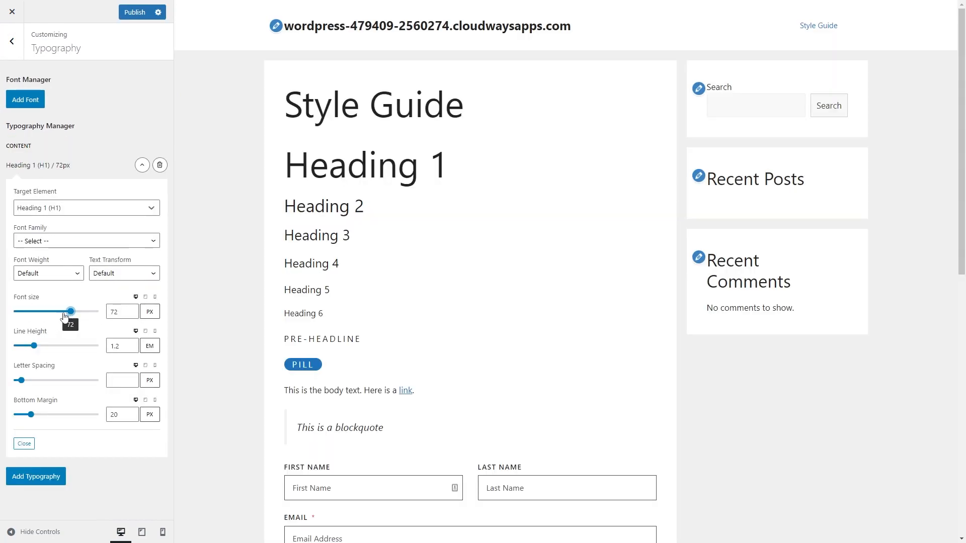
pyautogui.moveTo(70, 311); pyautogui.dragTo(33, 311)
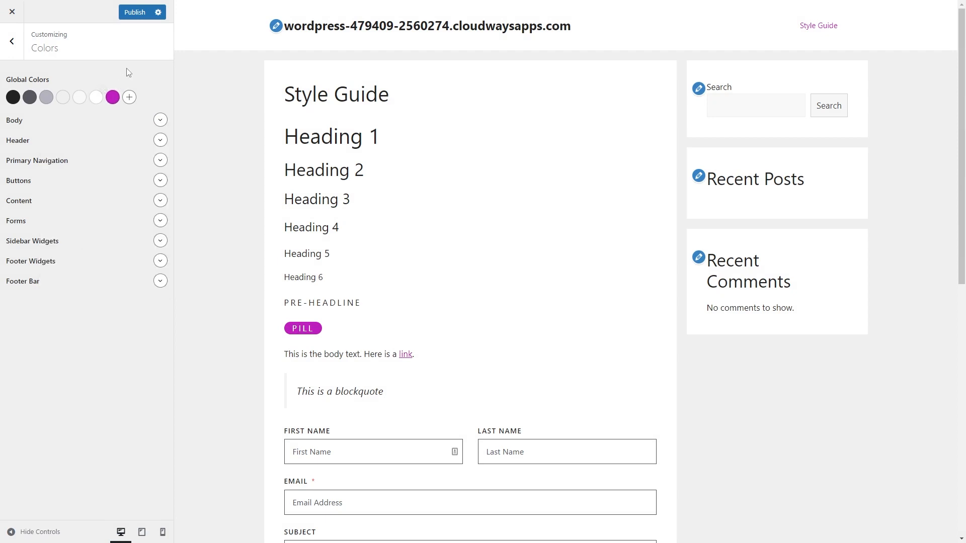
pyautogui.click(12, 12)
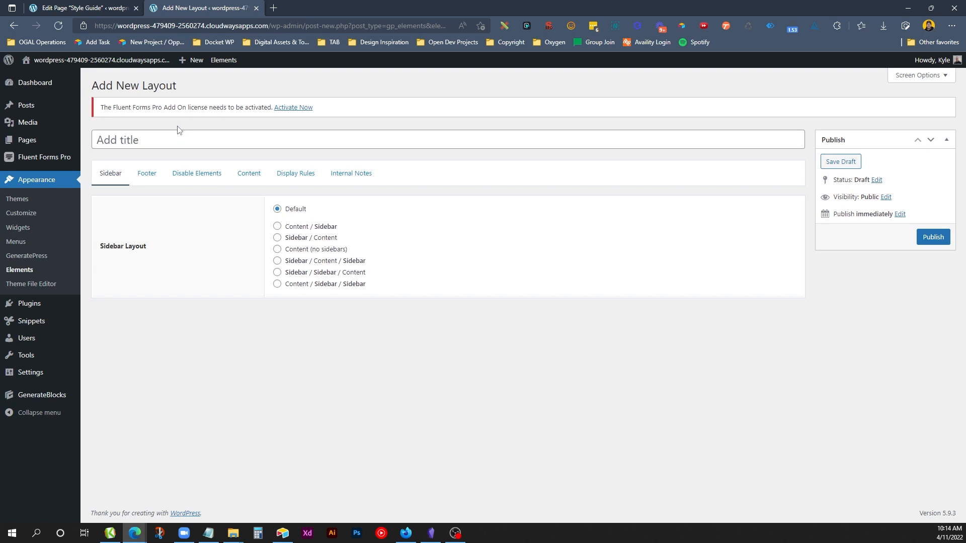
# - Title the layout, disable featured image and title, and make content full width
pyautogui.write('Layout: Full Width')
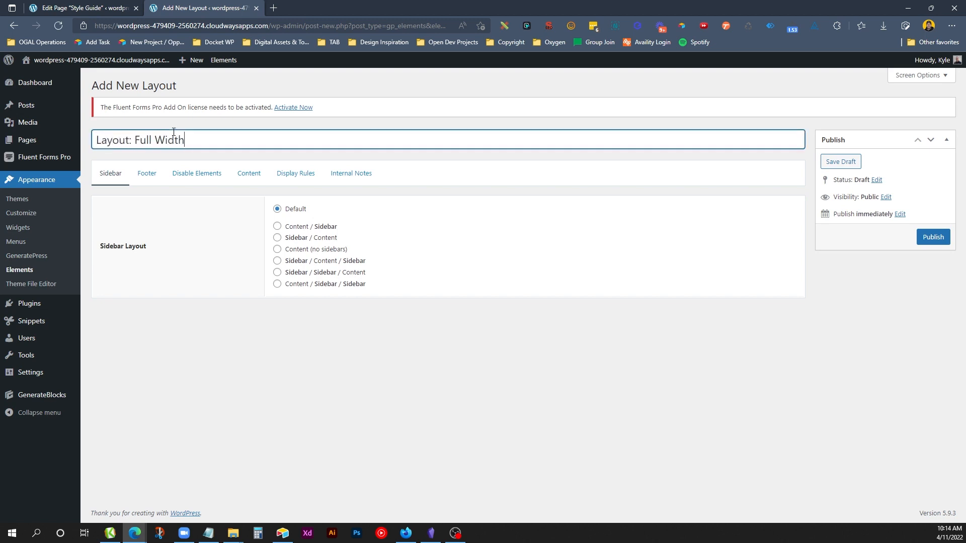
pyautogui.click(146, 173)
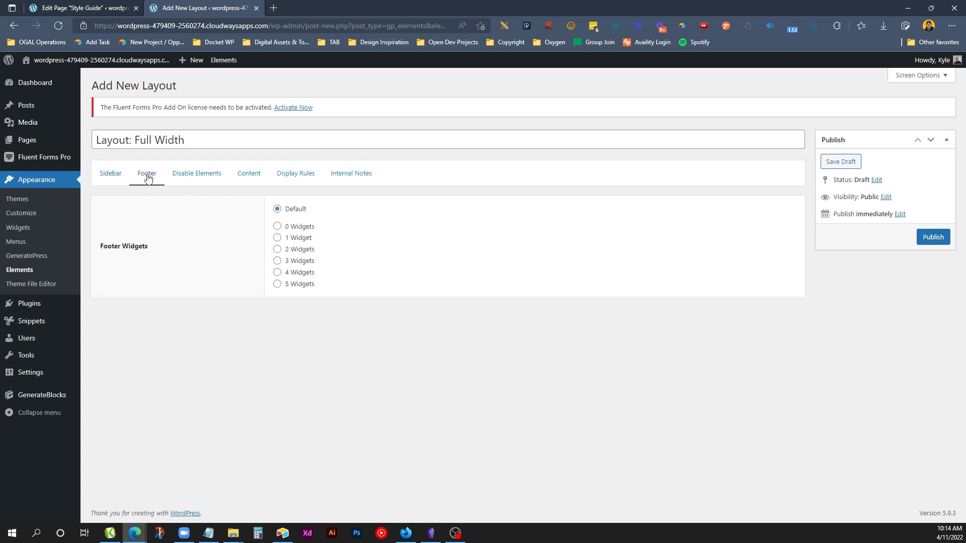
pyautogui.click(196, 174)
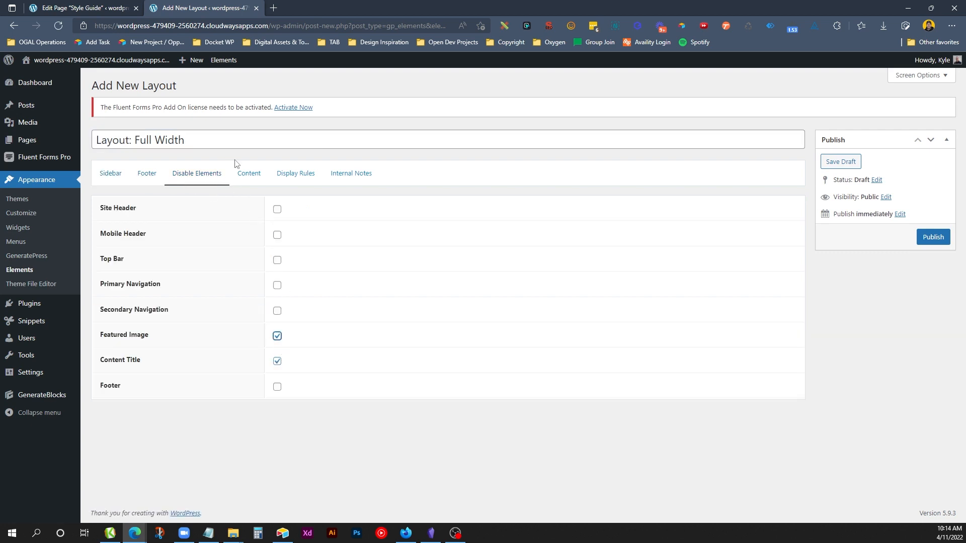
pyautogui.click(248, 175)
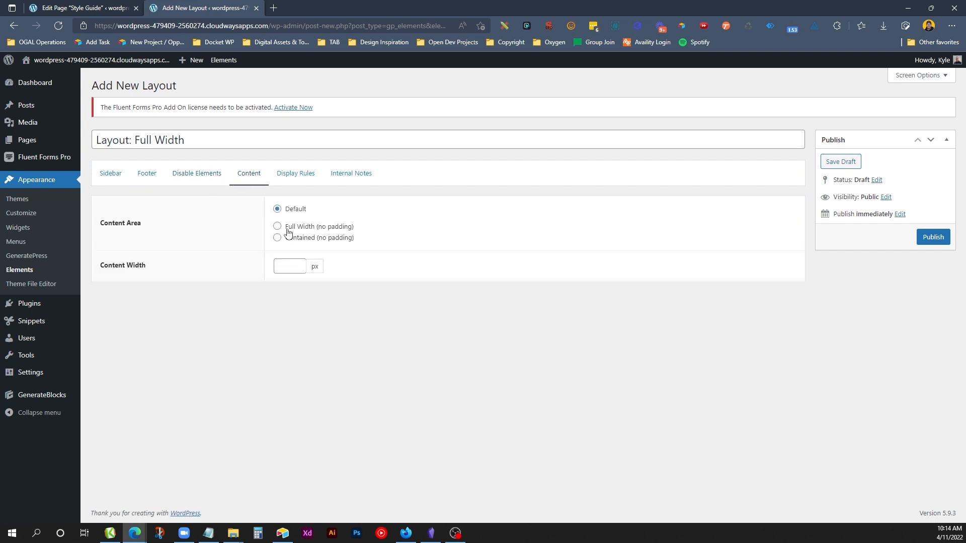
pyautogui.click(295, 175)
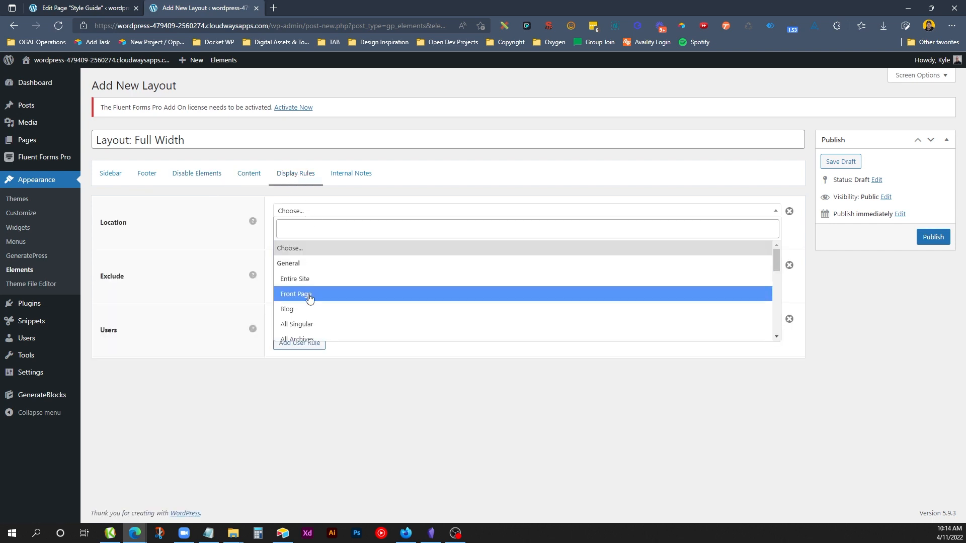
# - Target the Front Page, exclude the Standard Page category, and publish the layout
pyautogui.click(295, 293)
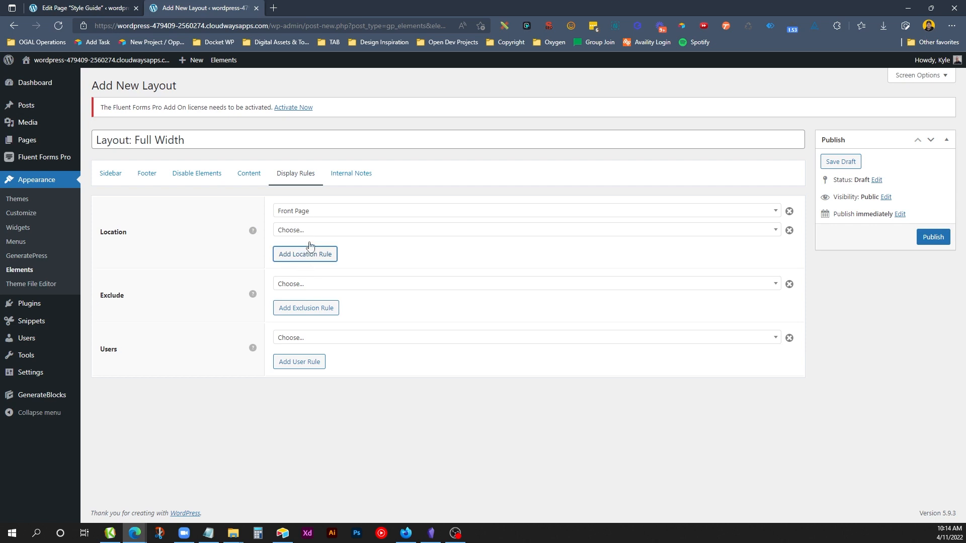
pyautogui.click(524, 230)
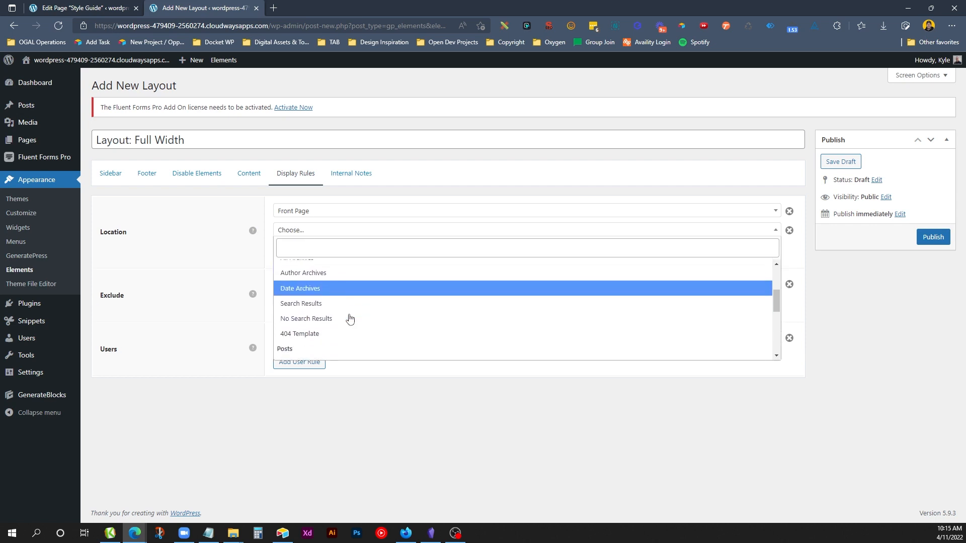
pyautogui.scroll(-3)
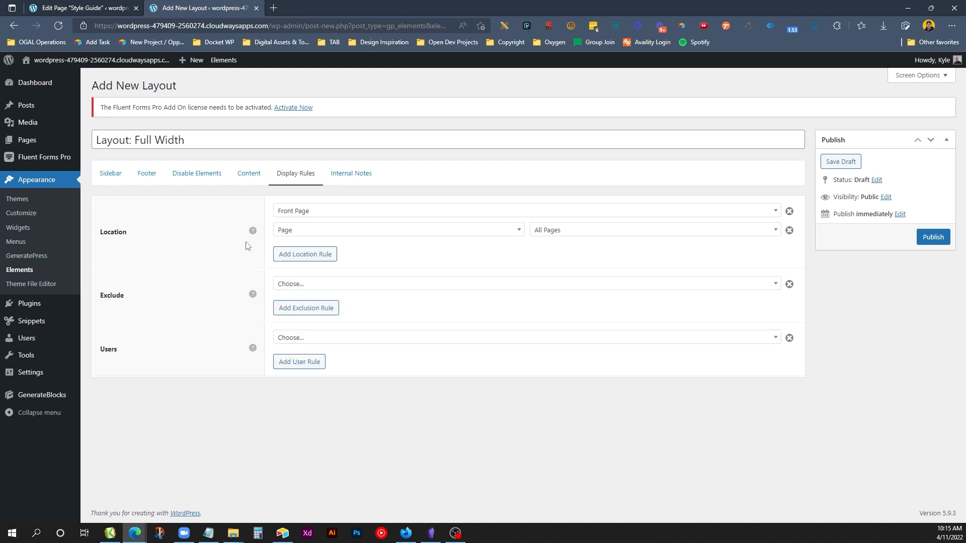
pyautogui.click(524, 283)
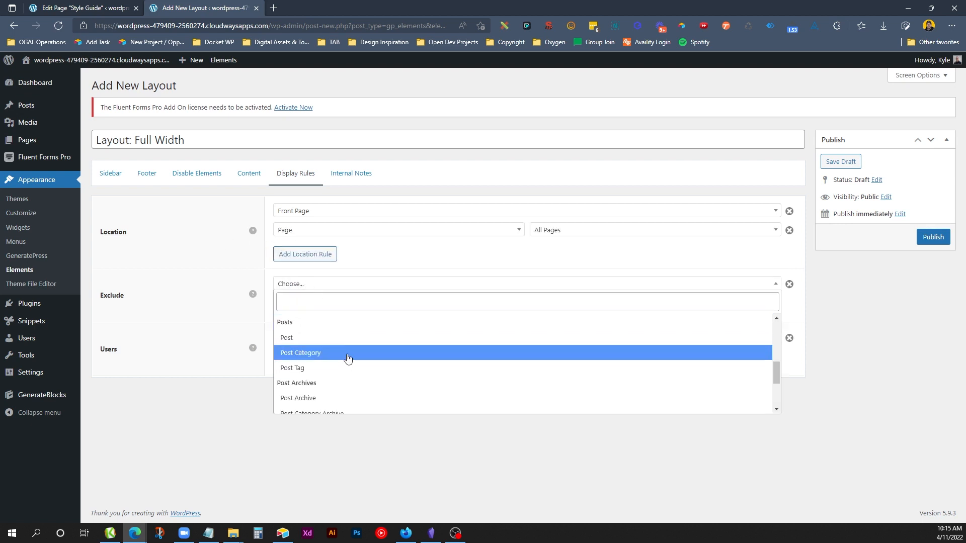
pyautogui.scroll(-3)
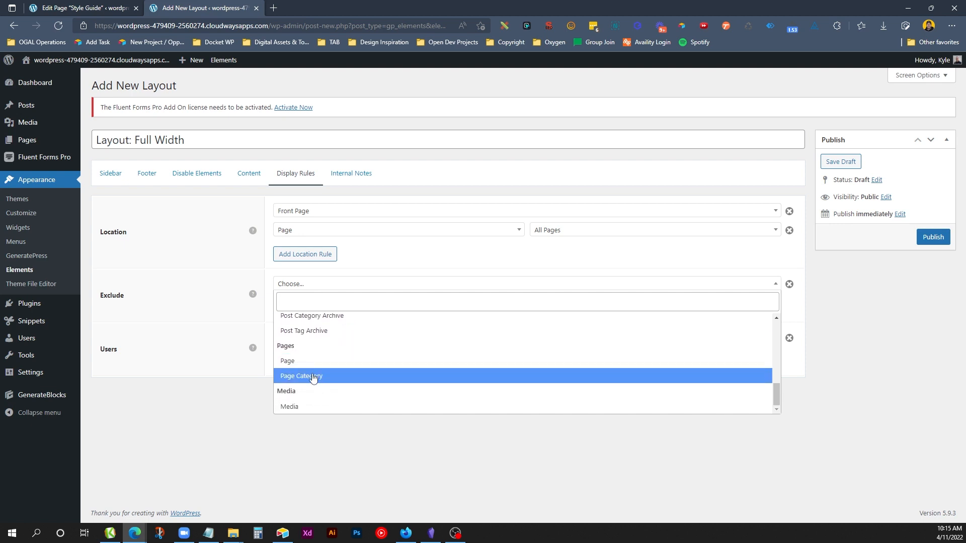
pyautogui.click(301, 375)
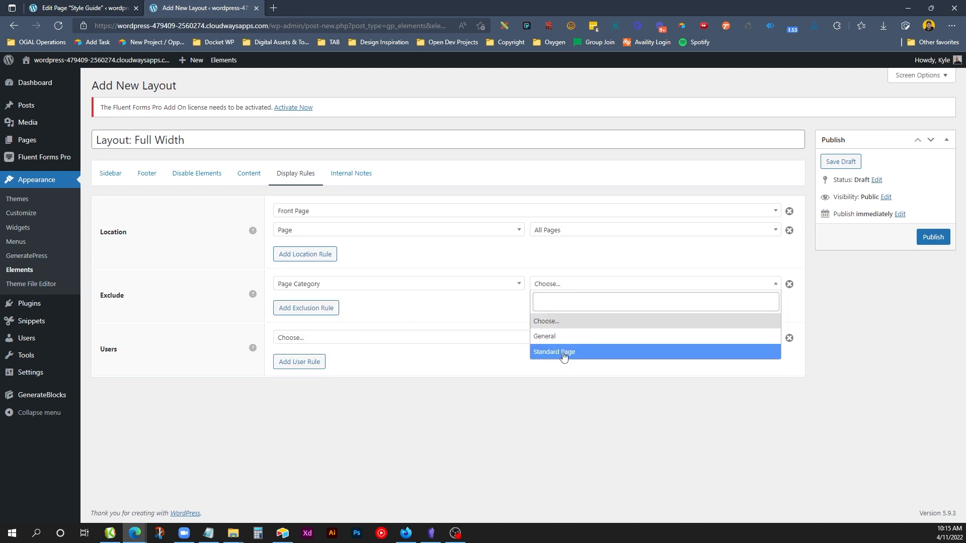
pyautogui.click(552, 351)
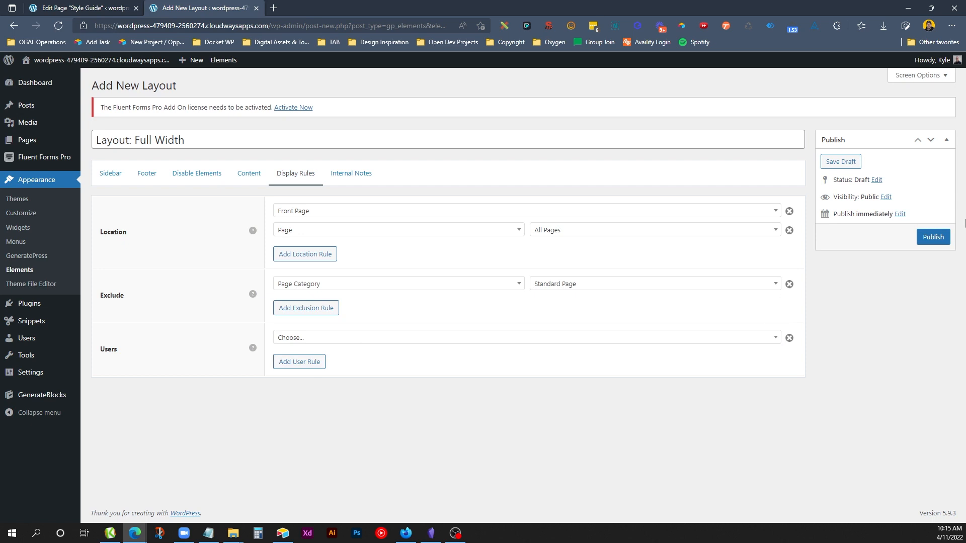
pyautogui.click(933, 237)
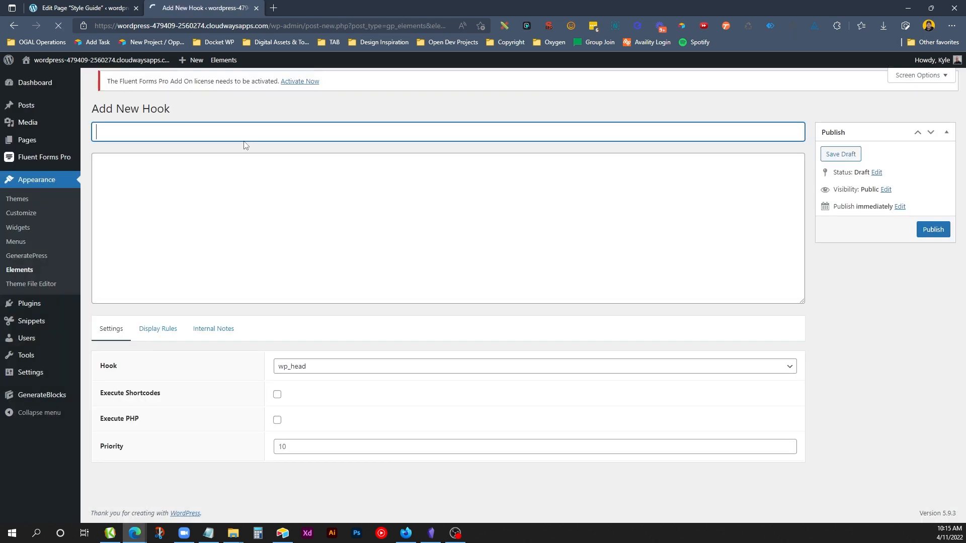
# - Title the hook 'Head Code', review its display rules, and publish it
pyautogui.write('Hood:')
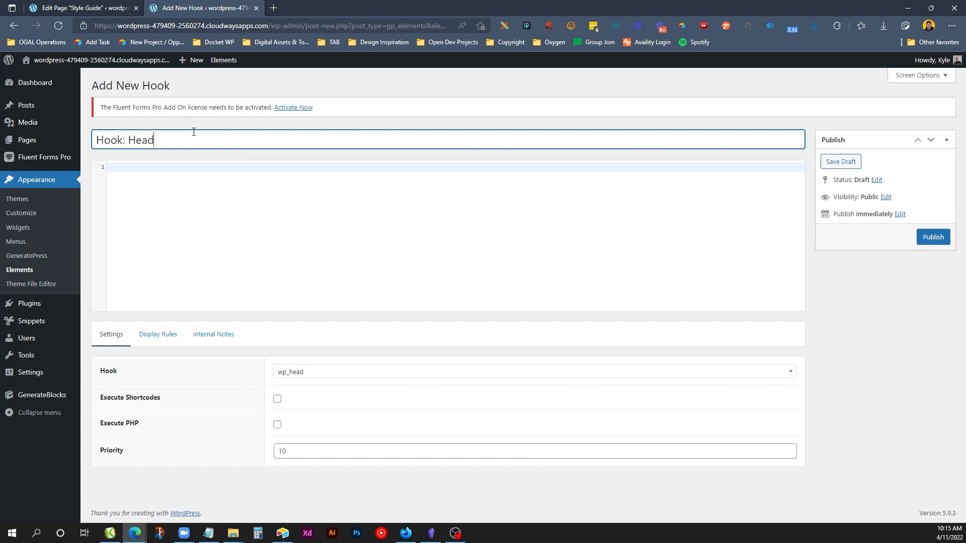
pyautogui.write('Code')
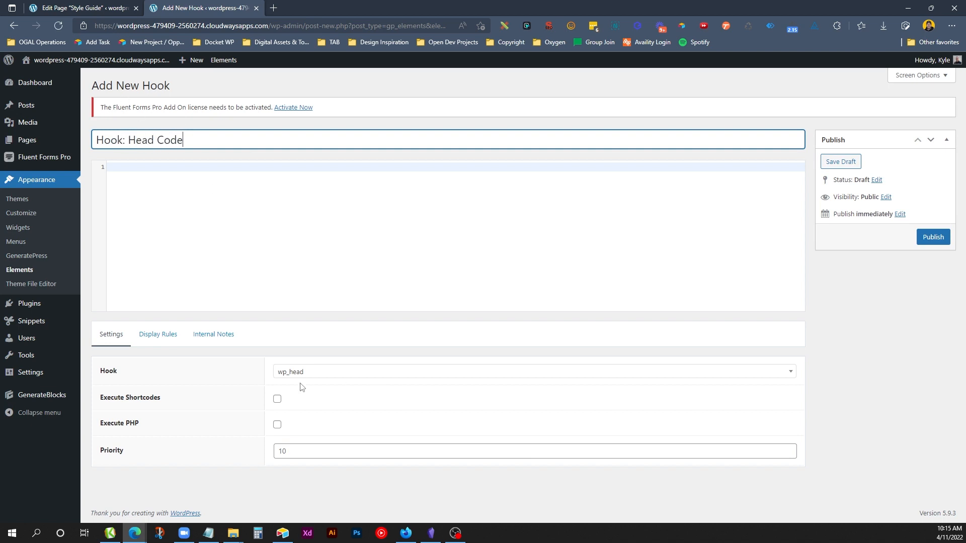
pyautogui.click(157, 334)
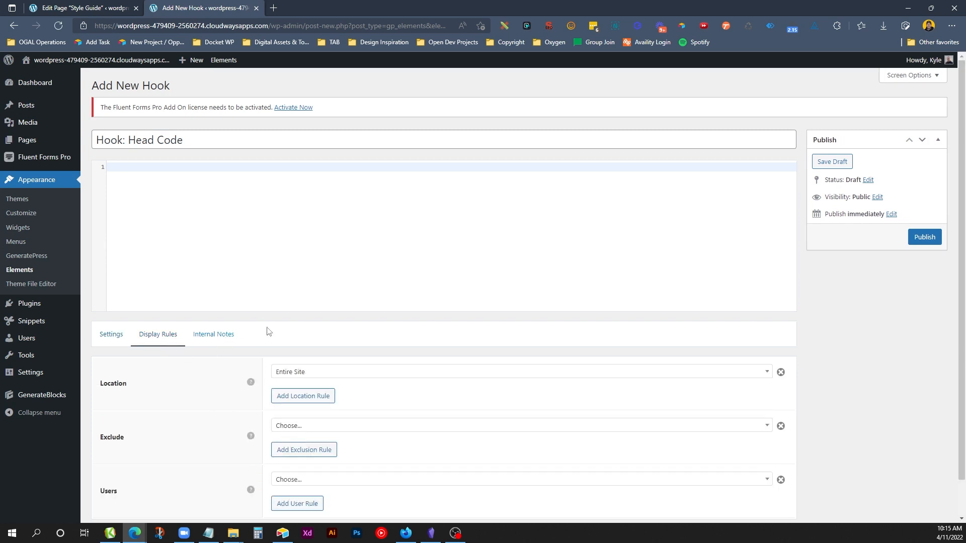
pyautogui.click(924, 236)
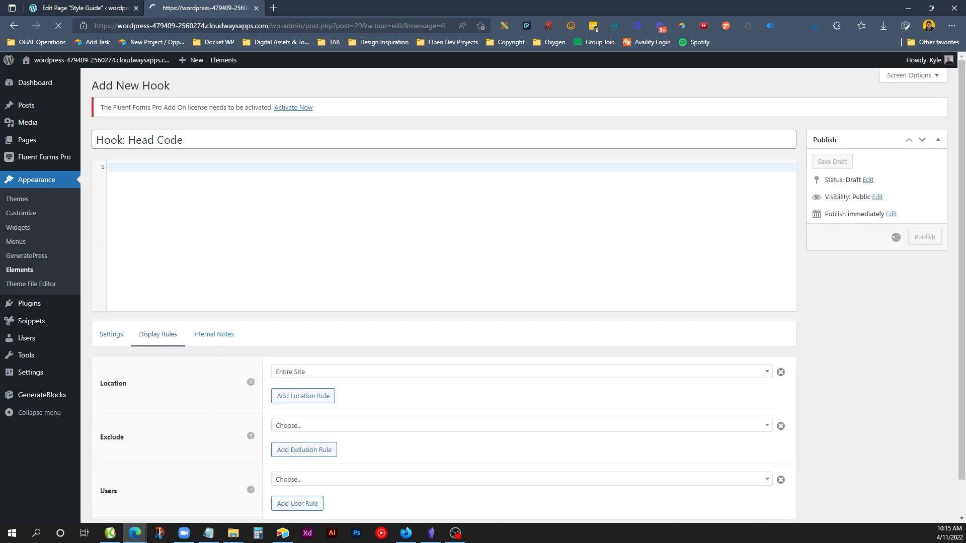
pyautogui.click(923, 237)
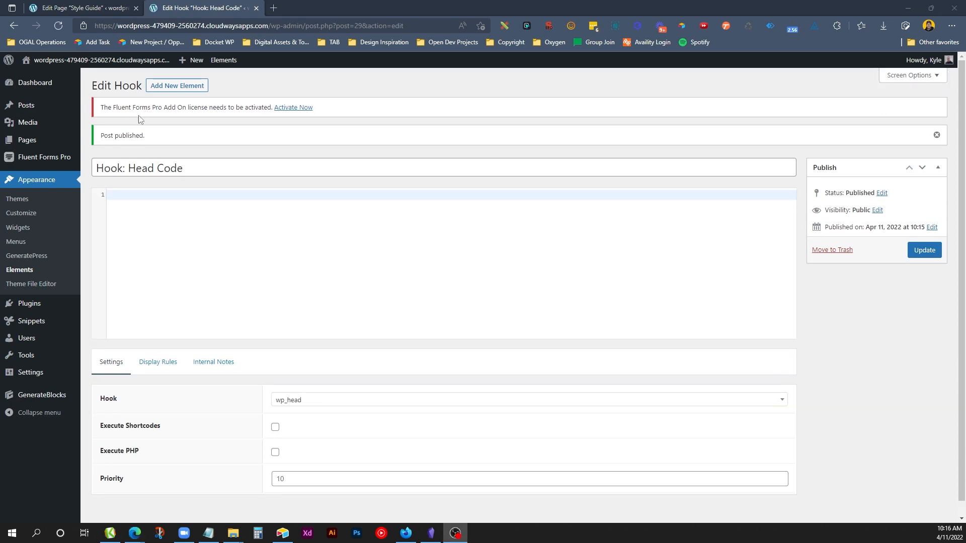
pyautogui.click(177, 86)
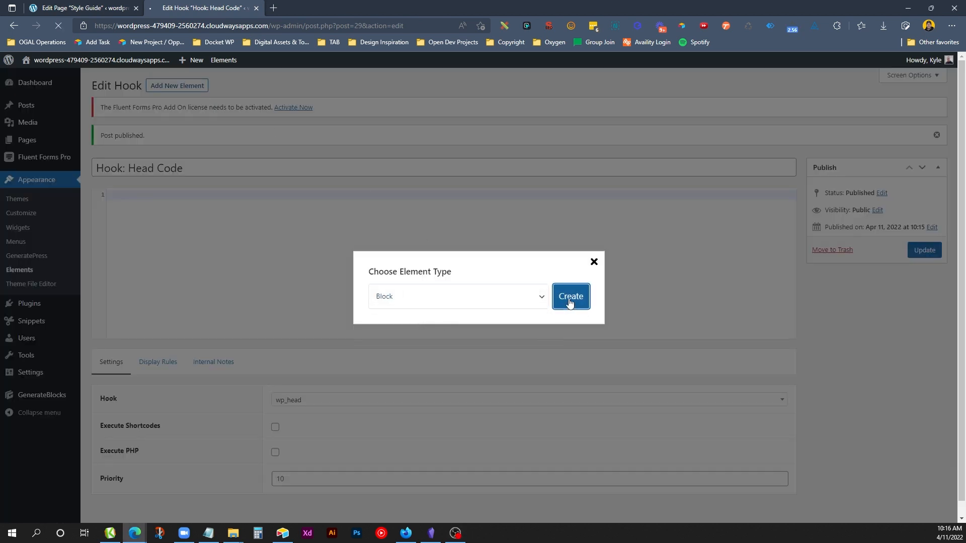
# - Make a Page Hero block for all pages except Front Page and Standard Page category
pyautogui.click(569, 297)
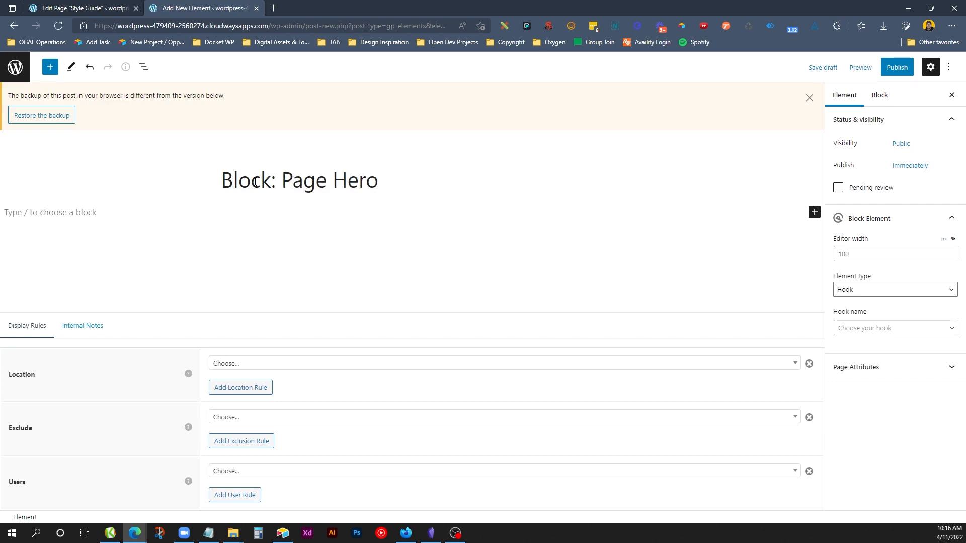
pyautogui.click(894, 290)
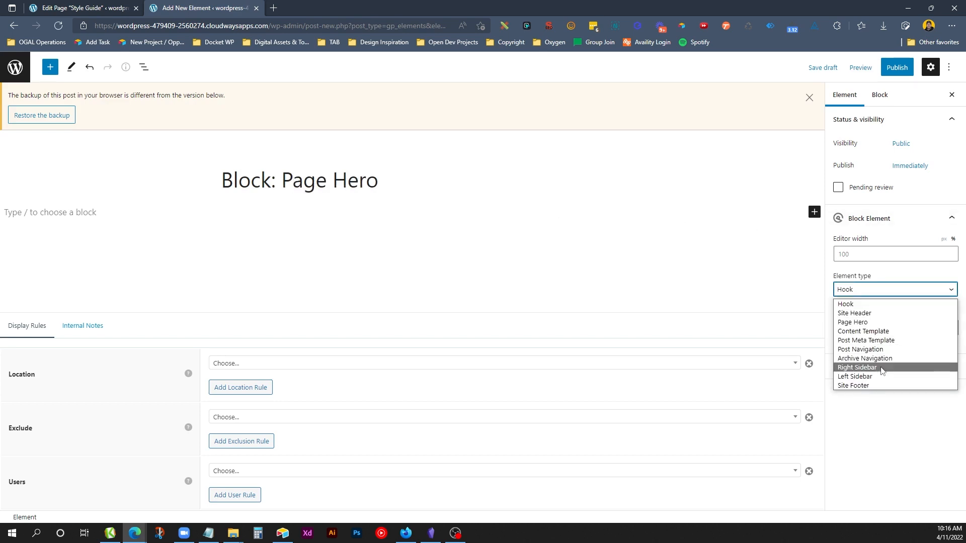
pyautogui.moveTo(863, 332)
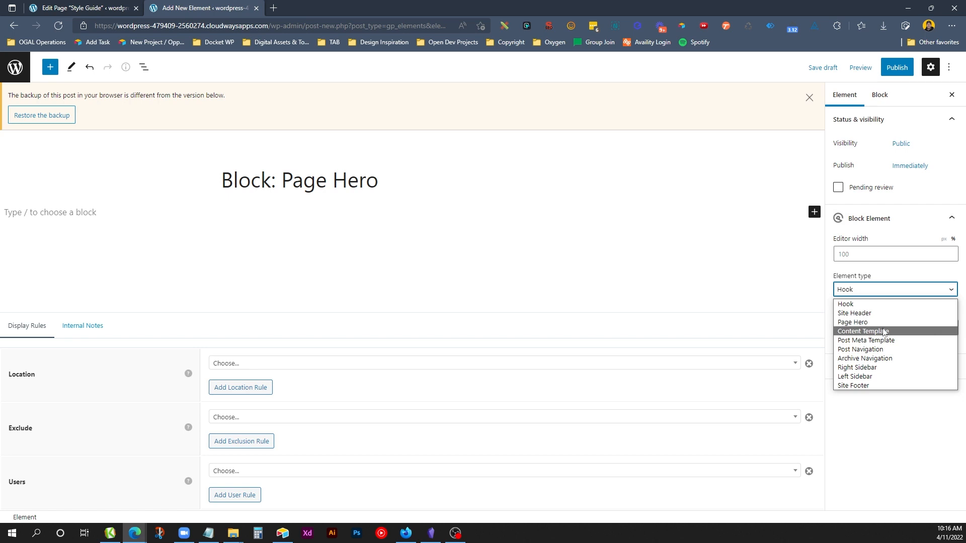
pyautogui.click(853, 322)
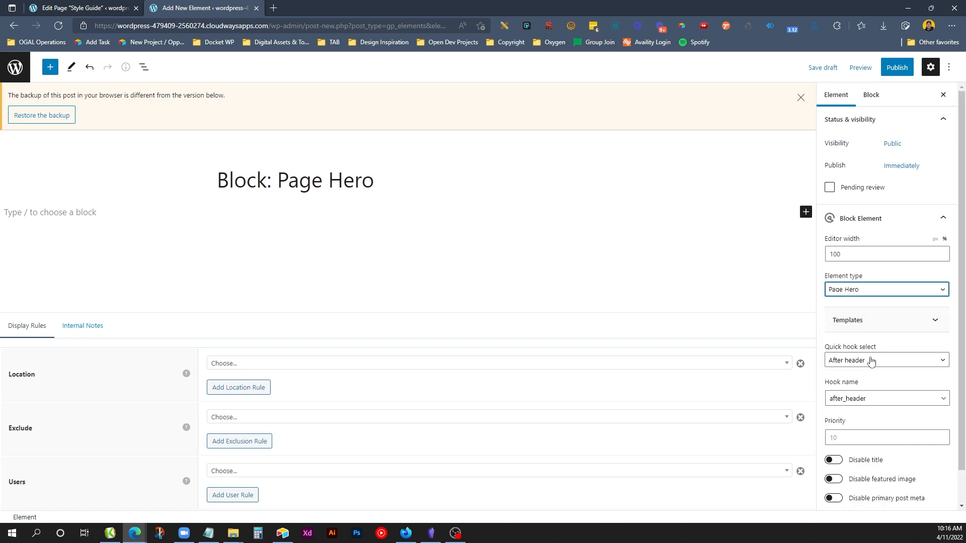
pyautogui.click(500, 362)
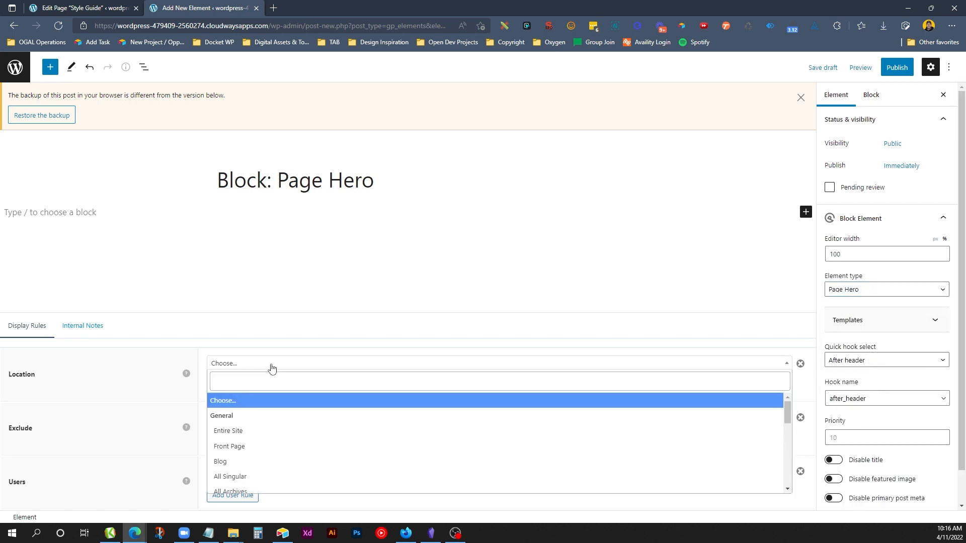
pyautogui.scroll(-3)
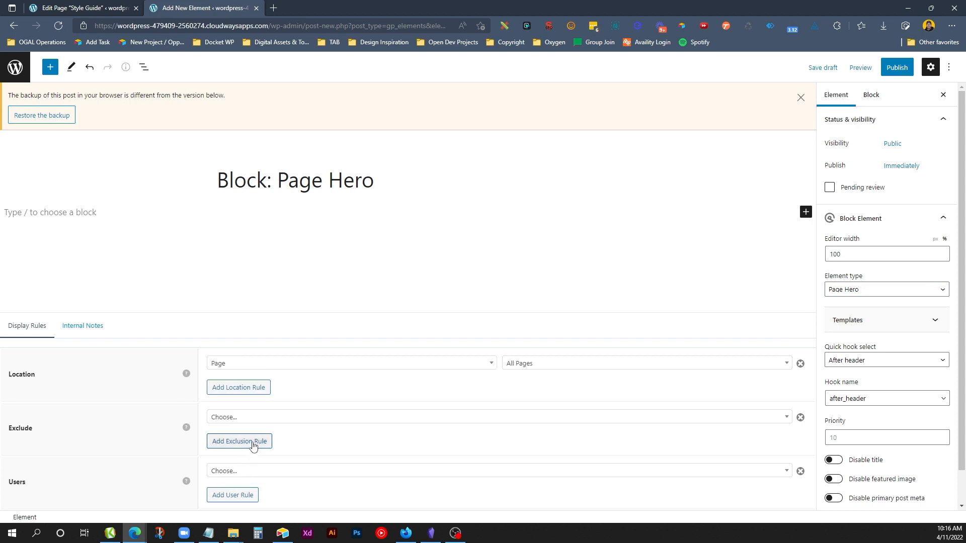
pyautogui.moveTo(274, 422)
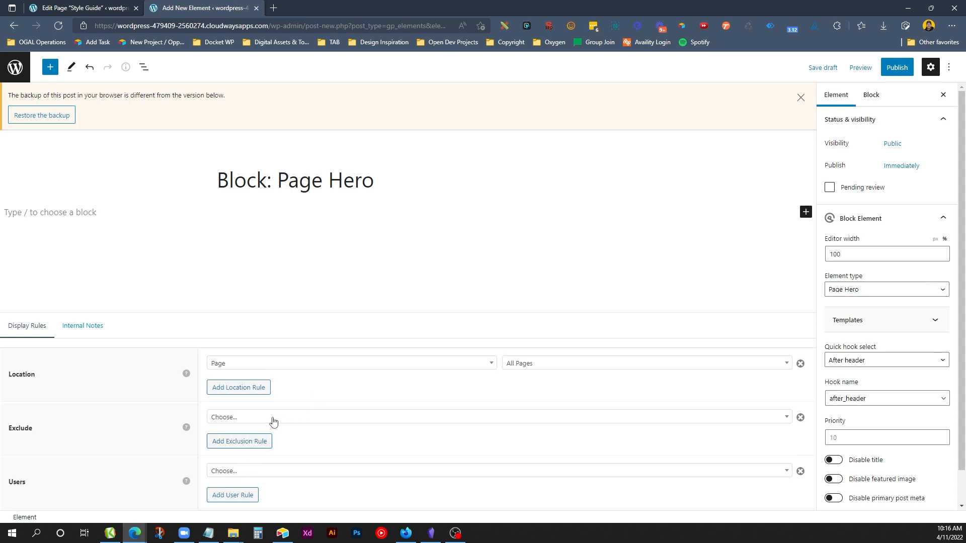
pyautogui.click(496, 418)
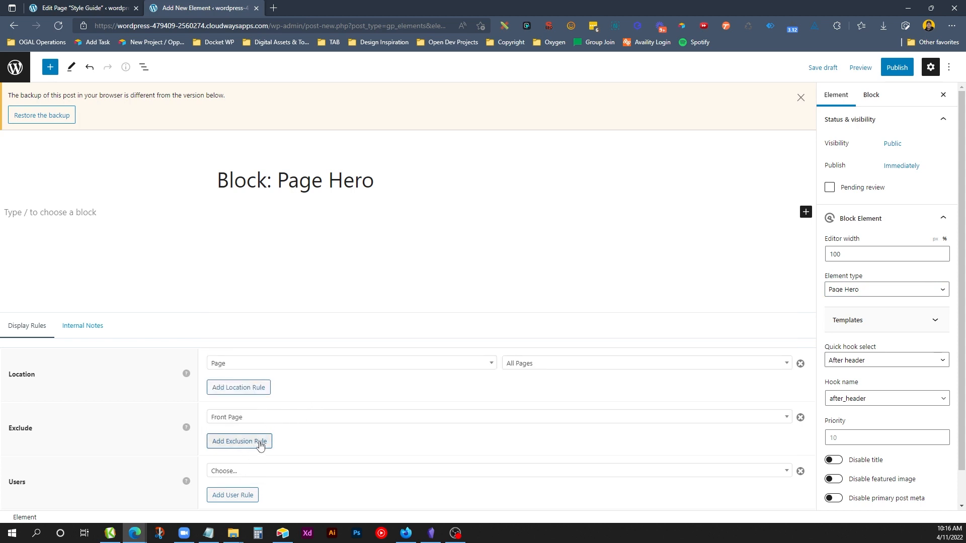
pyautogui.click(500, 417)
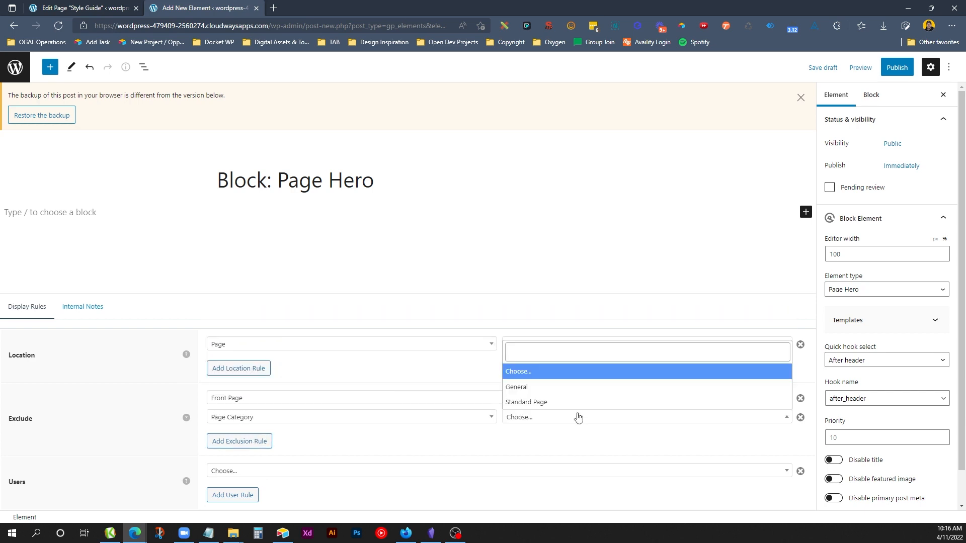
pyautogui.click(645, 345)
pyautogui.write('/')
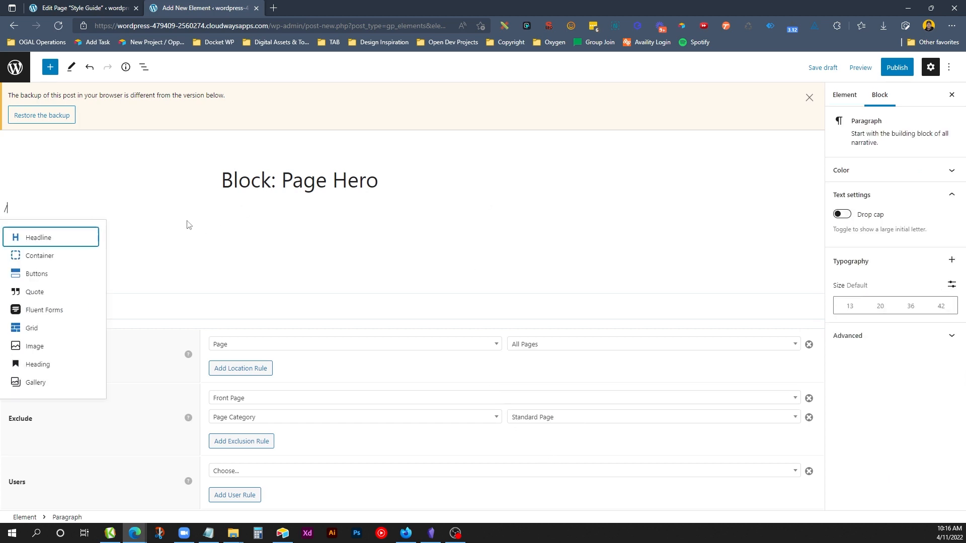
# - Insert a light-background Container holding a 'Hello World' Headline
pyautogui.write('con')
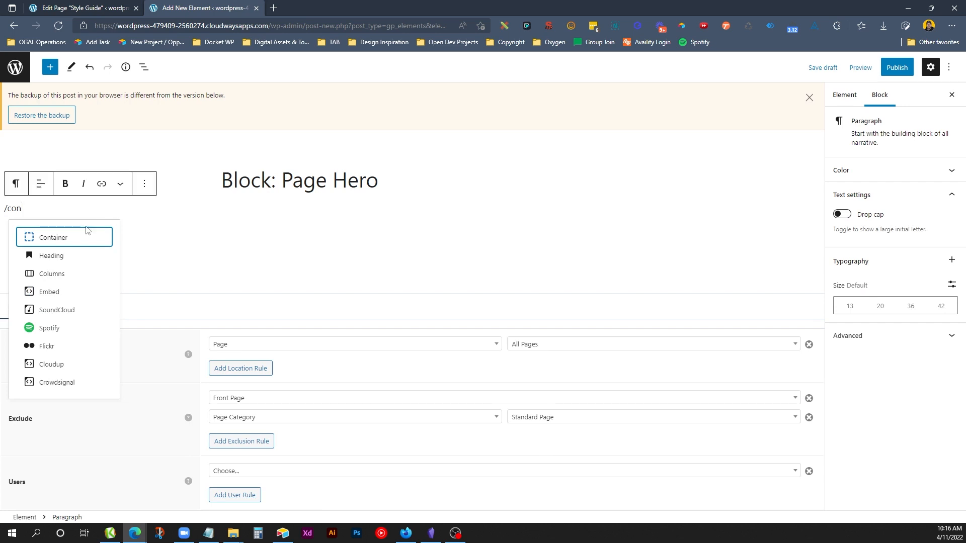
pyautogui.click(54, 236)
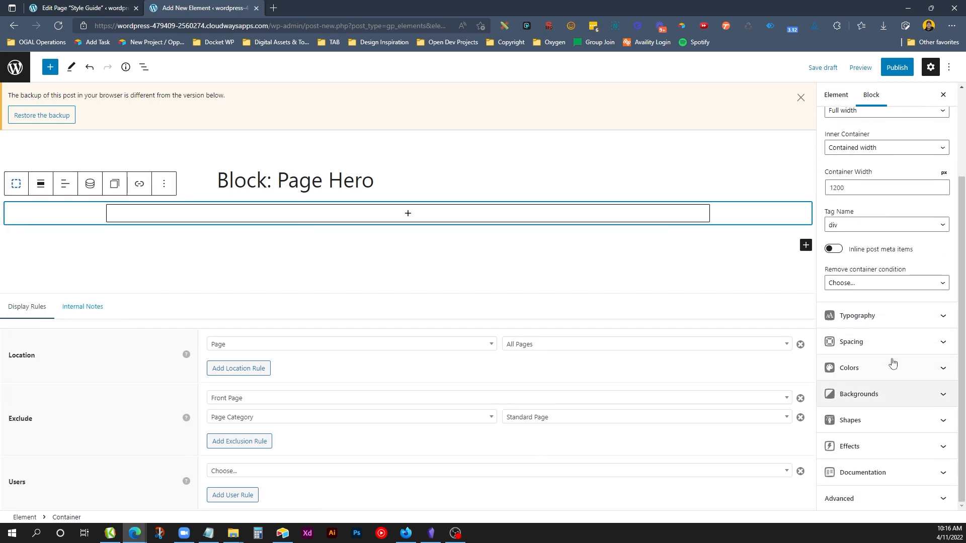
pyautogui.click(852, 342)
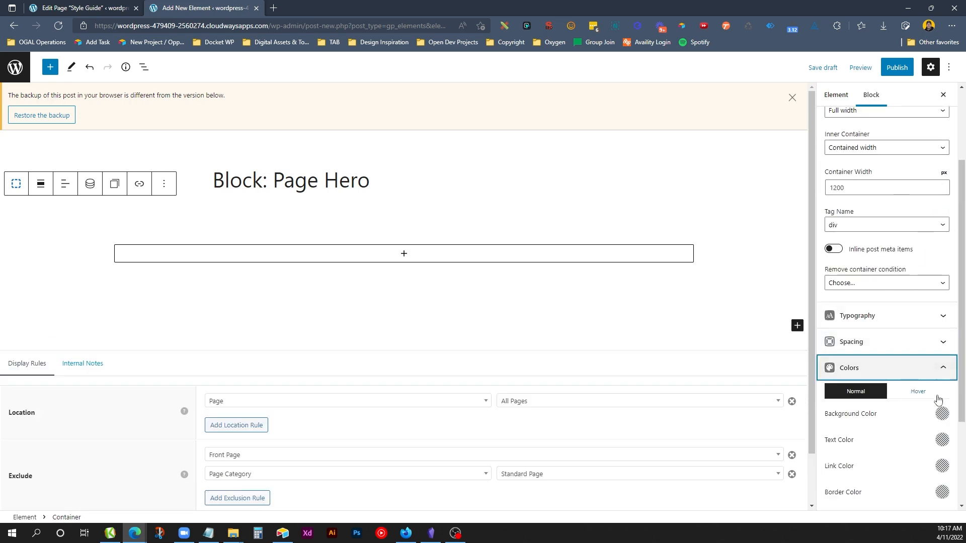
pyautogui.click(942, 414)
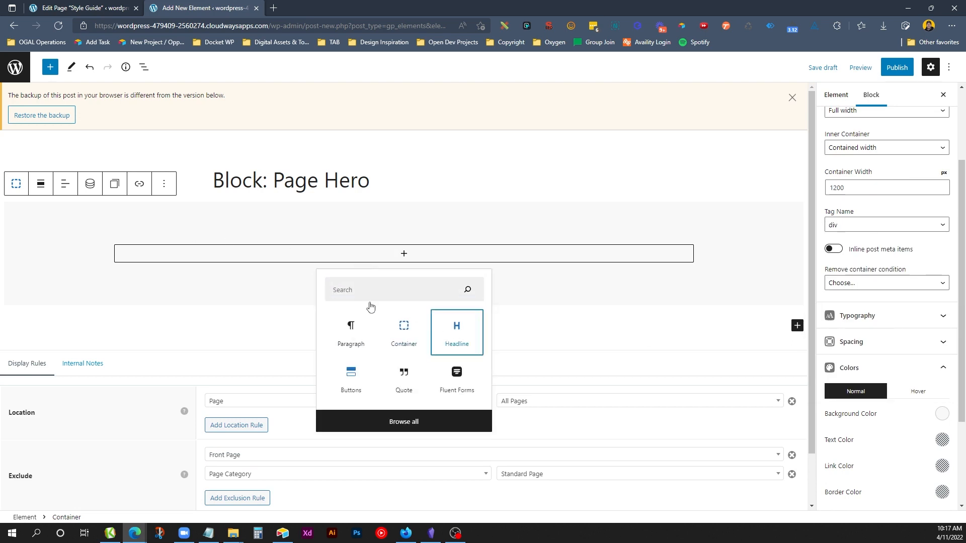
pyautogui.click(456, 332)
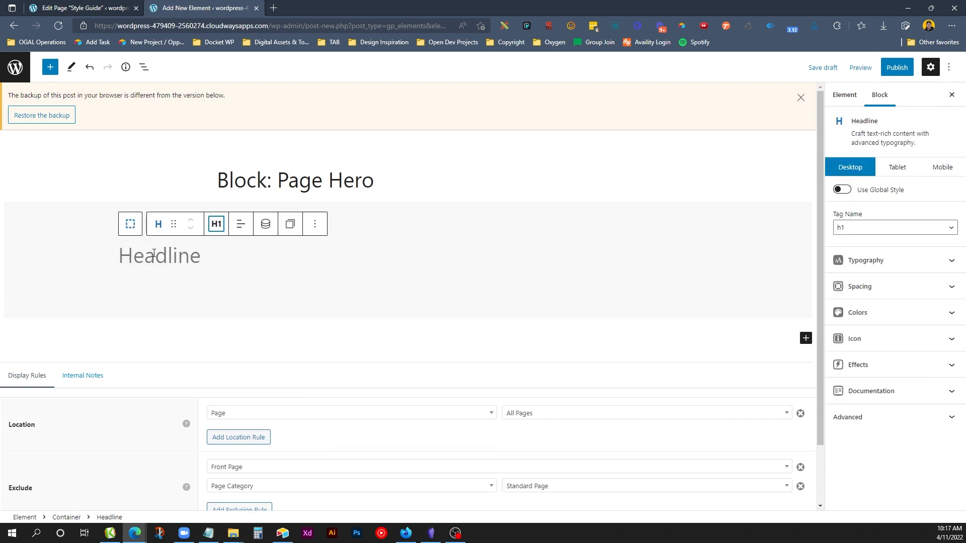
pyautogui.click(265, 223)
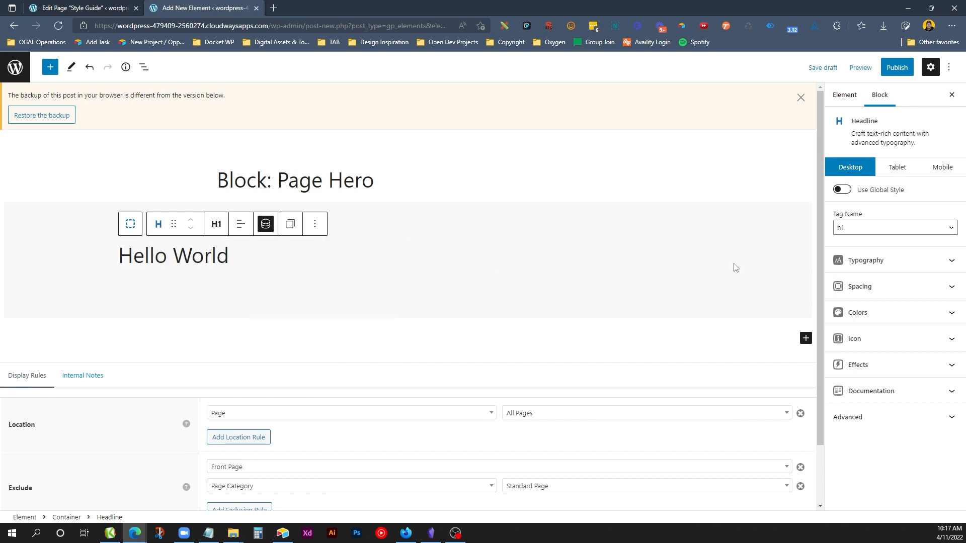
# - Set the container's mobile padding to 60/24 and publish the Page Hero element
pyautogui.click(897, 167)
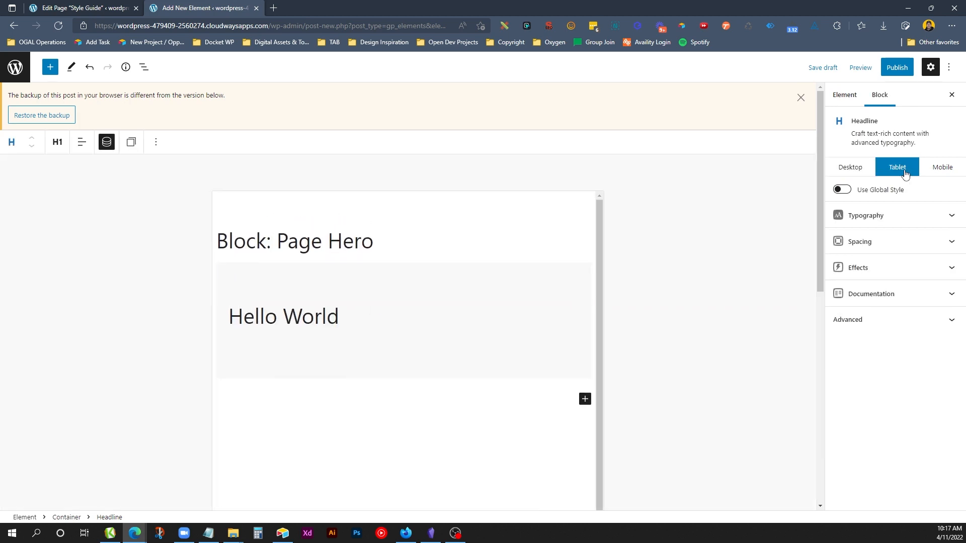
pyautogui.click(941, 167)
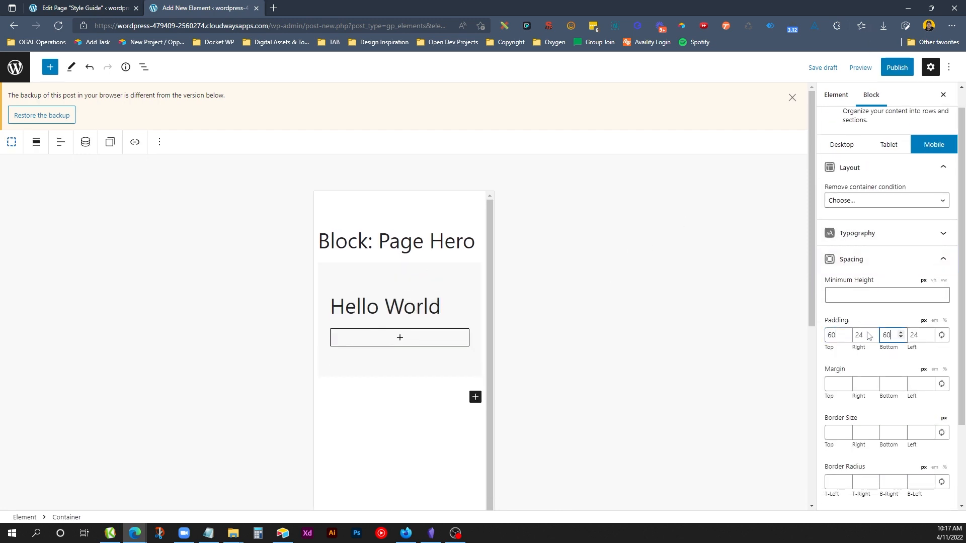
pyautogui.click(896, 67)
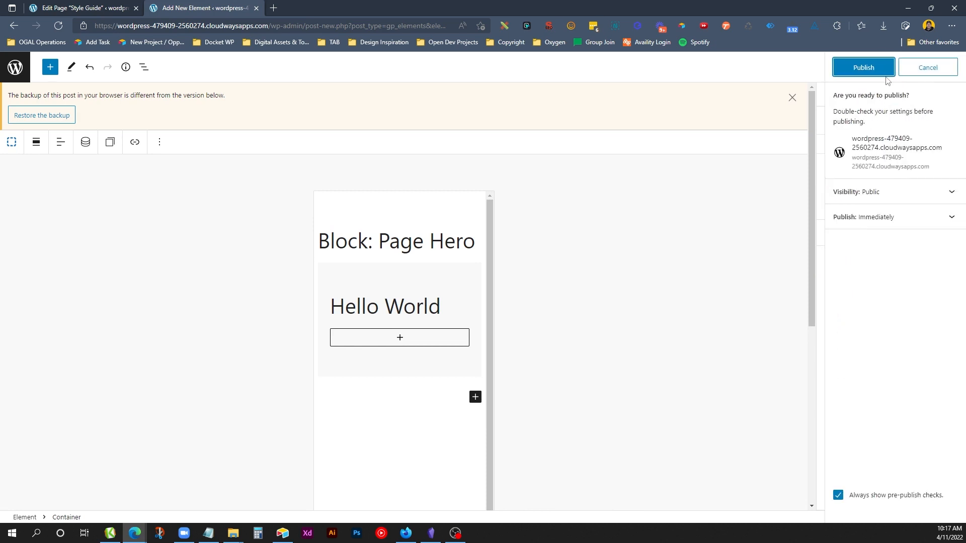
pyautogui.click(863, 67)
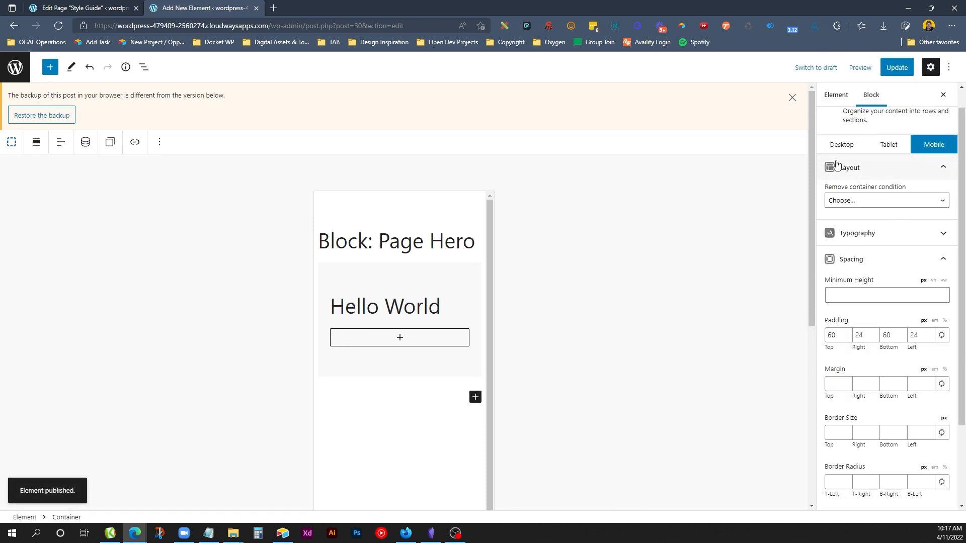
pyautogui.click(841, 145)
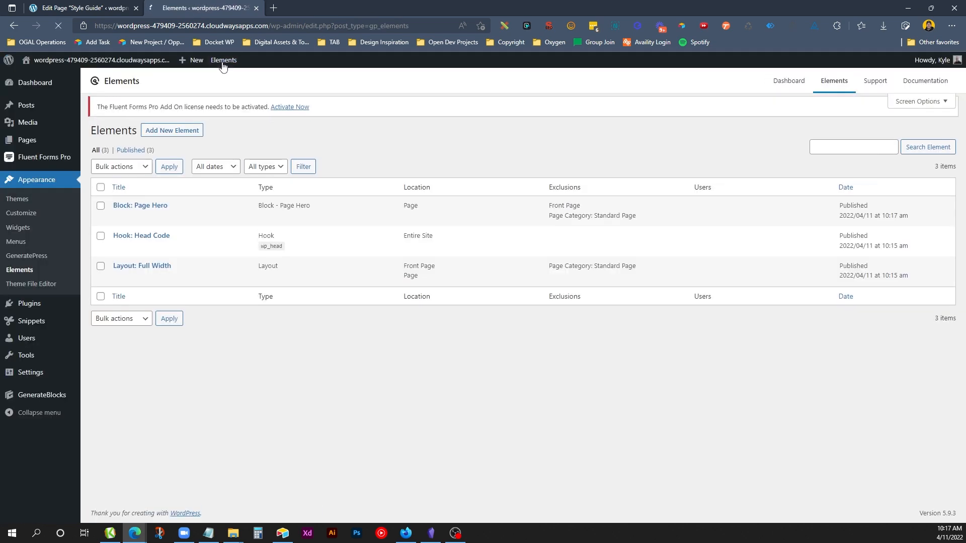
# - Create a Site Footer block element for the entire site, titled 'Block: Footer'
pyautogui.click(171, 130)
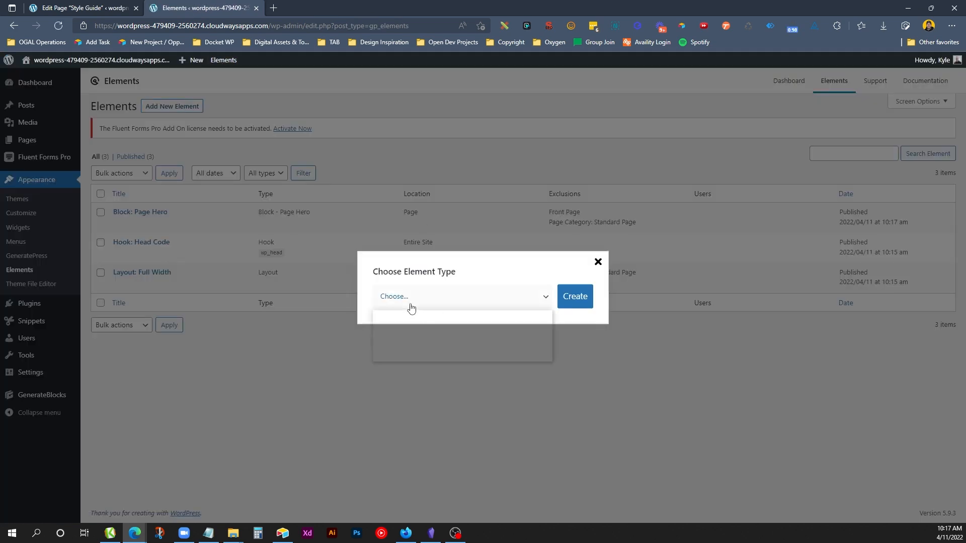
pyautogui.click(461, 297)
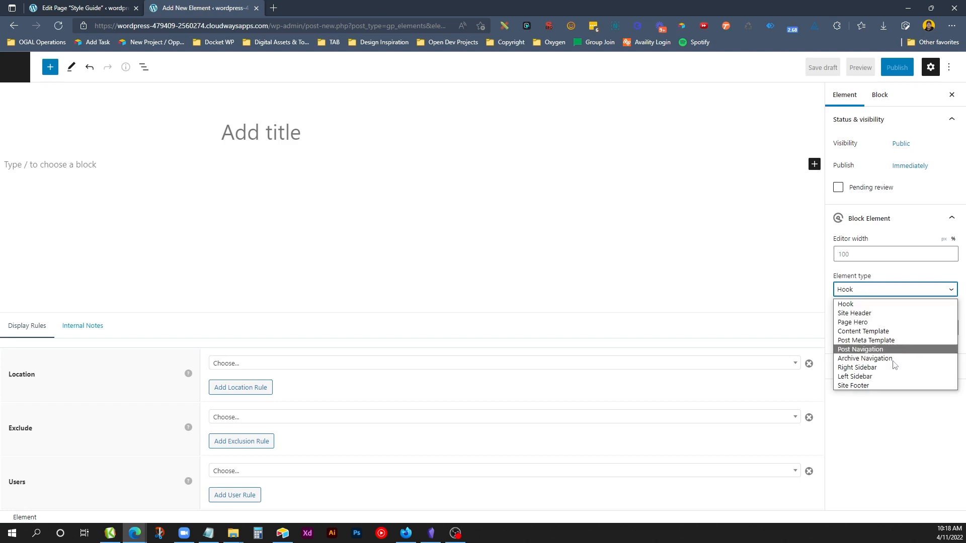
pyautogui.click(853, 385)
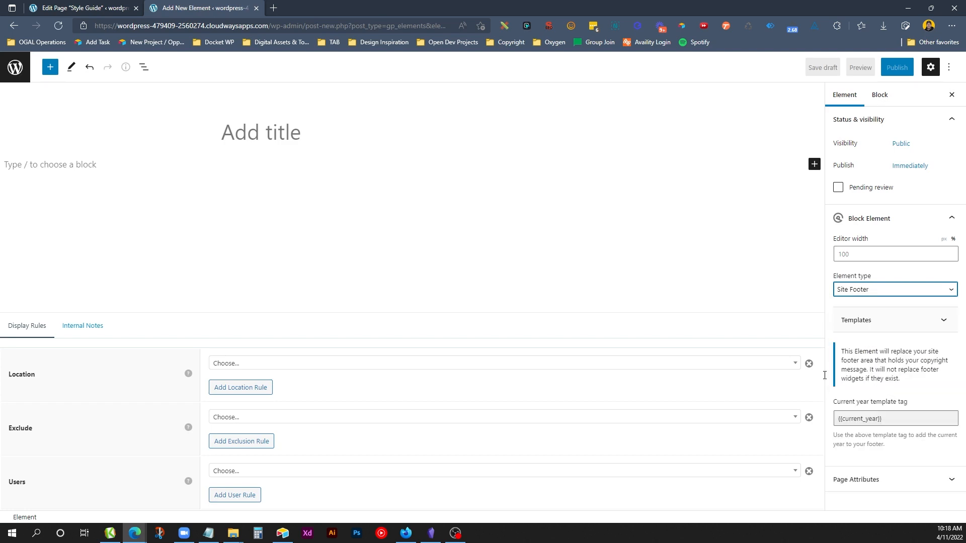
pyautogui.click(504, 363)
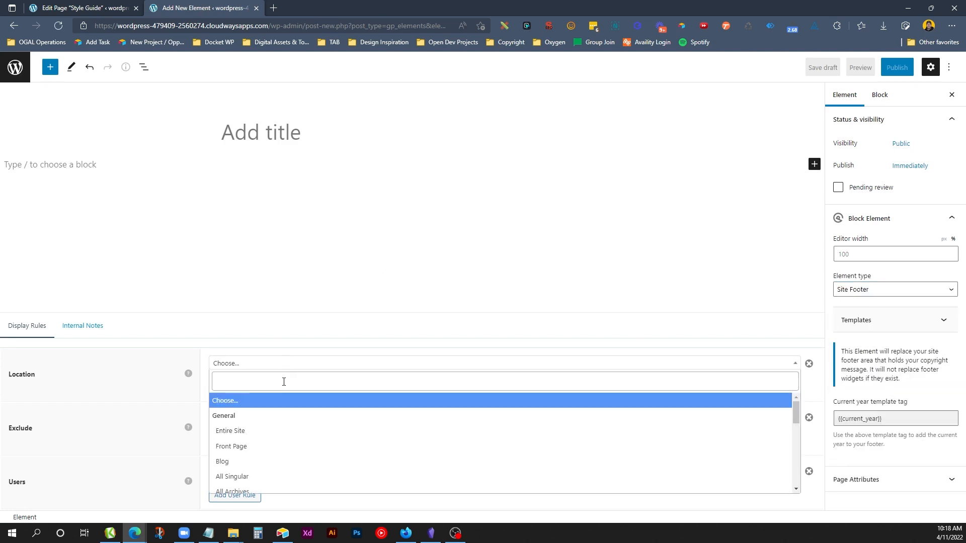
pyautogui.click(230, 431)
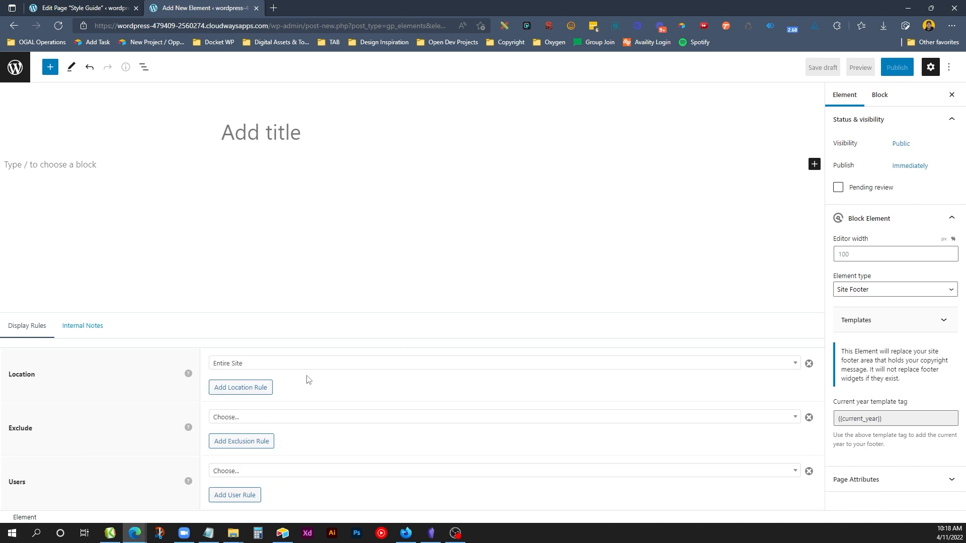
pyautogui.write('Block: Footer')
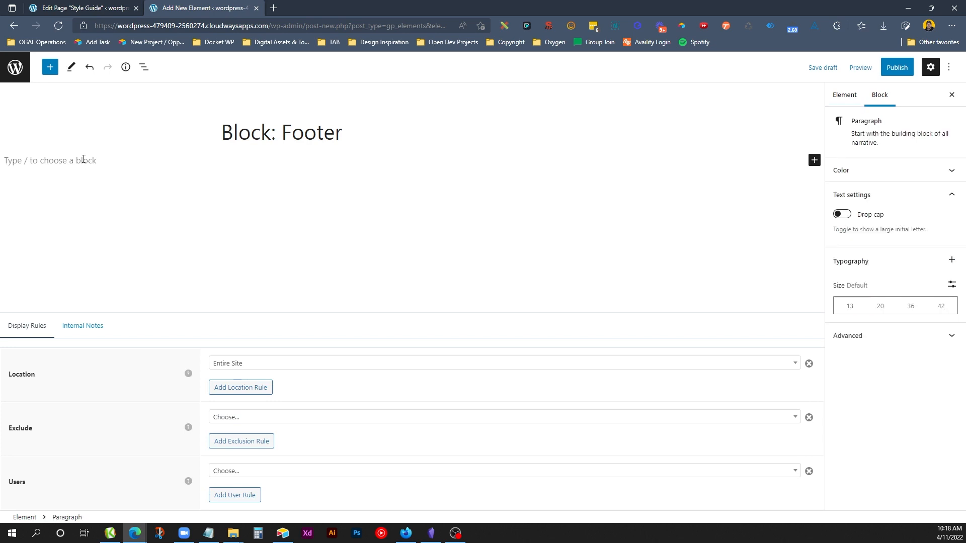
# - Insert a light-background Container with a div Headline reading 'Footer goes here'
pyautogui.write('/con')
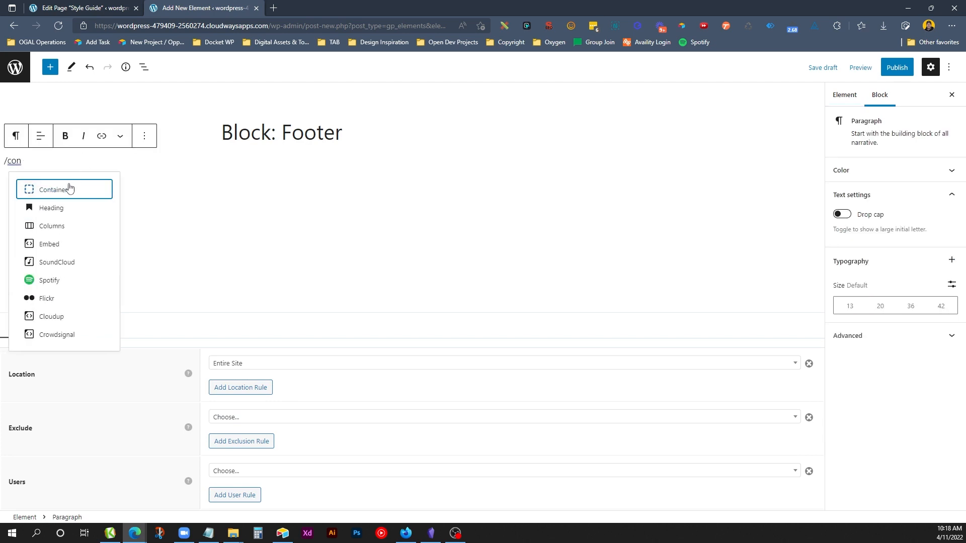
pyautogui.click(64, 190)
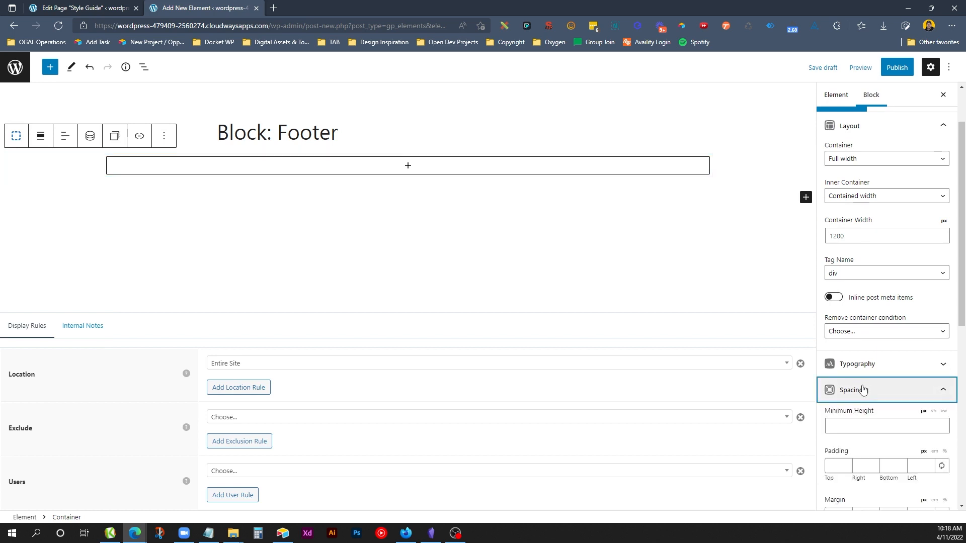
pyautogui.write('24')
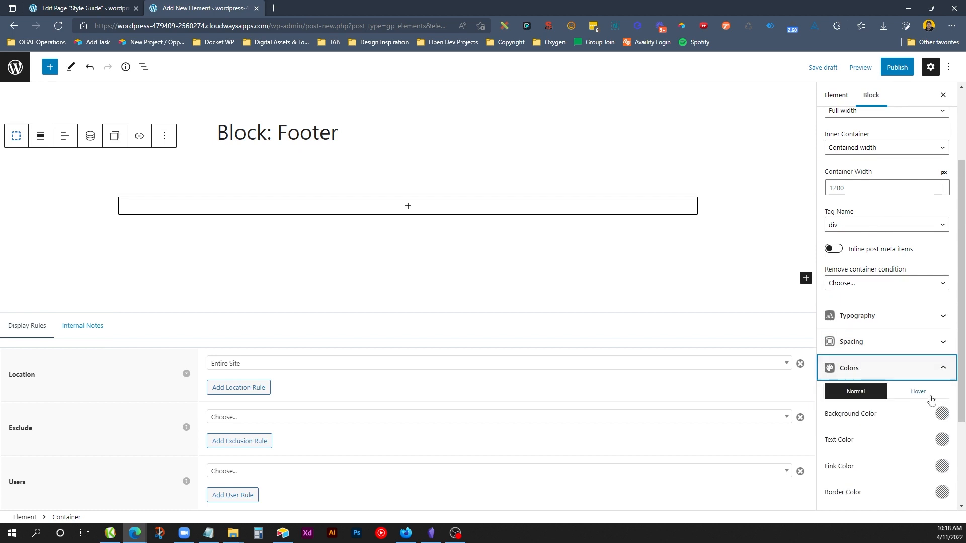
pyautogui.click(942, 414)
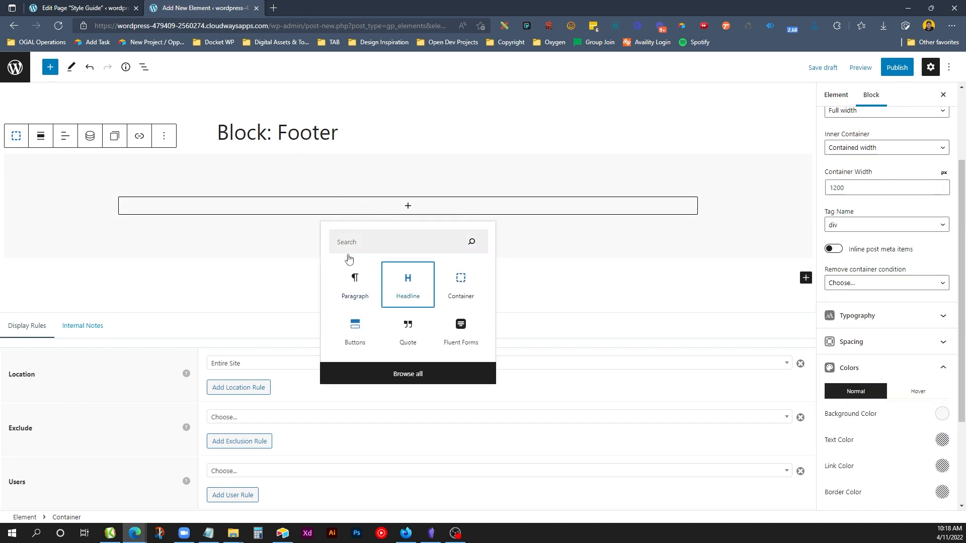
pyautogui.click(407, 284)
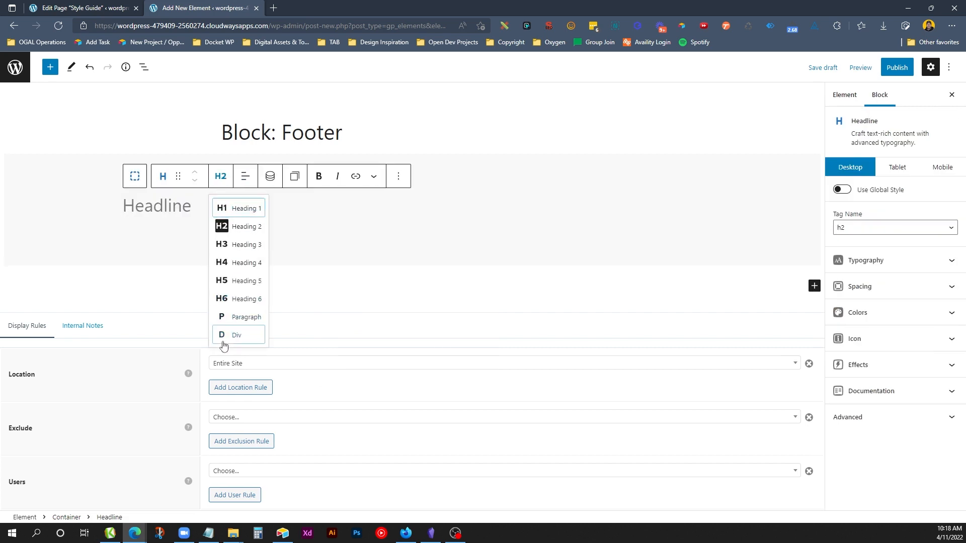
pyautogui.click(237, 334)
pyautogui.write('Footer goes here')
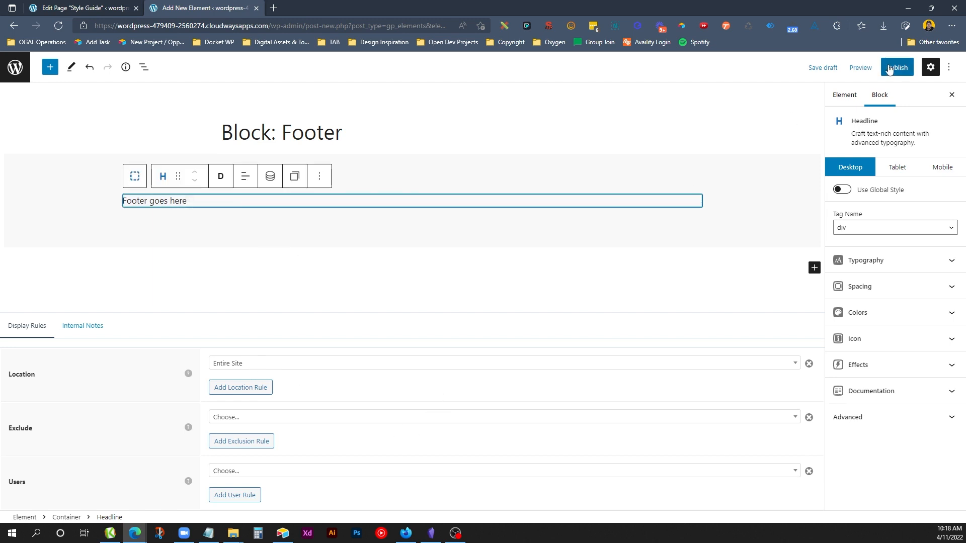
# - Give the container 60/24 mobile padding and publish the footer element
pyautogui.click(896, 68)
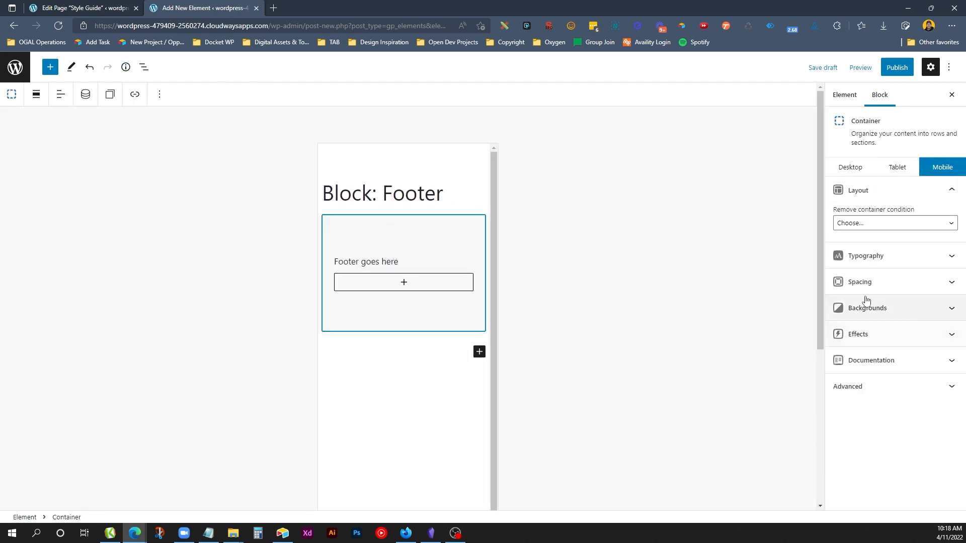
pyautogui.click(858, 283)
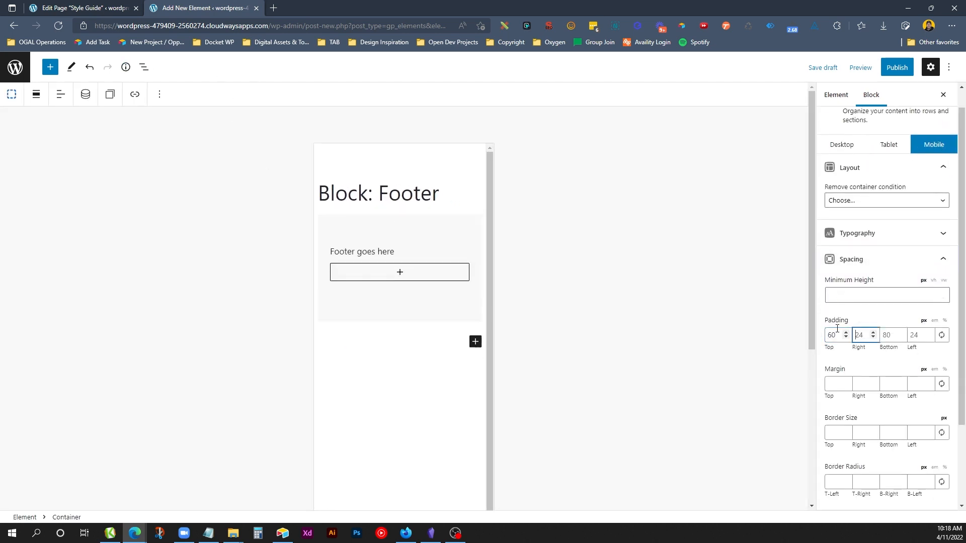
pyautogui.click(897, 68)
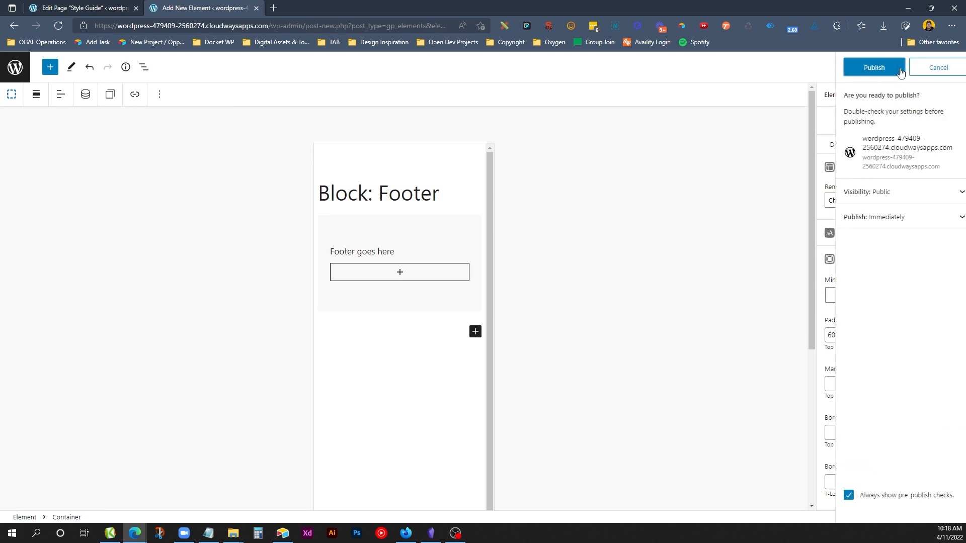
pyautogui.click(872, 67)
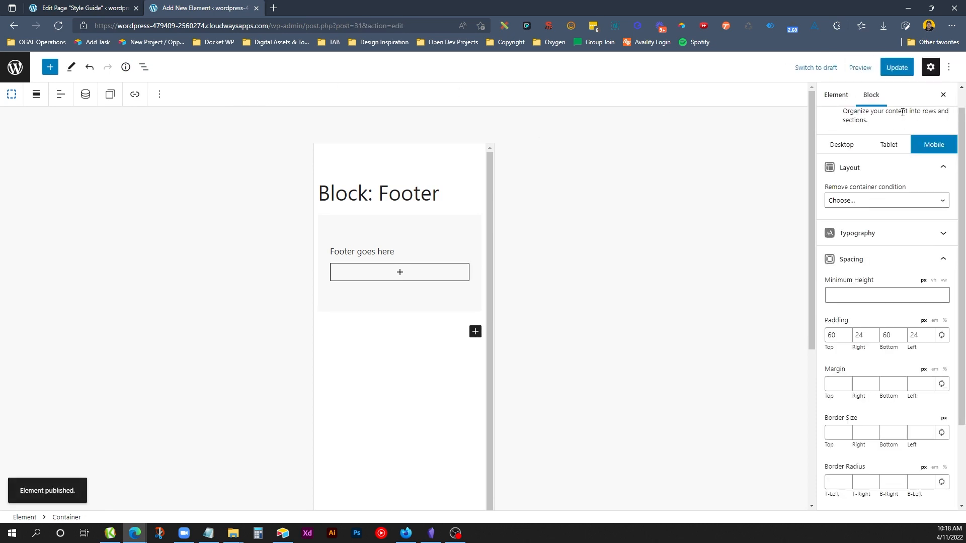
pyautogui.click(840, 145)
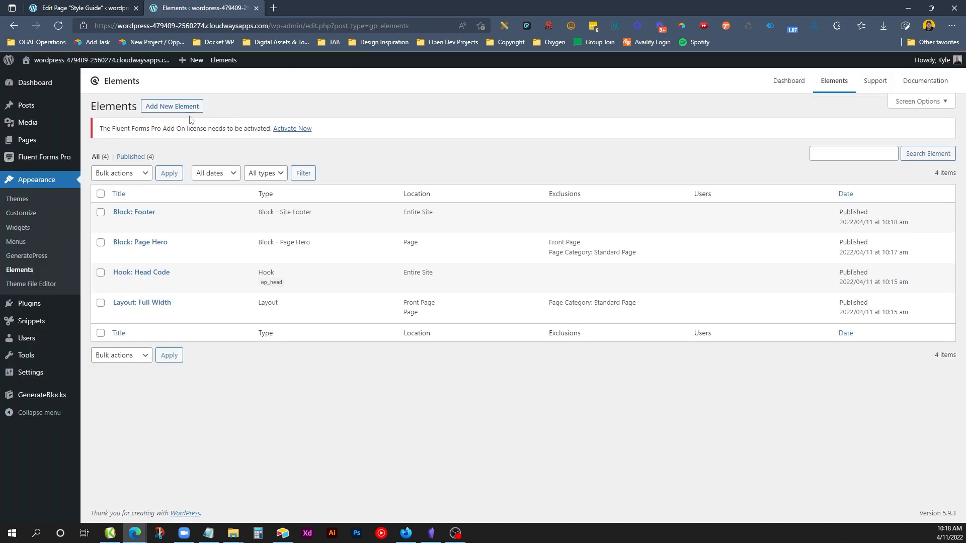
# - Create a hook titled 'Hook: Site Wrapper (Open)' containing the opening site-wrapper div
pyautogui.click(172, 106)
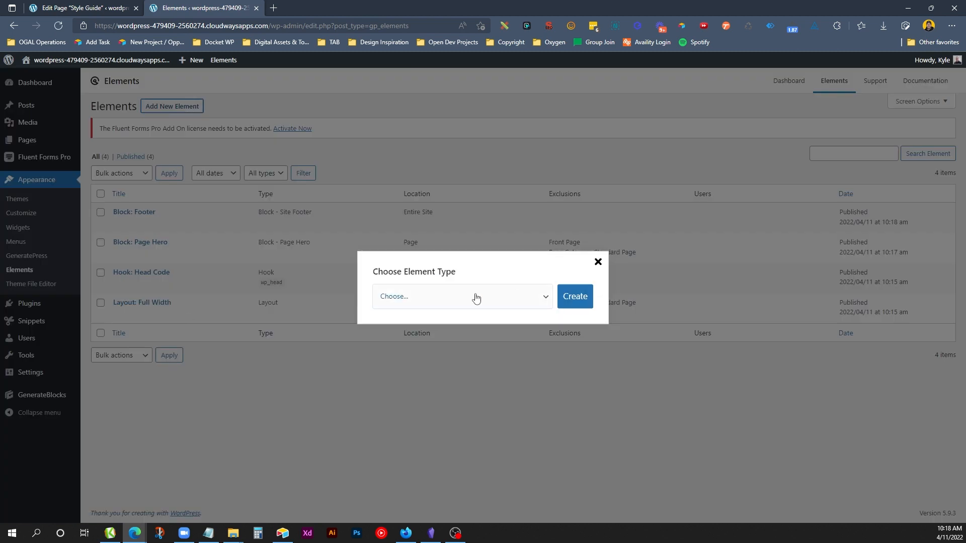
pyautogui.click(462, 296)
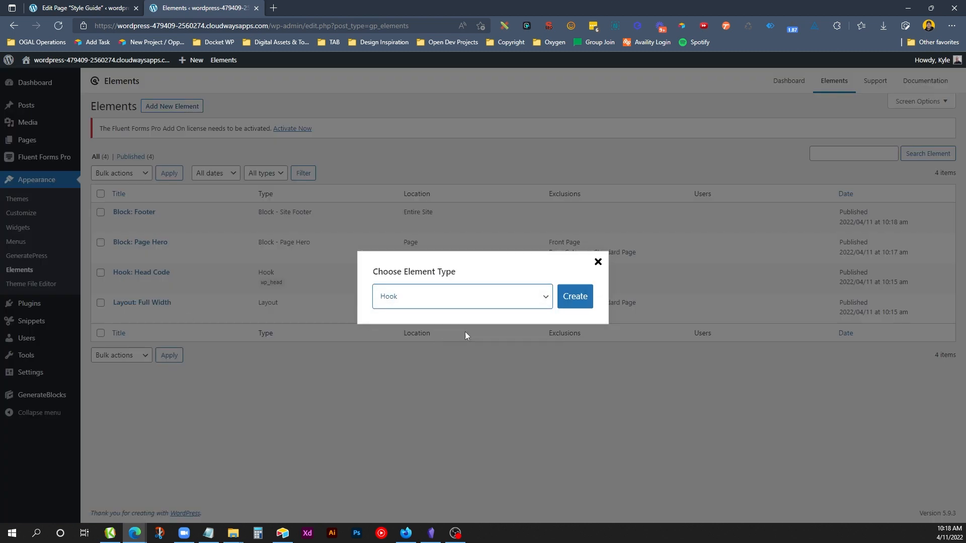
pyautogui.click(573, 297)
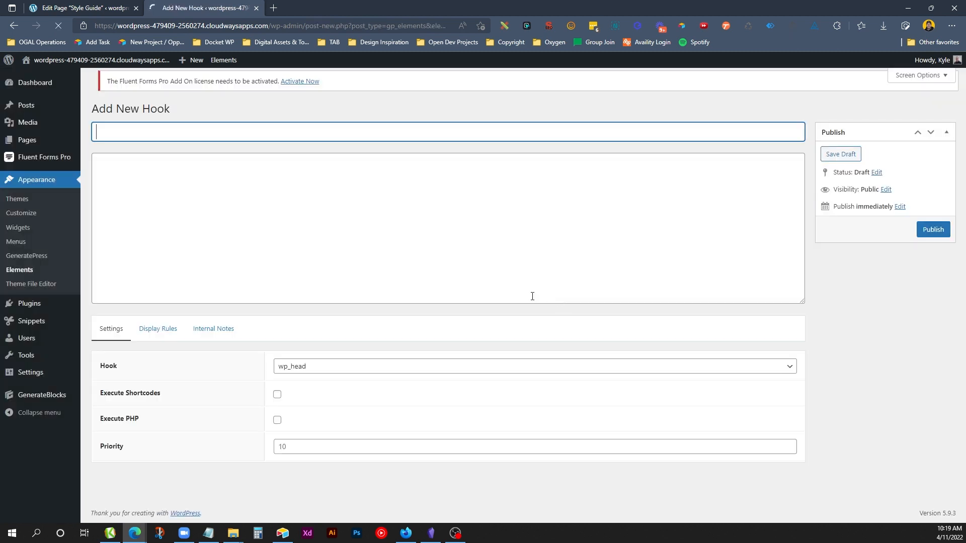
pyautogui.write('Hood')
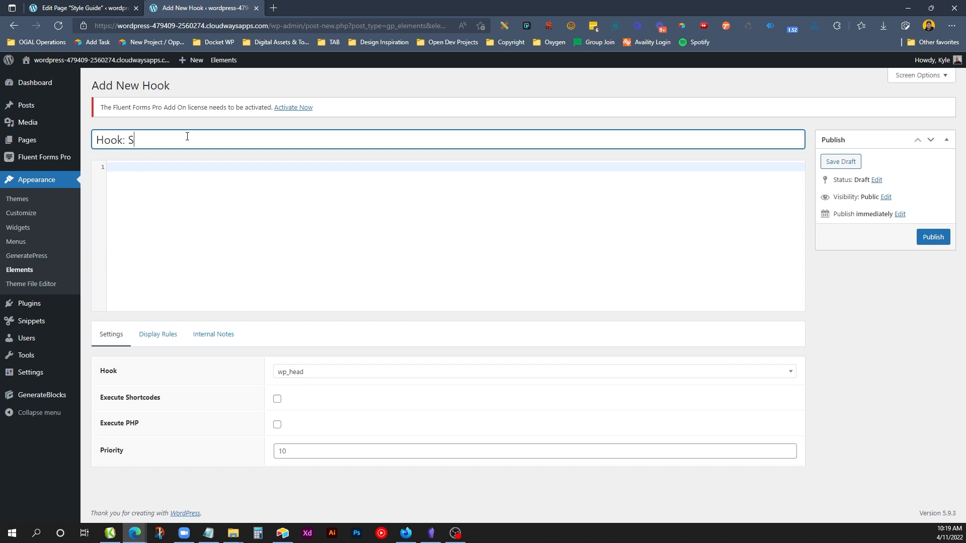
pyautogui.write('ite Wrapper (O')
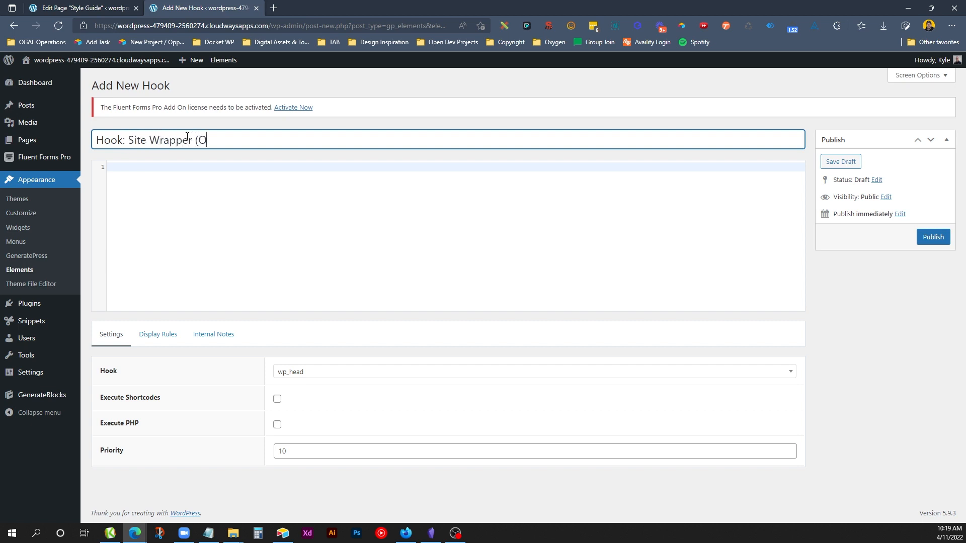
pyautogui.write('pen)')
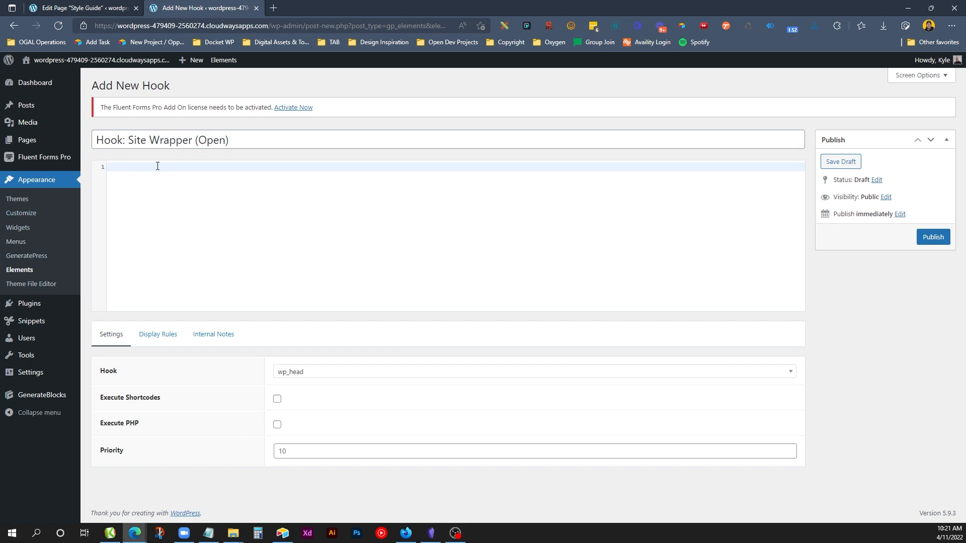
pyautogui.write('<div class="site-wrapper grid-container grid-parent">')
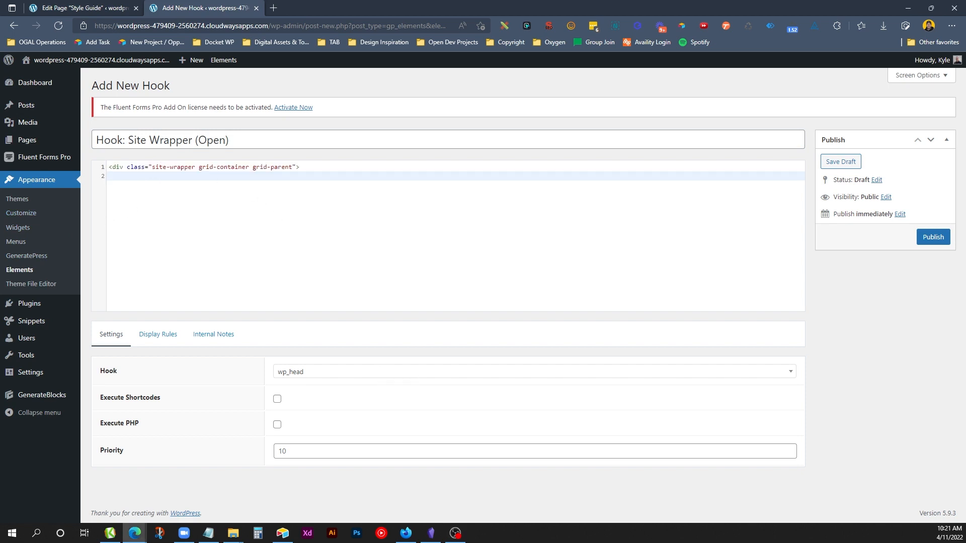
# - Attach the hook to generate_before_header, check display rules, and publish it
pyautogui.click(533, 372)
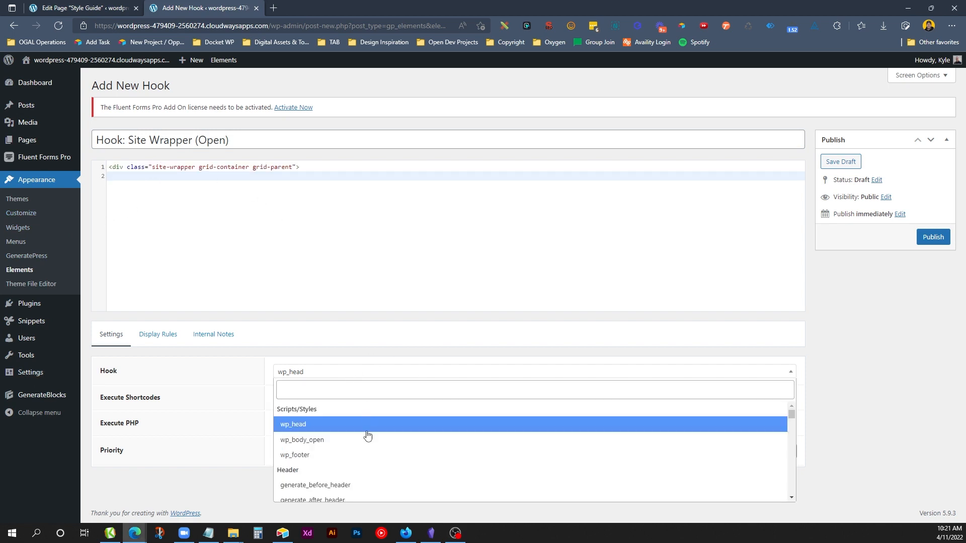
pyautogui.click(315, 487)
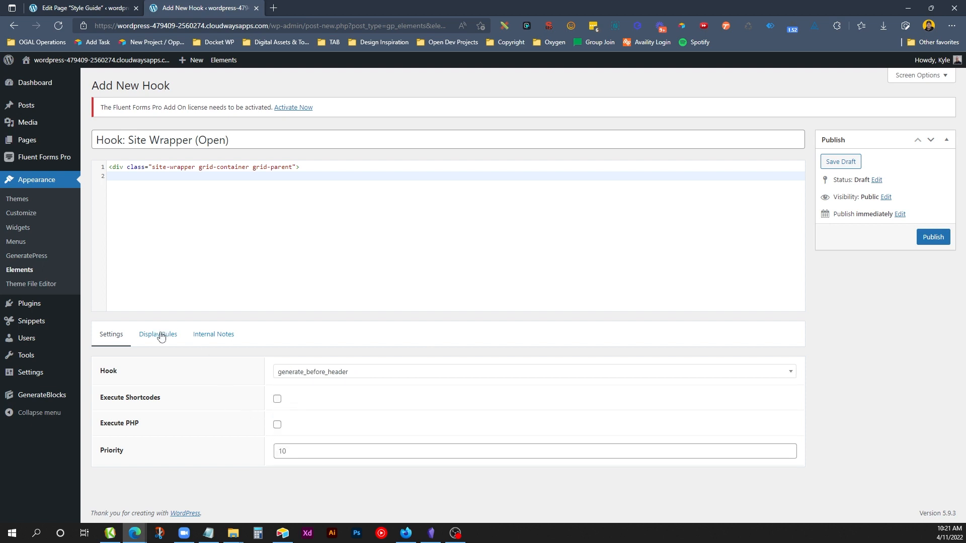
pyautogui.click(157, 334)
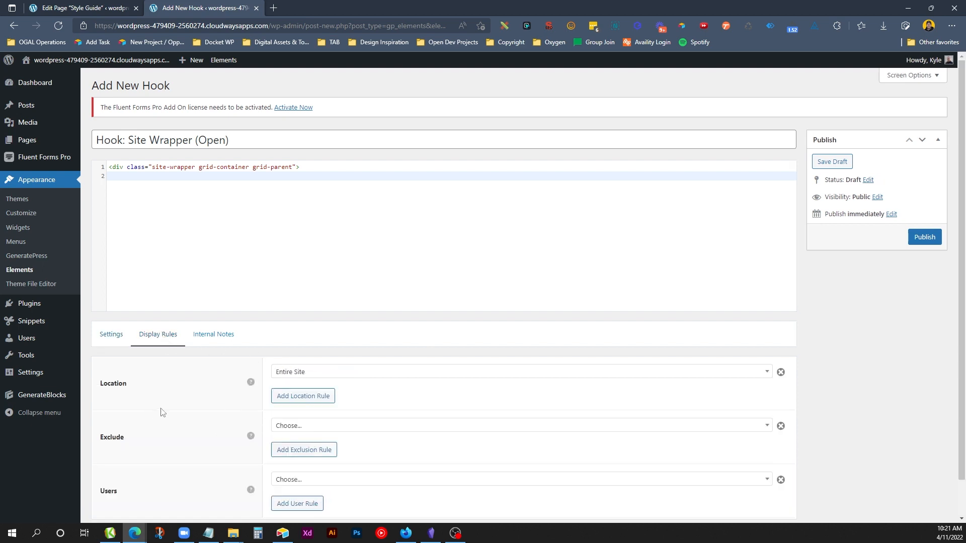
pyautogui.click(924, 237)
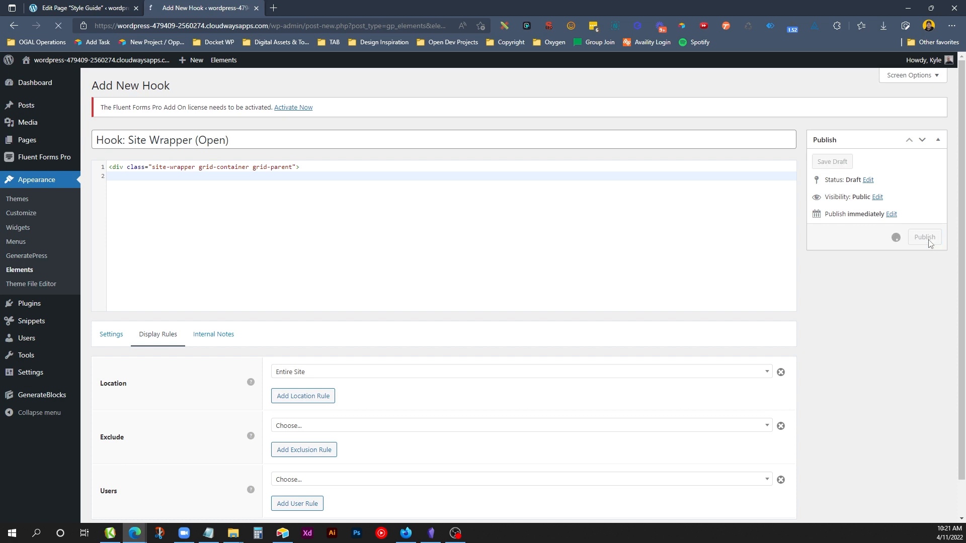
pyautogui.click(925, 237)
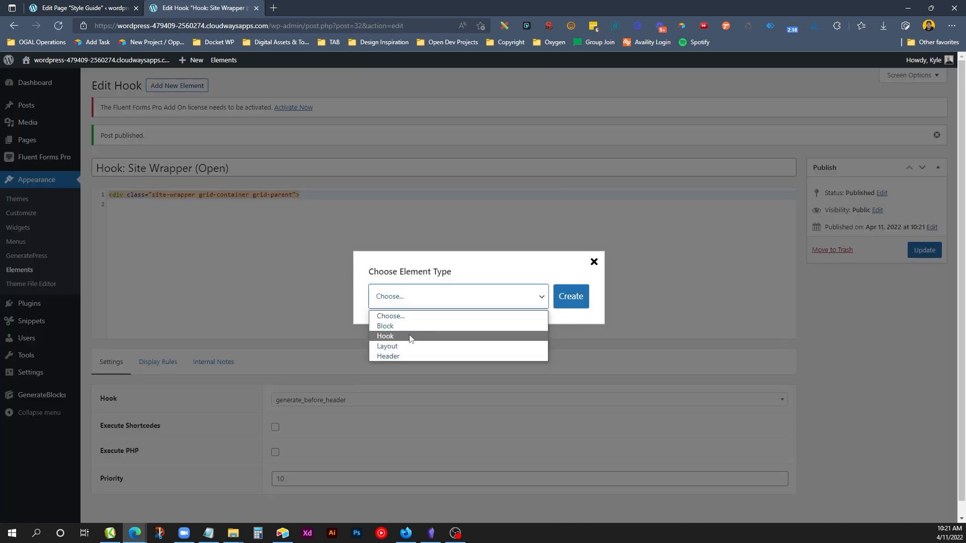
# - Create a hook titled 'Hook: Site Wrapper (Close)' containing the closing site-wrapper div
pyautogui.click(386, 336)
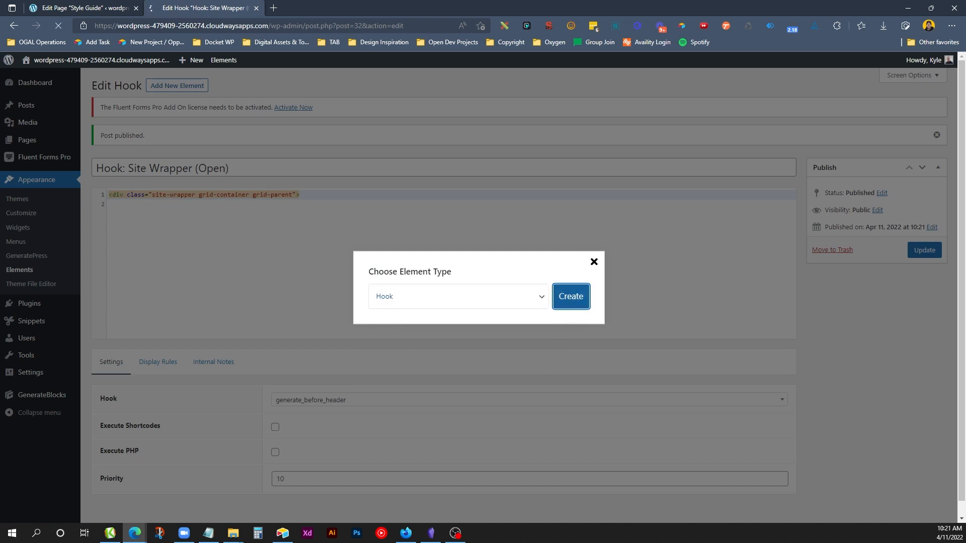
pyautogui.click(569, 296)
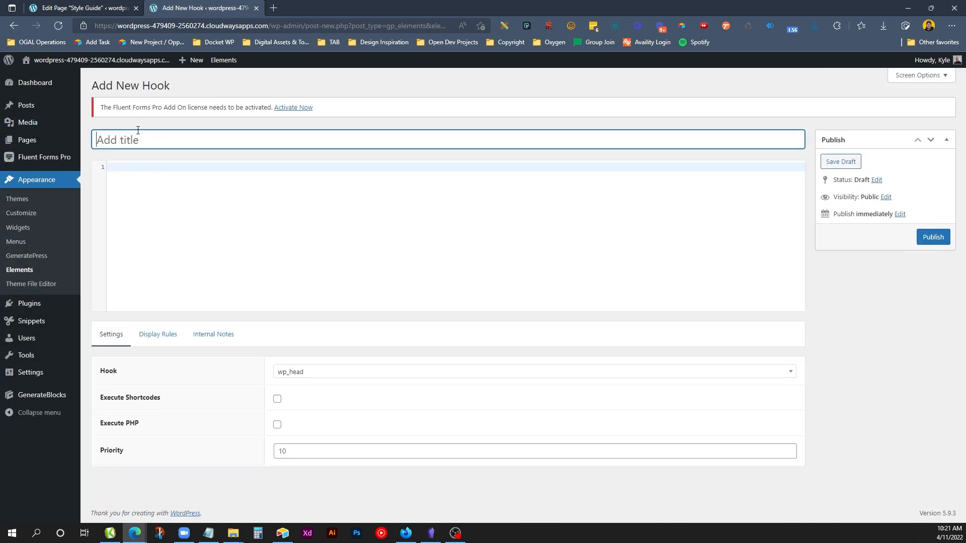
pyautogui.write('Hook: Site')
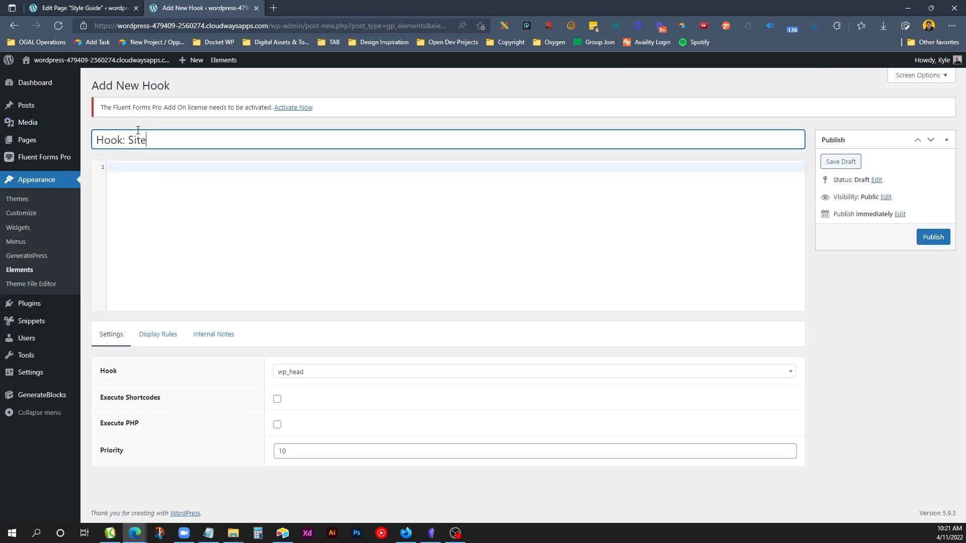
pyautogui.write('Wrapper (Close')
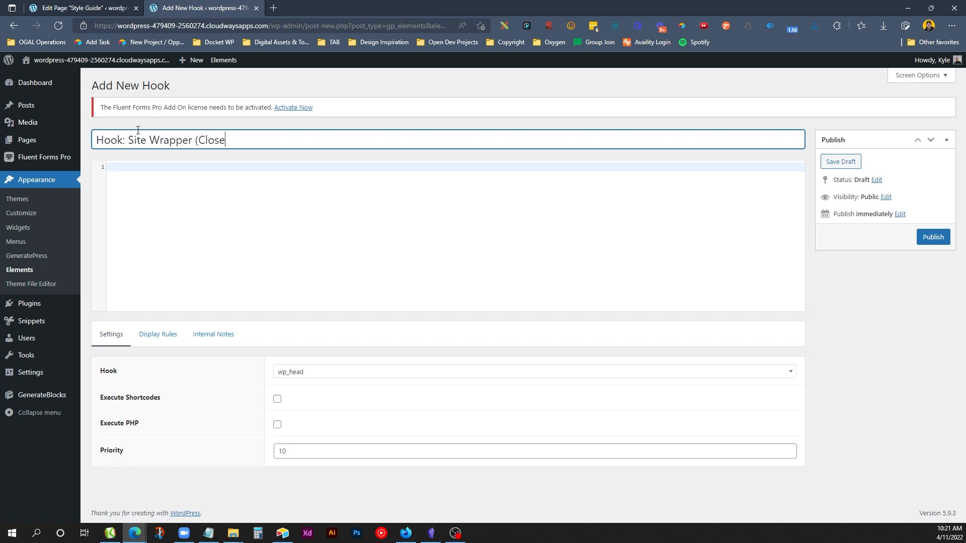
pyautogui.write(')')
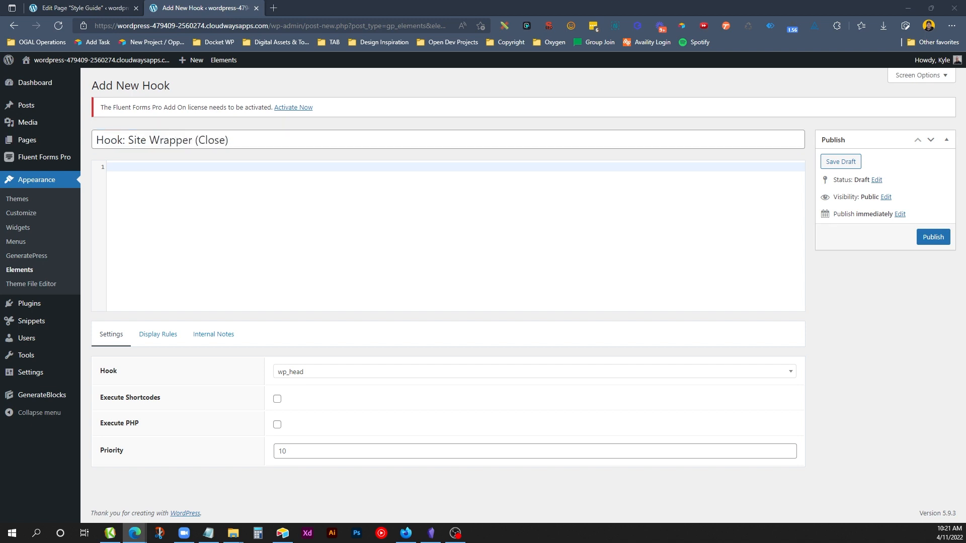
pyautogui.write('</div><!-- .site-wrapper -->')
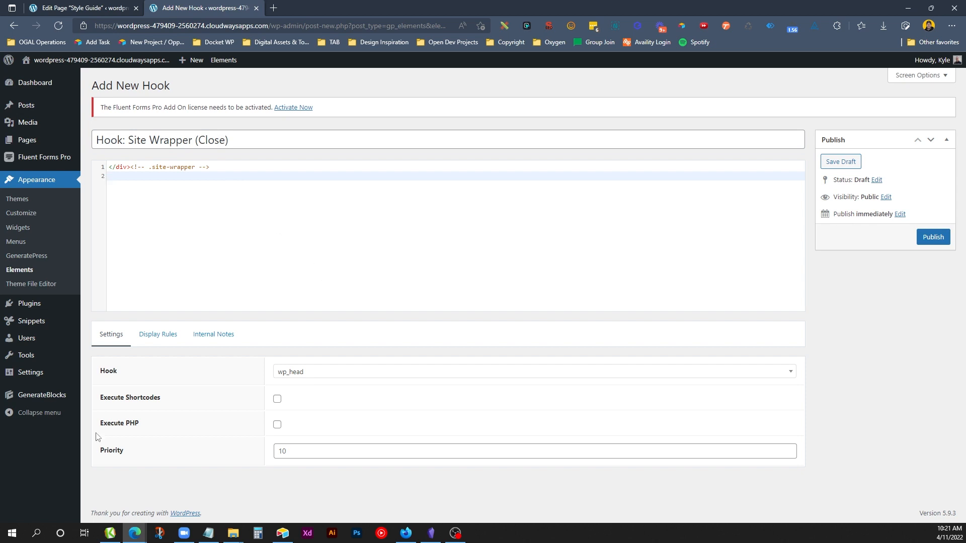
# - Attach the hook to generate_after_footer for the entire site and publish it
pyautogui.click(532, 371)
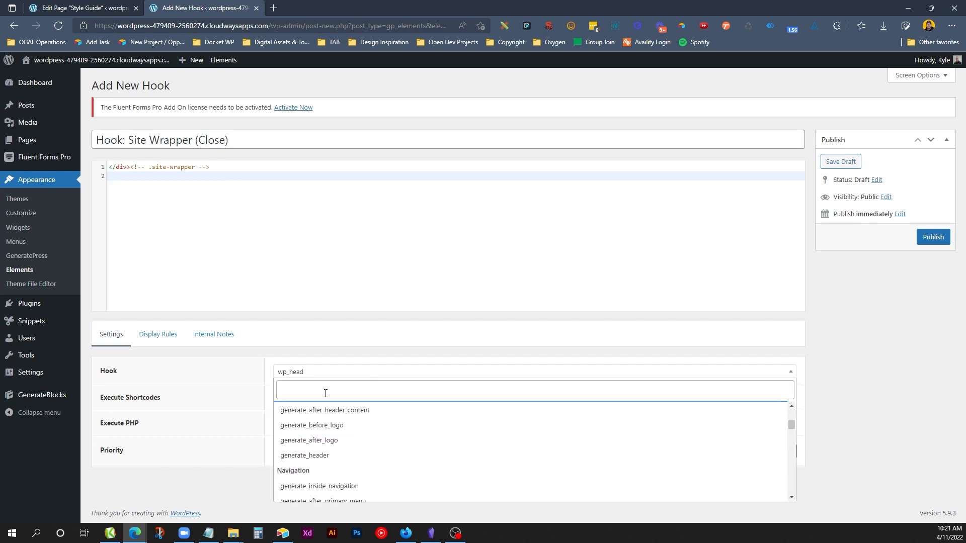
pyautogui.write('generate_after_foo')
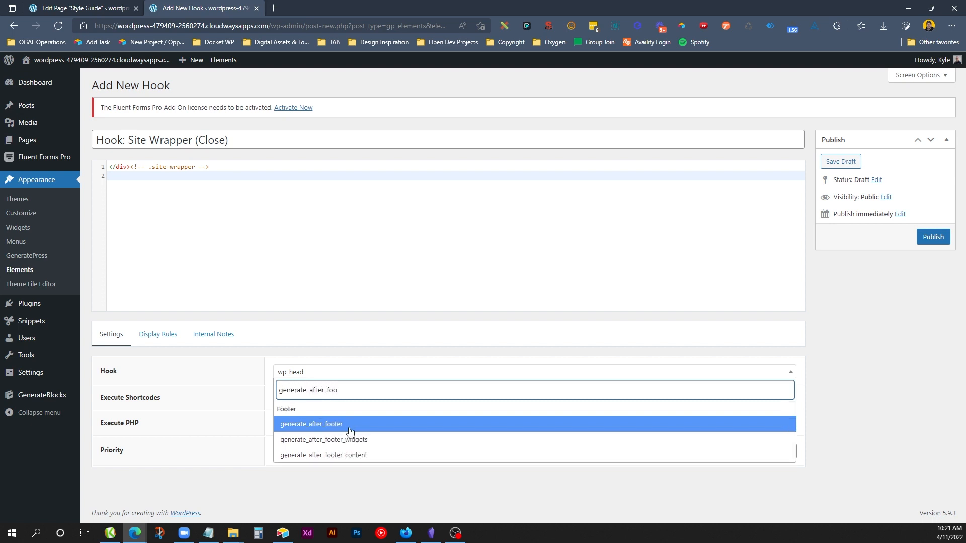
pyautogui.click(157, 334)
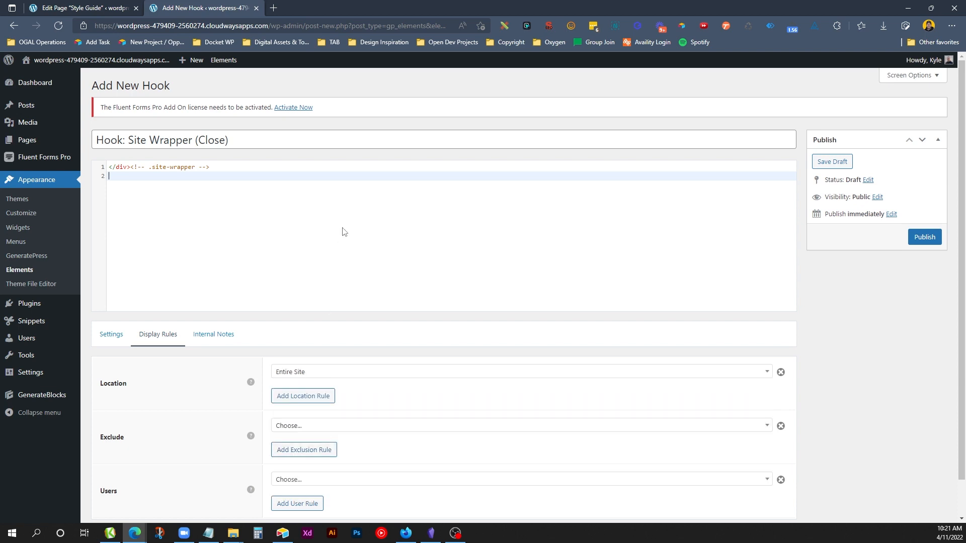
pyautogui.click(924, 236)
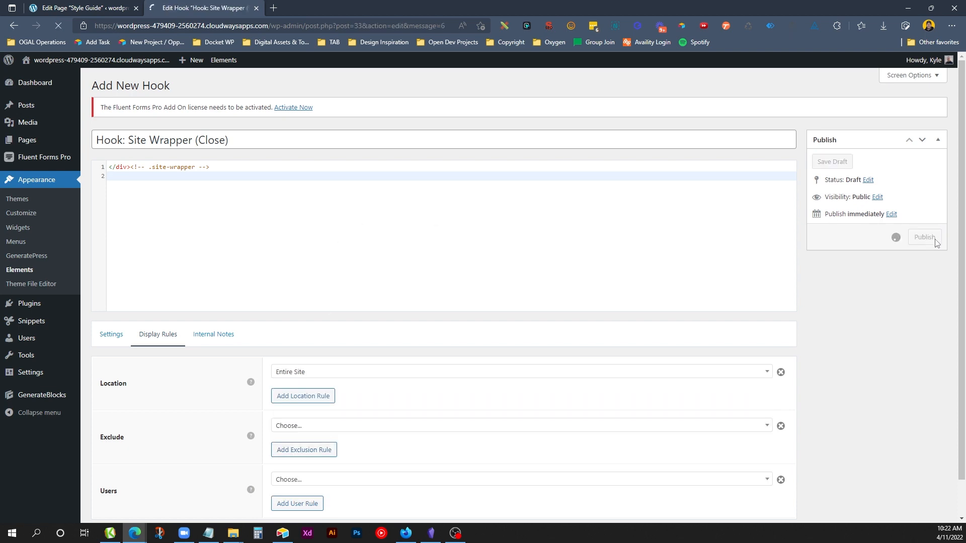
pyautogui.click(924, 237)
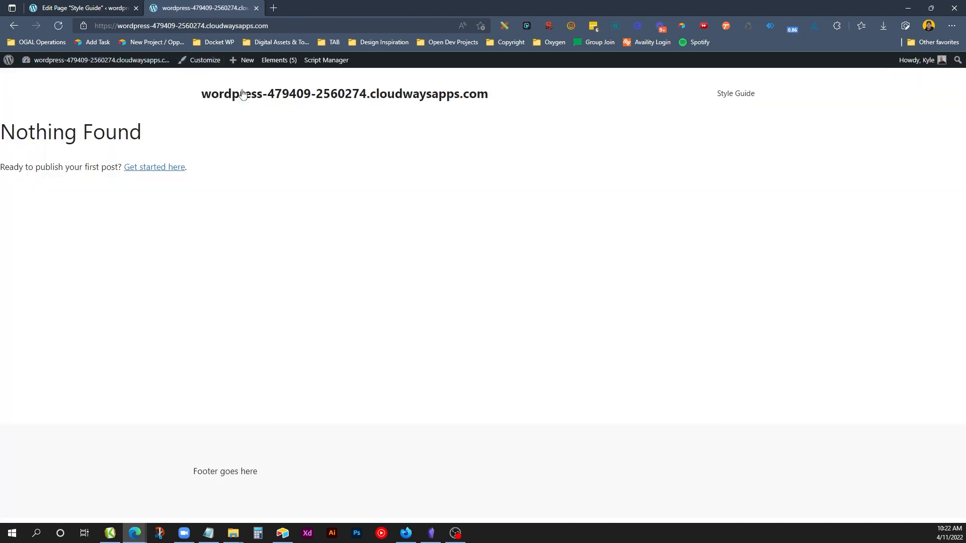
# - View the live site's Style Guide page, then return to the admin Dashboard
pyautogui.click(735, 93)
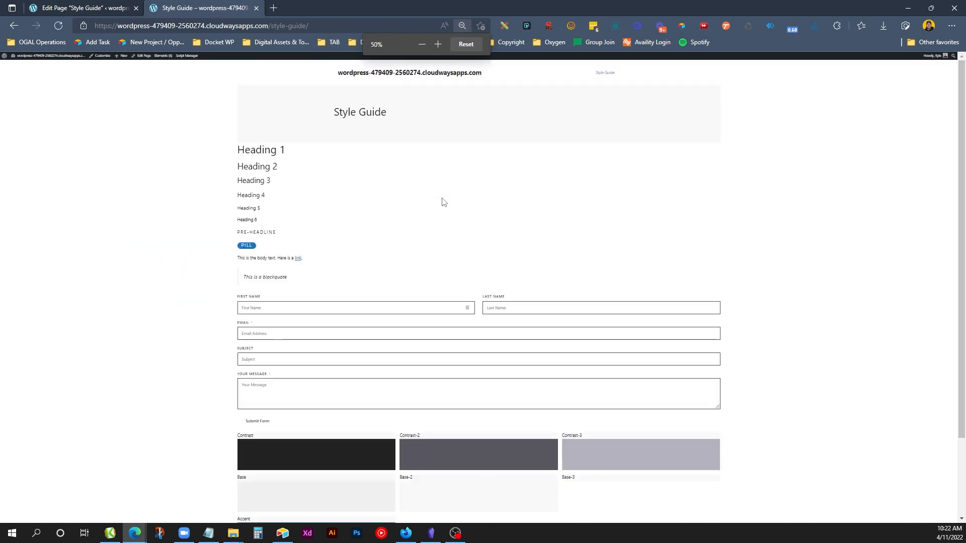
pyautogui.click(438, 44)
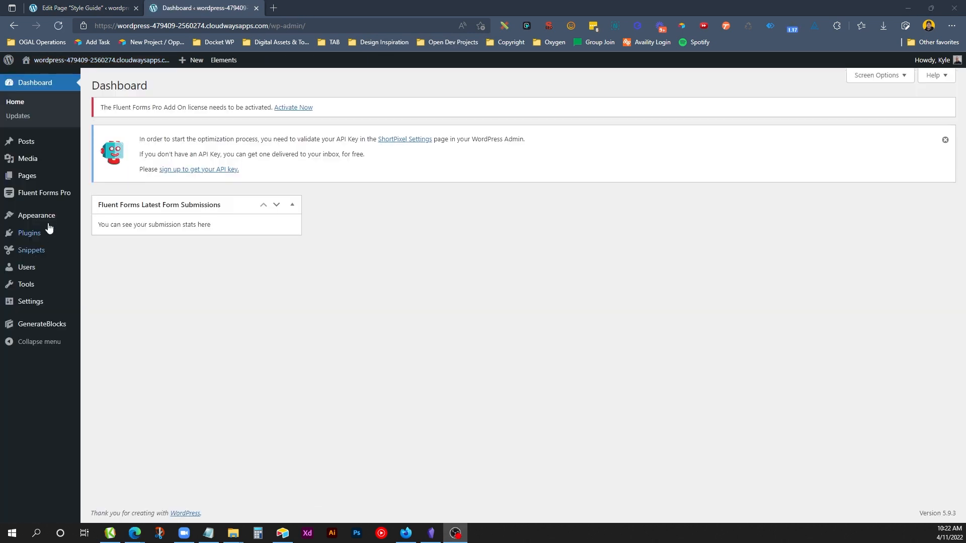
pyautogui.moveTo(28, 175)
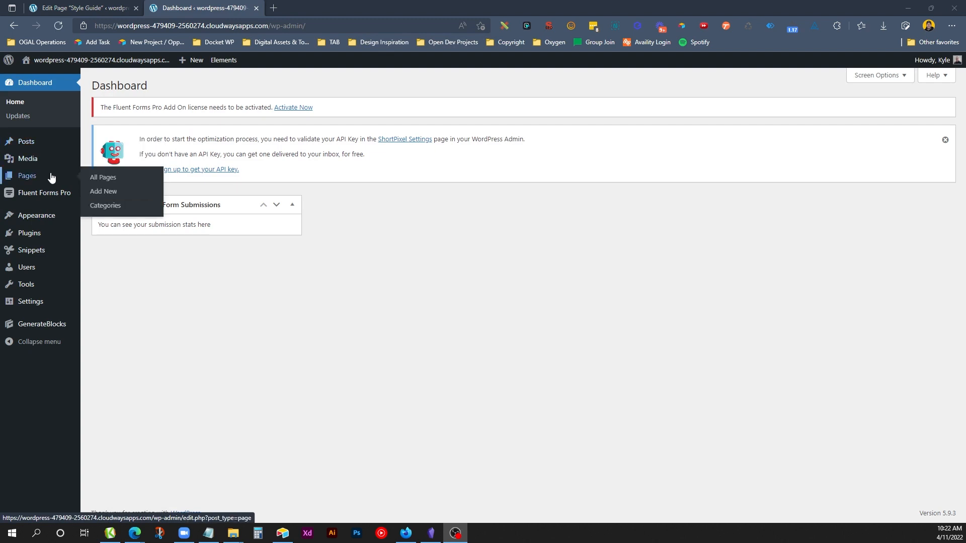
# - Create a new page titled 'Home' and publish it, confirming in the pre-publish panel
pyautogui.click(102, 178)
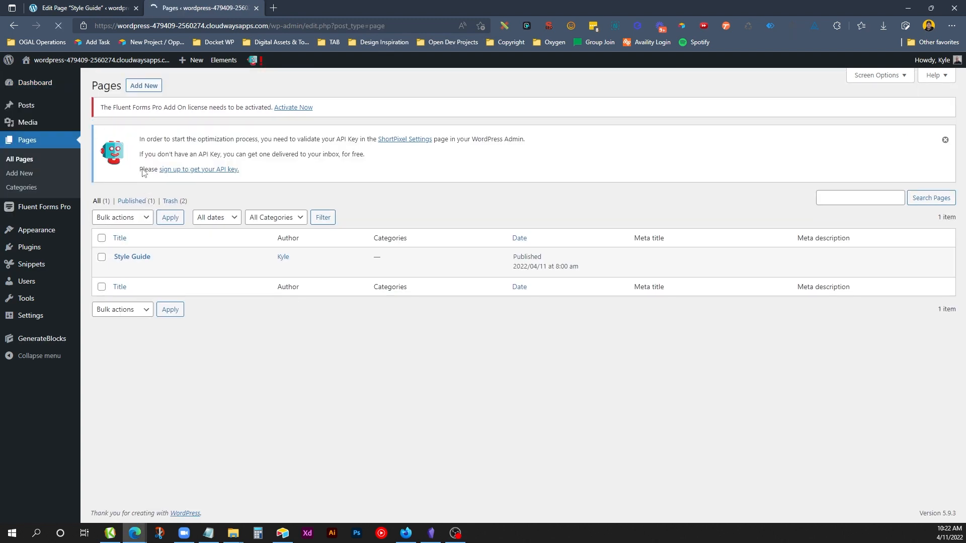
pyautogui.click(143, 85)
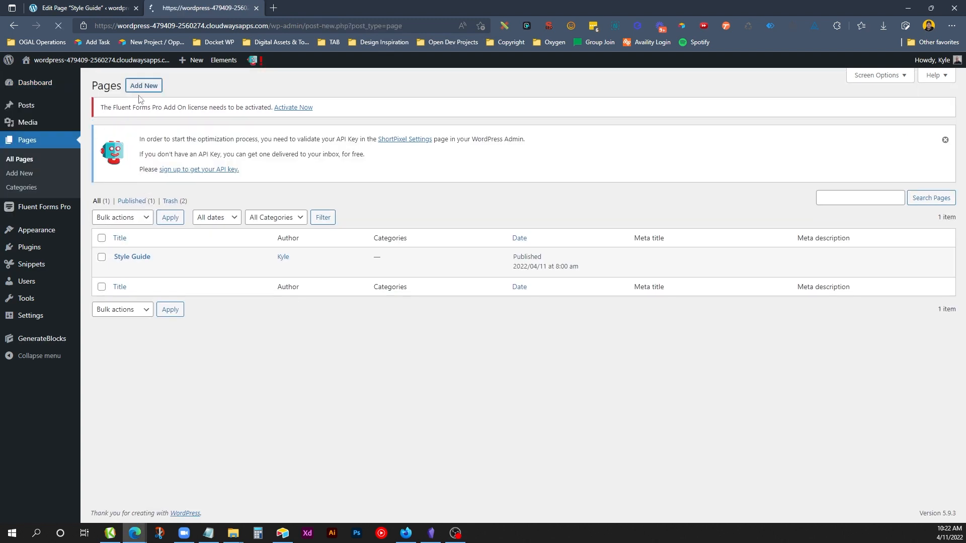
pyautogui.click(143, 86)
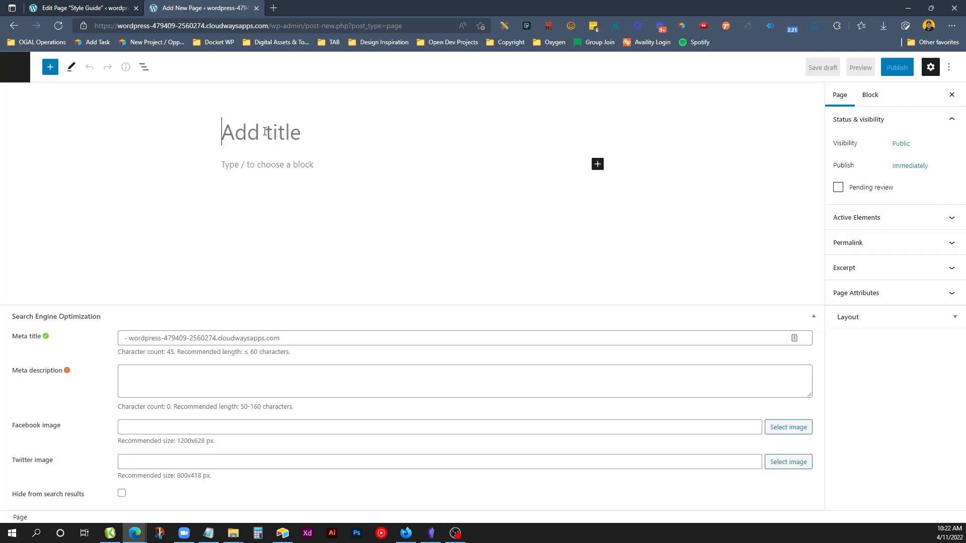
pyautogui.write('HO')
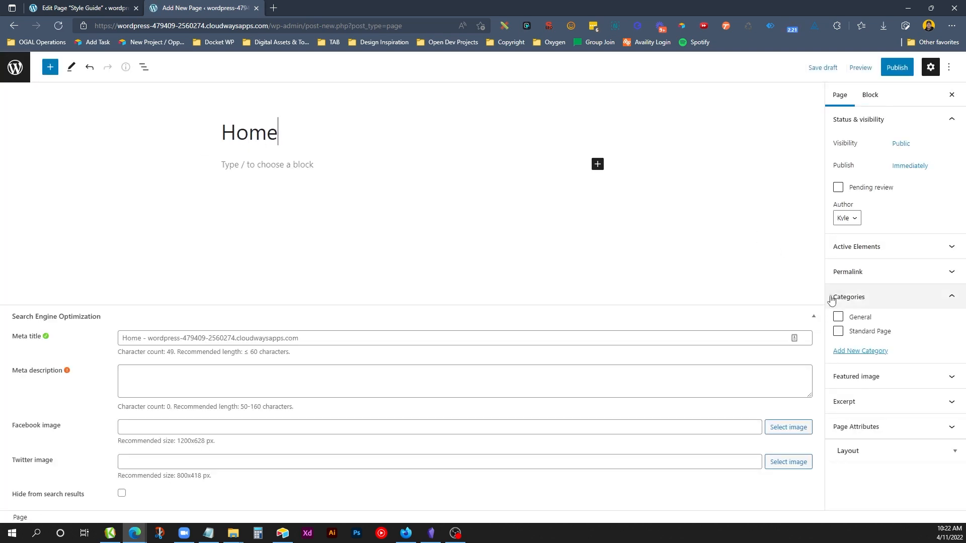
pyautogui.click(897, 67)
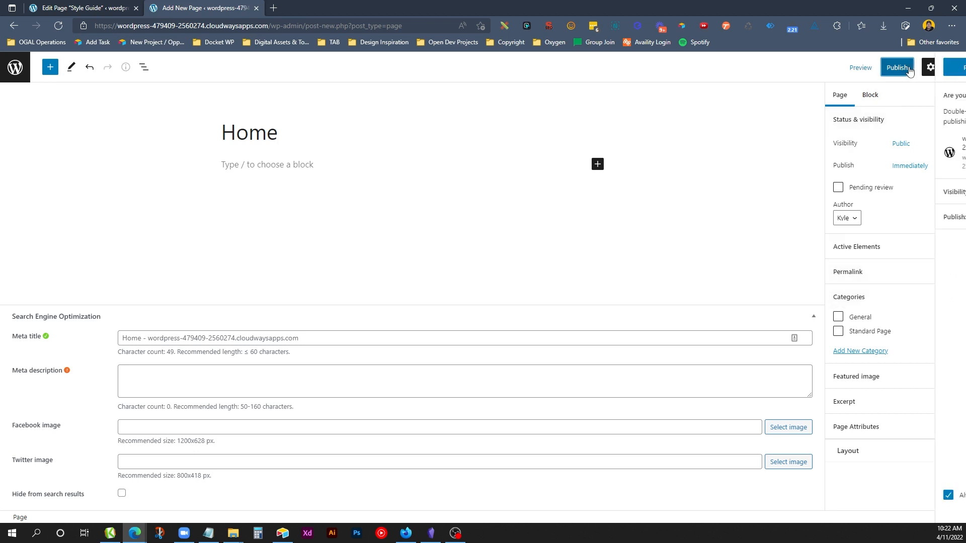
pyautogui.click(896, 67)
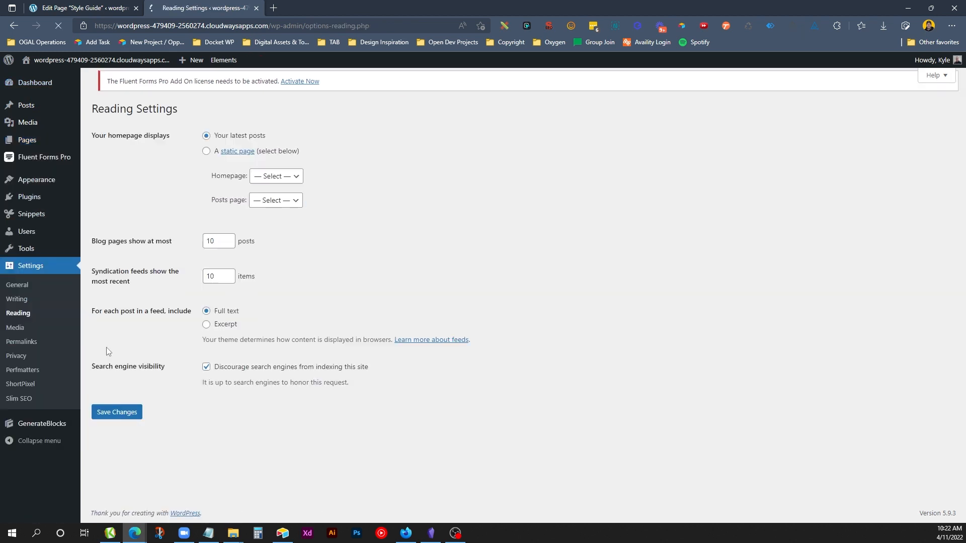
# - Set Reading to a static homepage using Home, then view All Pages to confirm Front Page
pyautogui.click(206, 150)
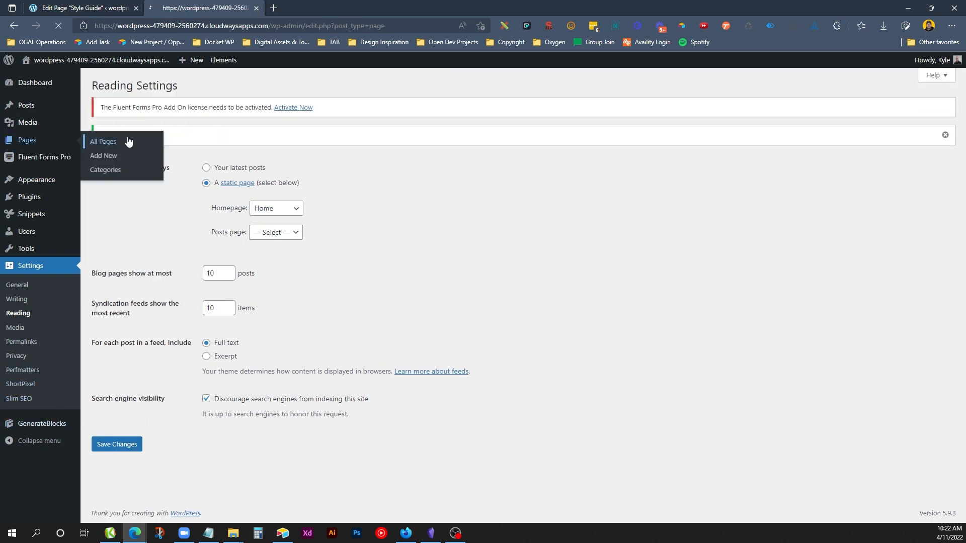
pyautogui.click(103, 142)
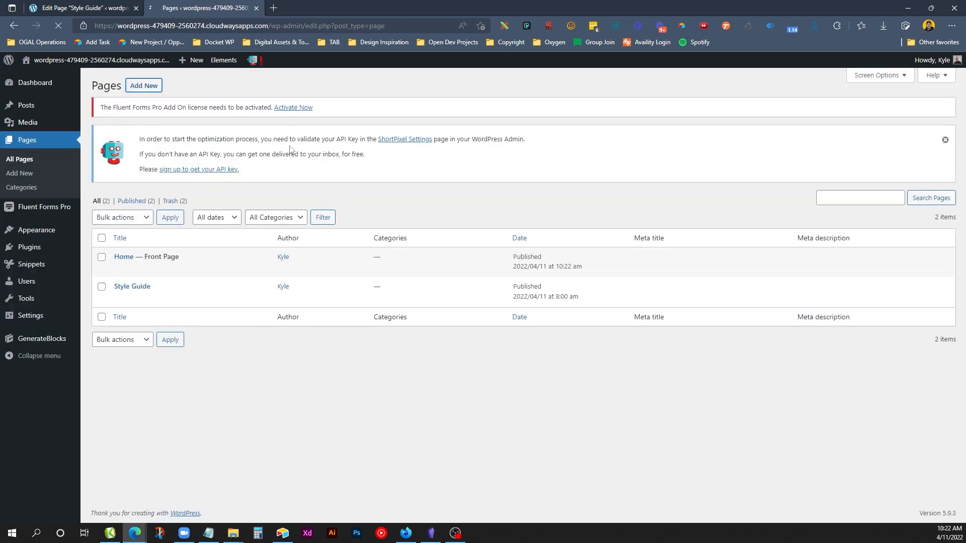
# - Start a new page titled 'Privacy Policy' with the paragraph 'Policy Goes Here'
pyautogui.click(143, 85)
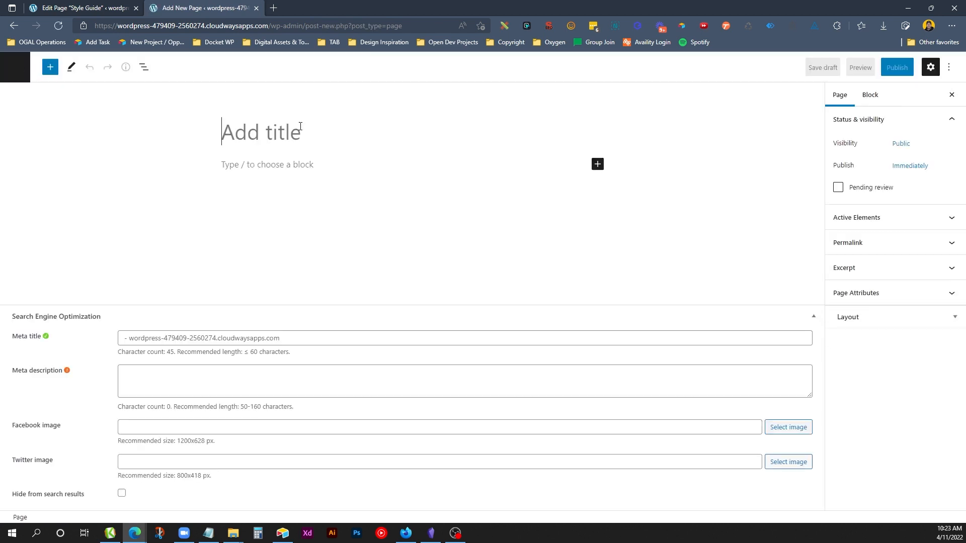
pyautogui.write('Privacy Po')
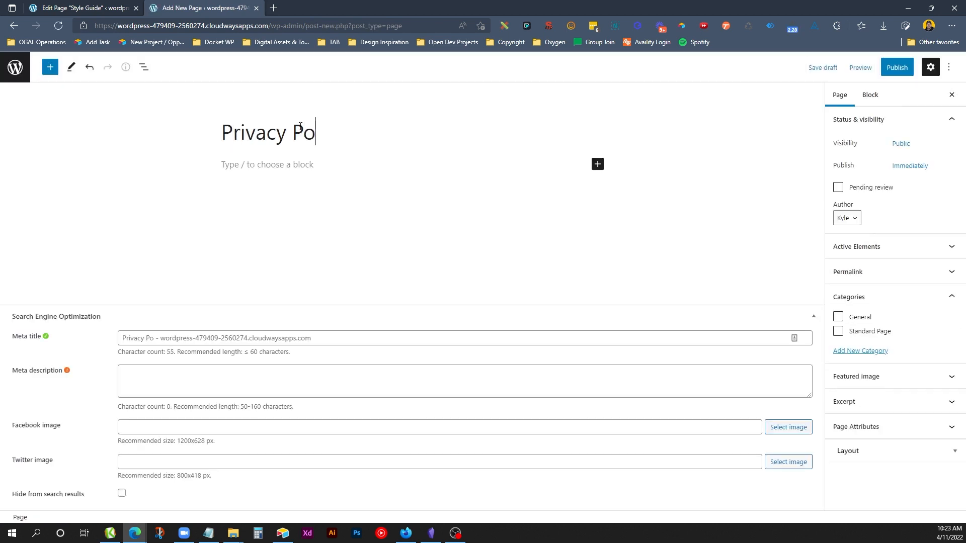
pyautogui.write('Policy Goes')
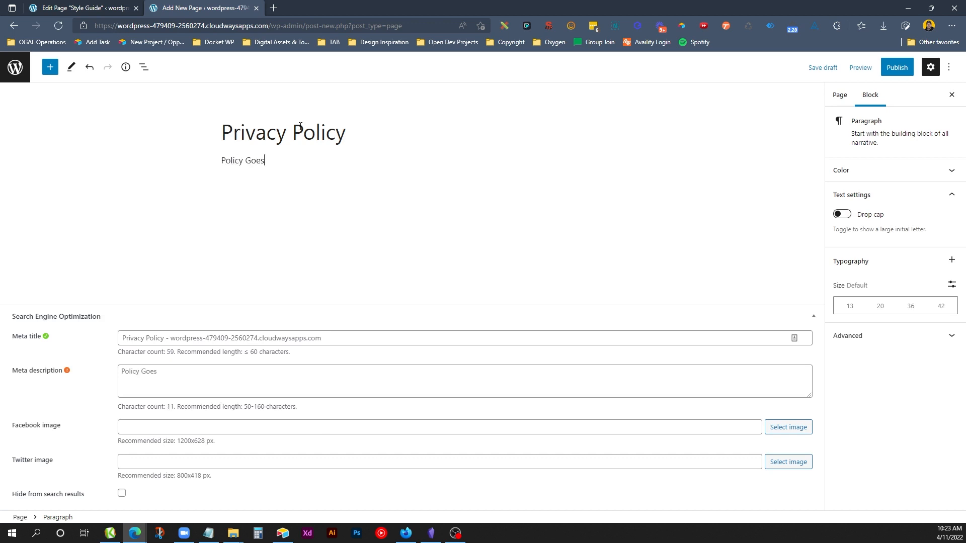
pyautogui.write('Here')
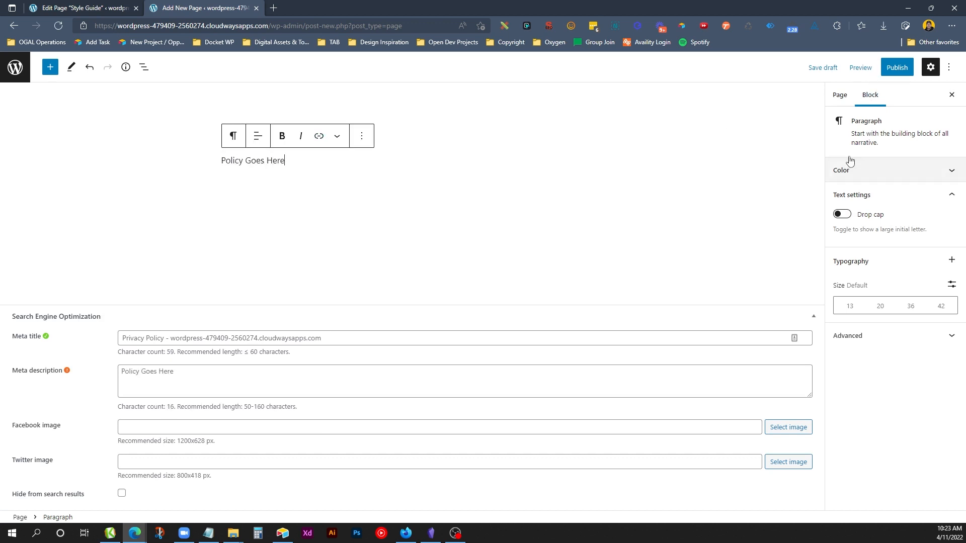
# - Show the page settings and publish the Privacy Policy page, confirming the publish
pyautogui.click(840, 94)
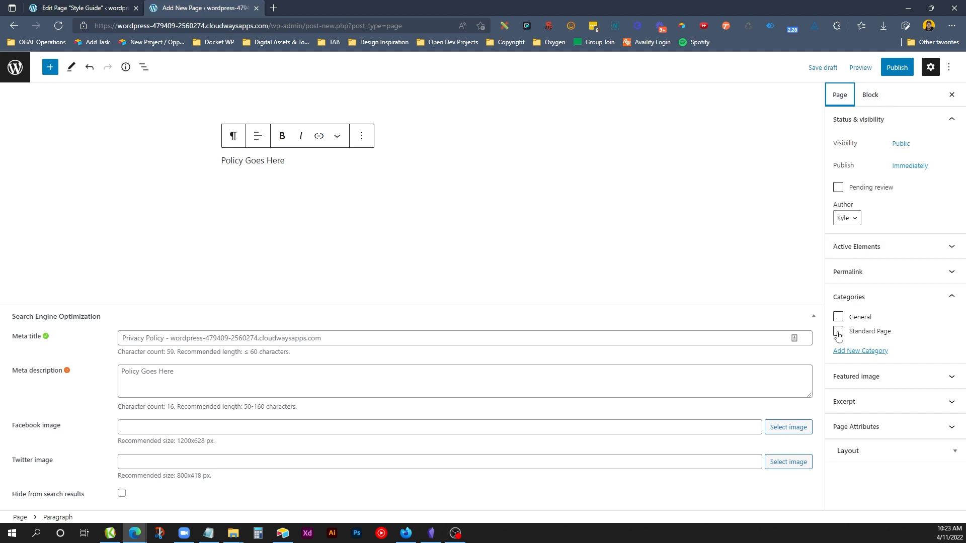
pyautogui.click(896, 67)
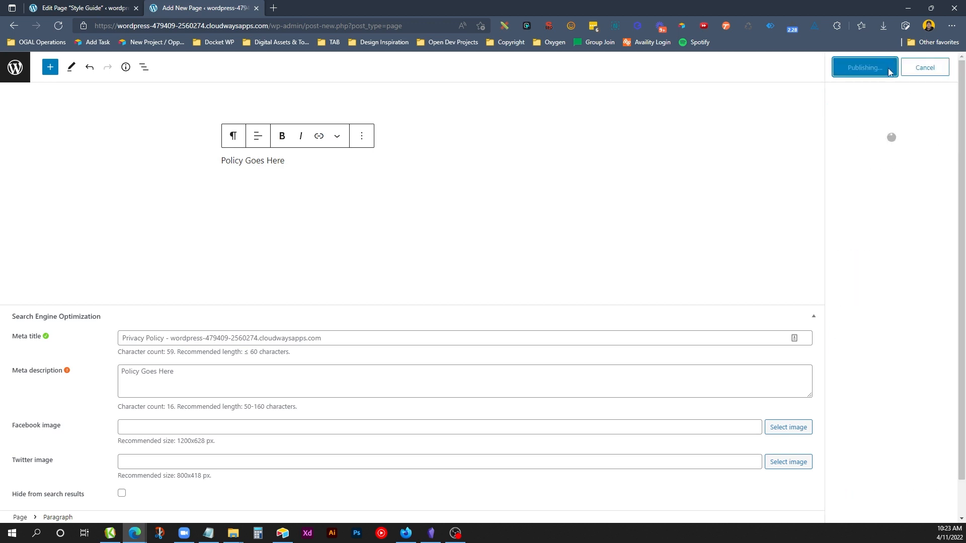
pyautogui.click(864, 67)
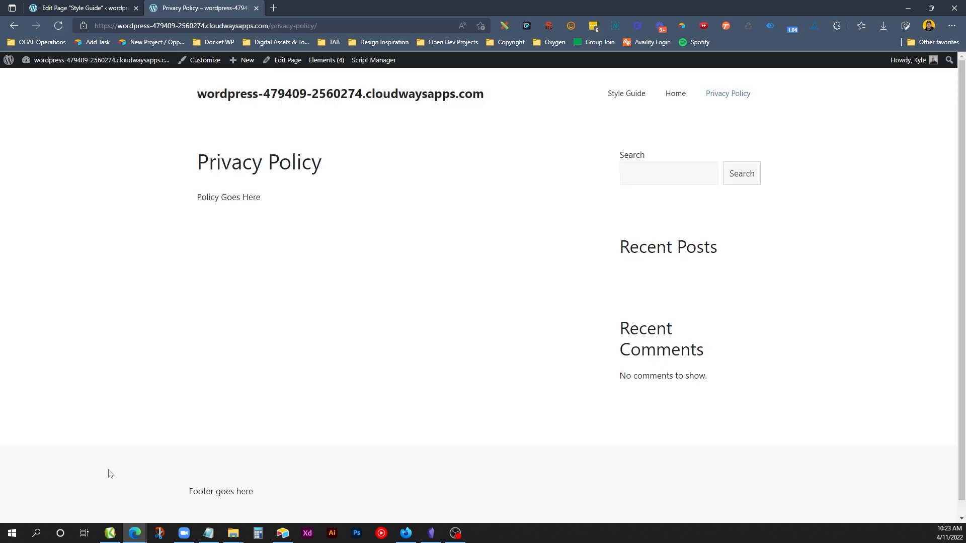
# - Follow the Style Guide link in the live site's header menu
pyautogui.click(626, 94)
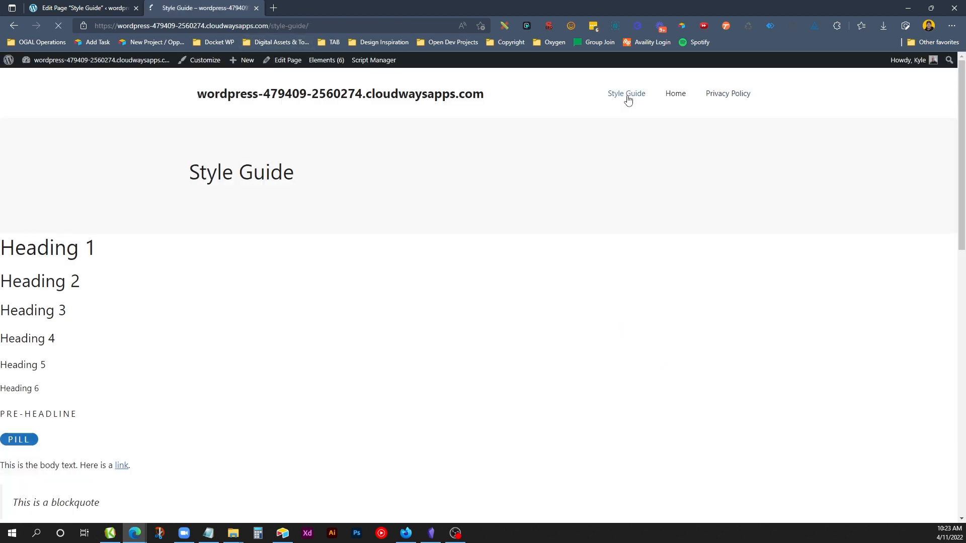